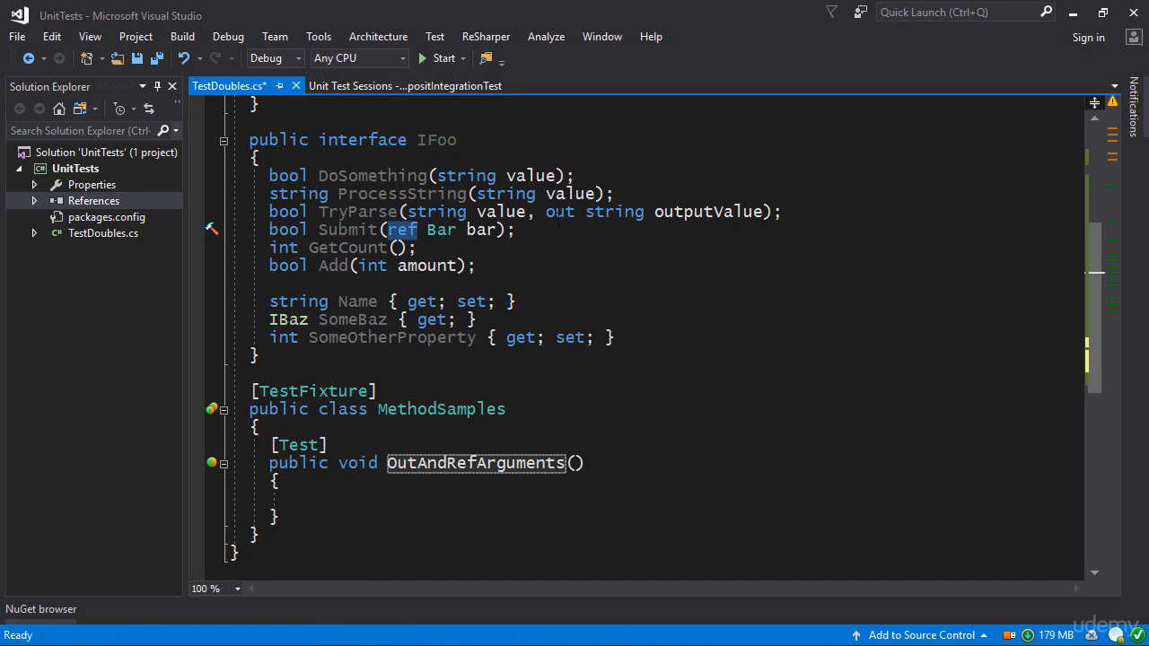
# Declare var mock = new Mock<IFoo>(); at the top of OutAndRefArguments
pyautogui.scroll(-3)
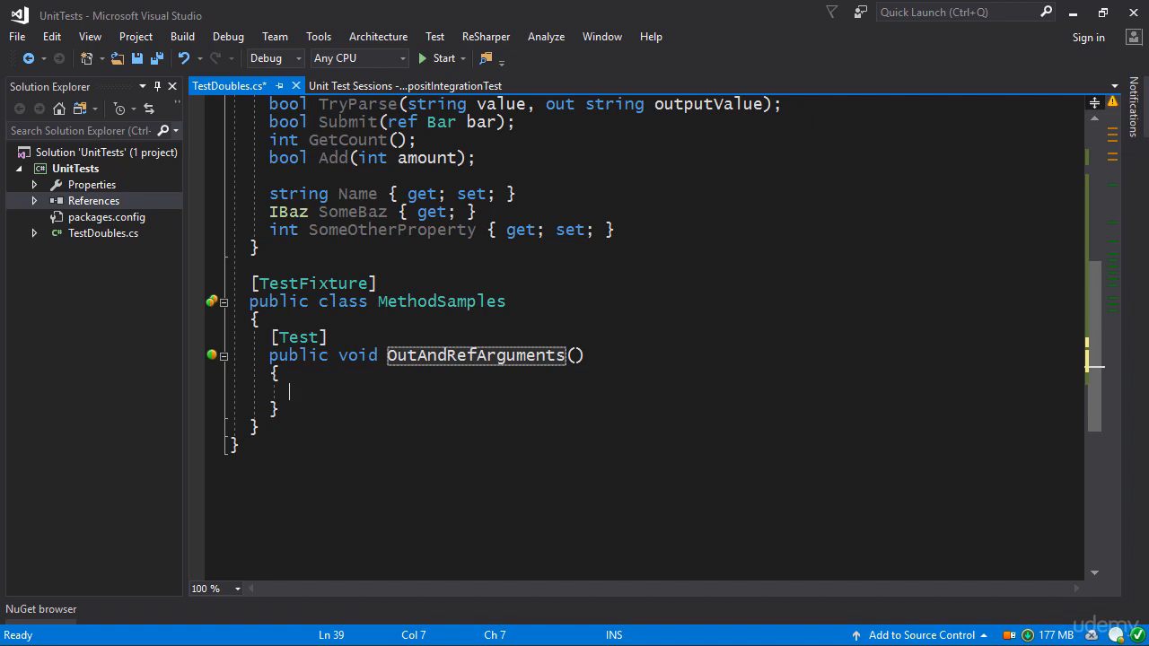
pyautogui.write('var mo')
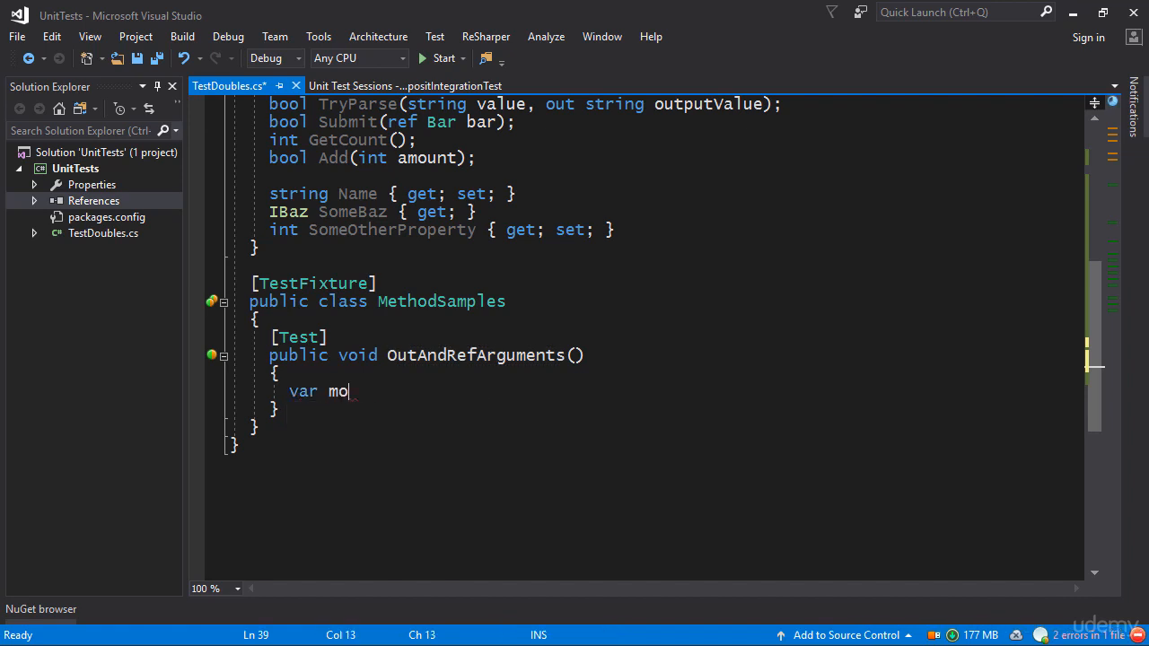
pyautogui.write('ck = new')
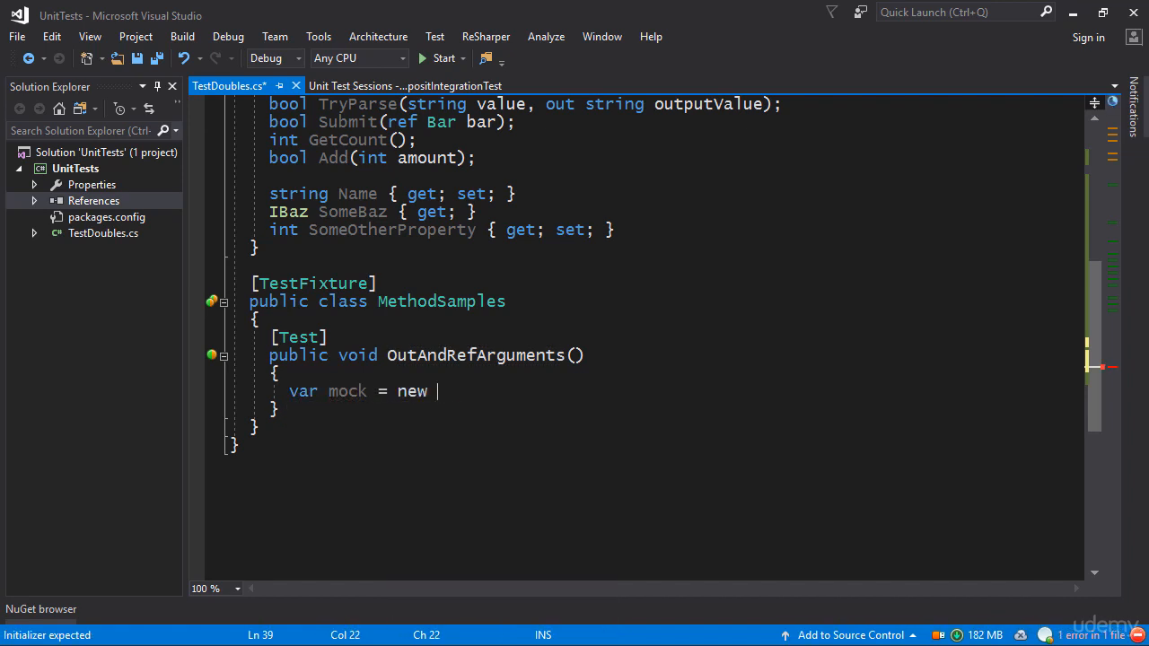
pyautogui.write('Mock<IFoo>')
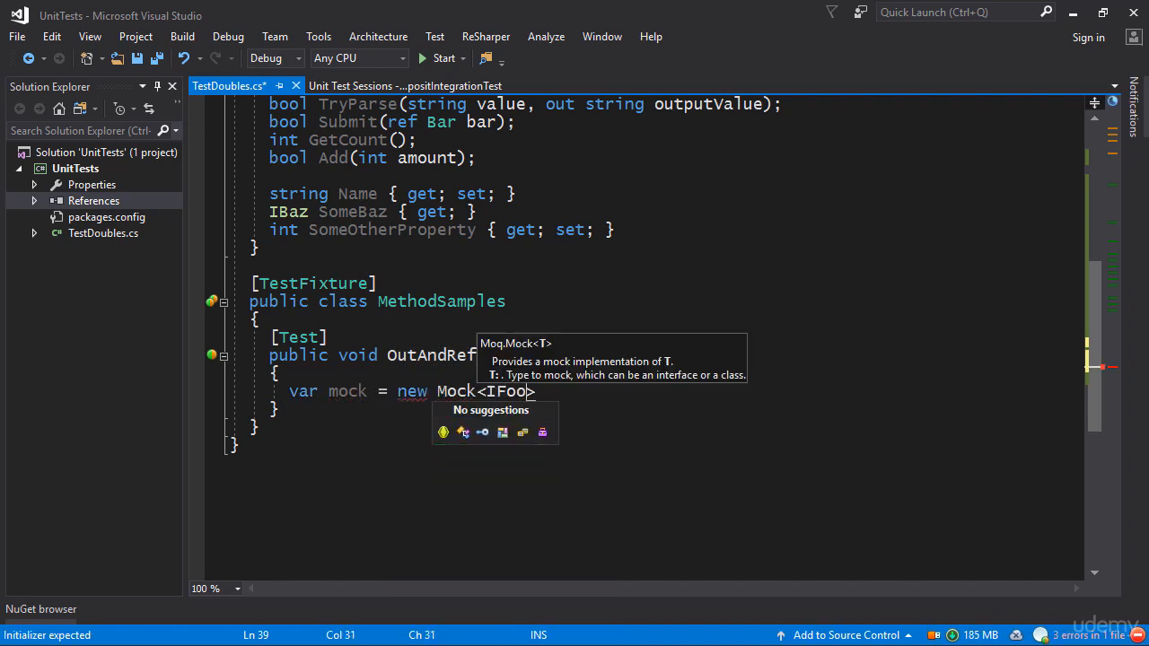
pyautogui.write('();')
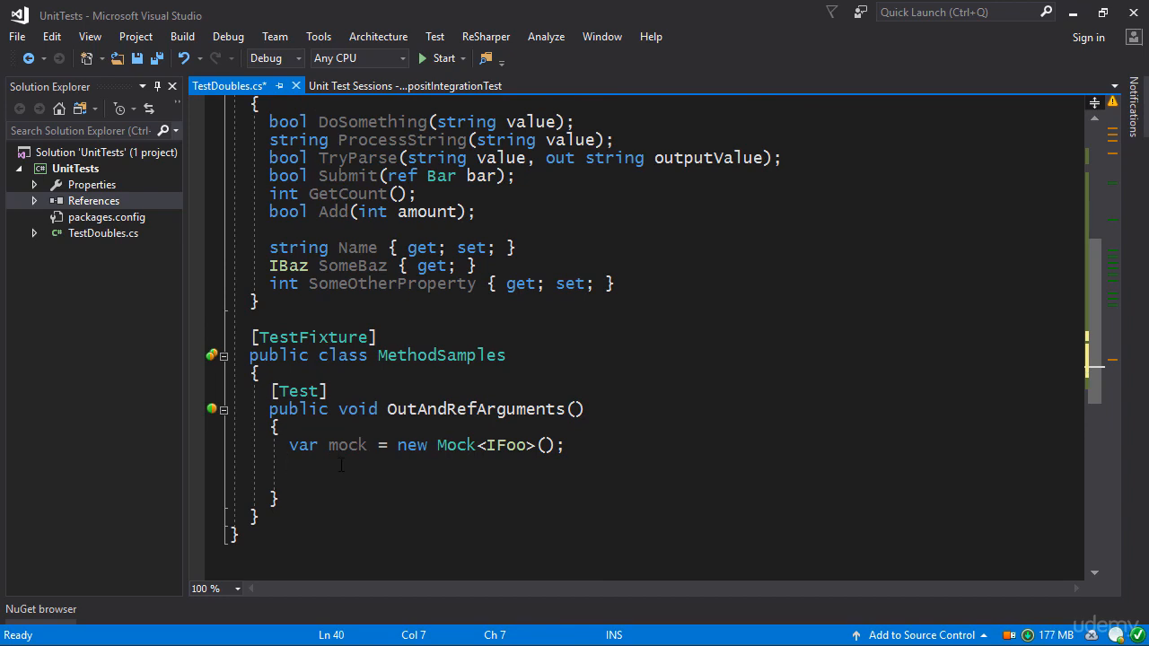
pyautogui.click(289, 463)
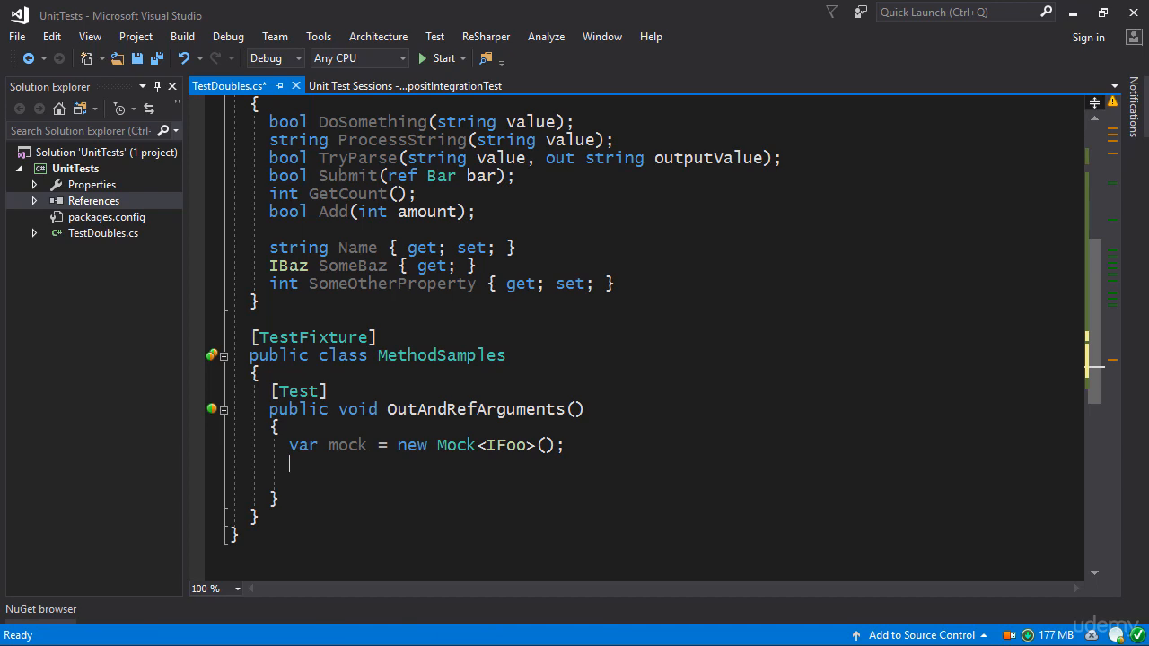
# Declare var requiredOutput = "ok"; in the test
pyautogui.write('var req')
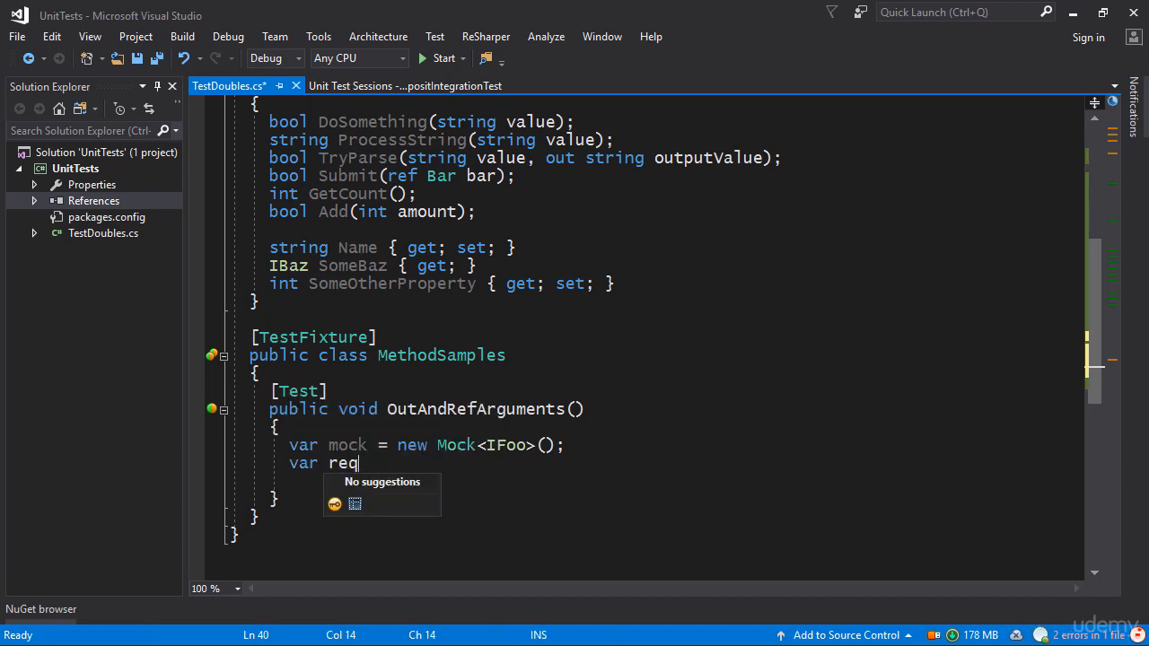
pyautogui.write('uiredOutput =')
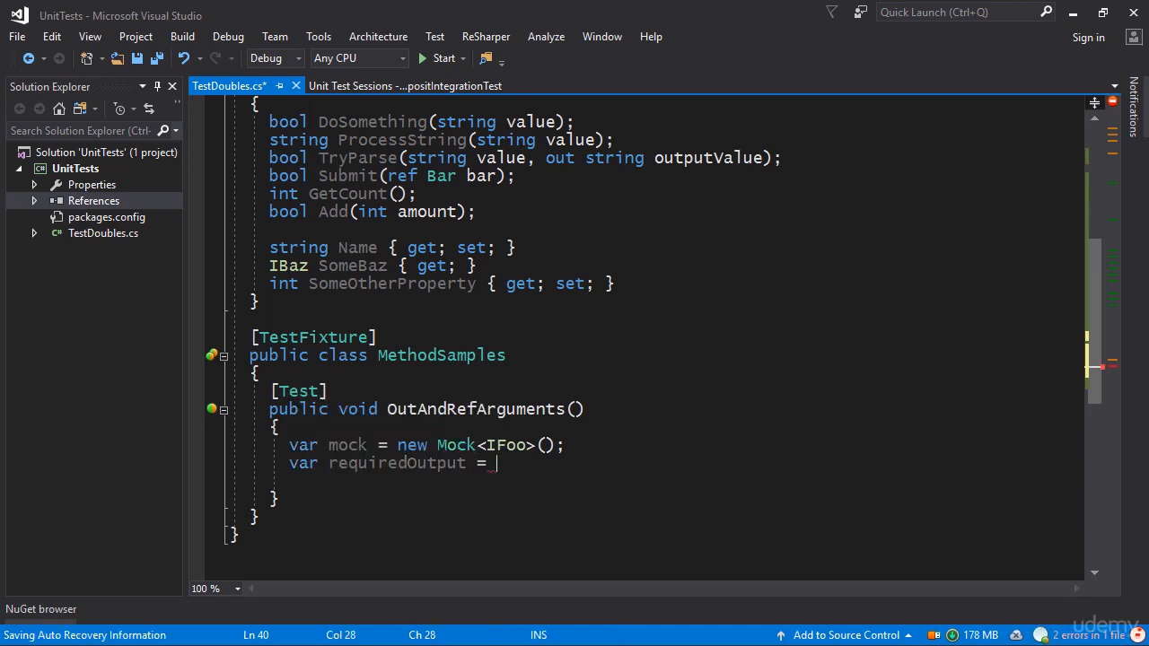
pyautogui.write('"ok";')
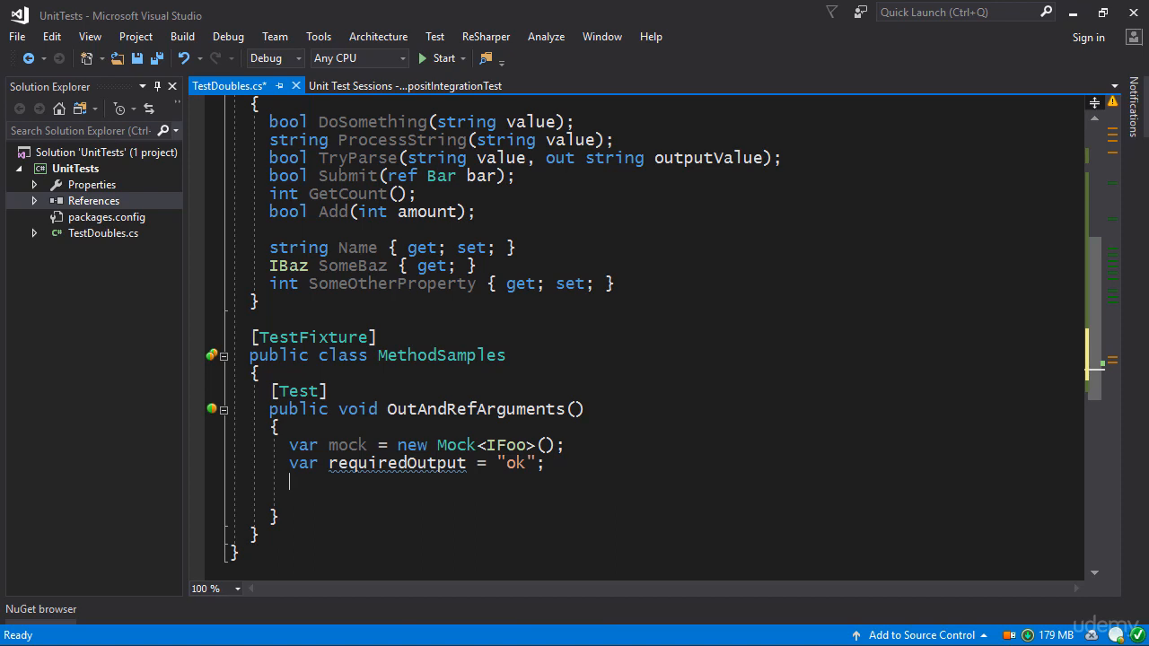
# Write mock.Setup(foo => foo.TryParse("ping", out requiredOutput))
pyautogui.write('mock')
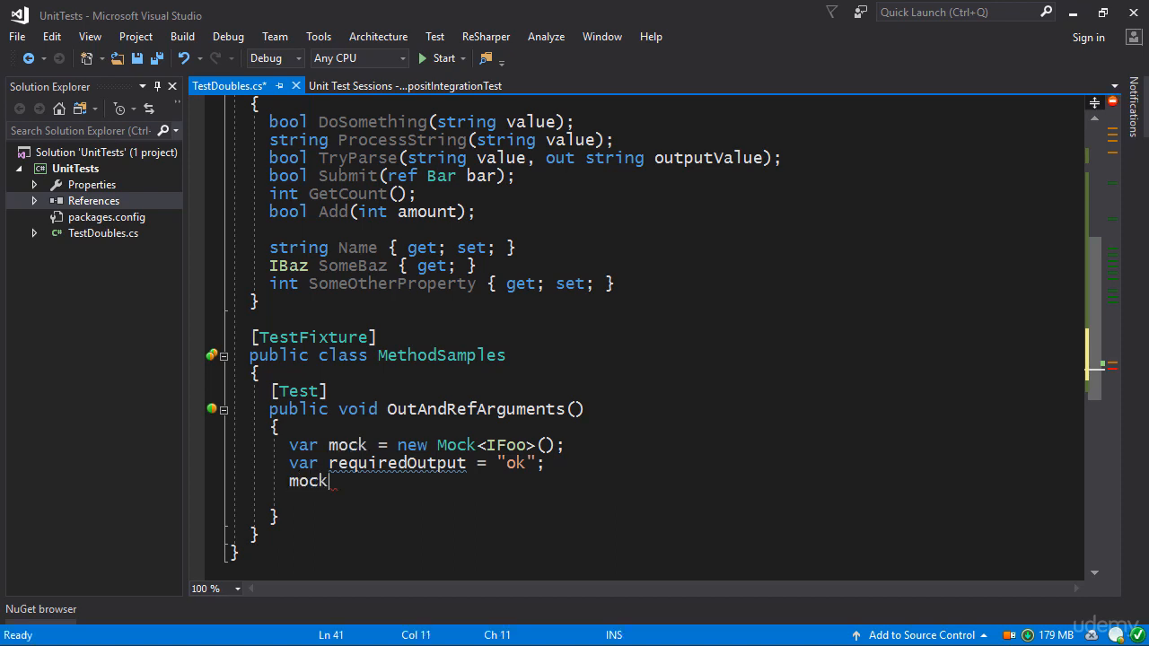
pyautogui.write('.Setup(')
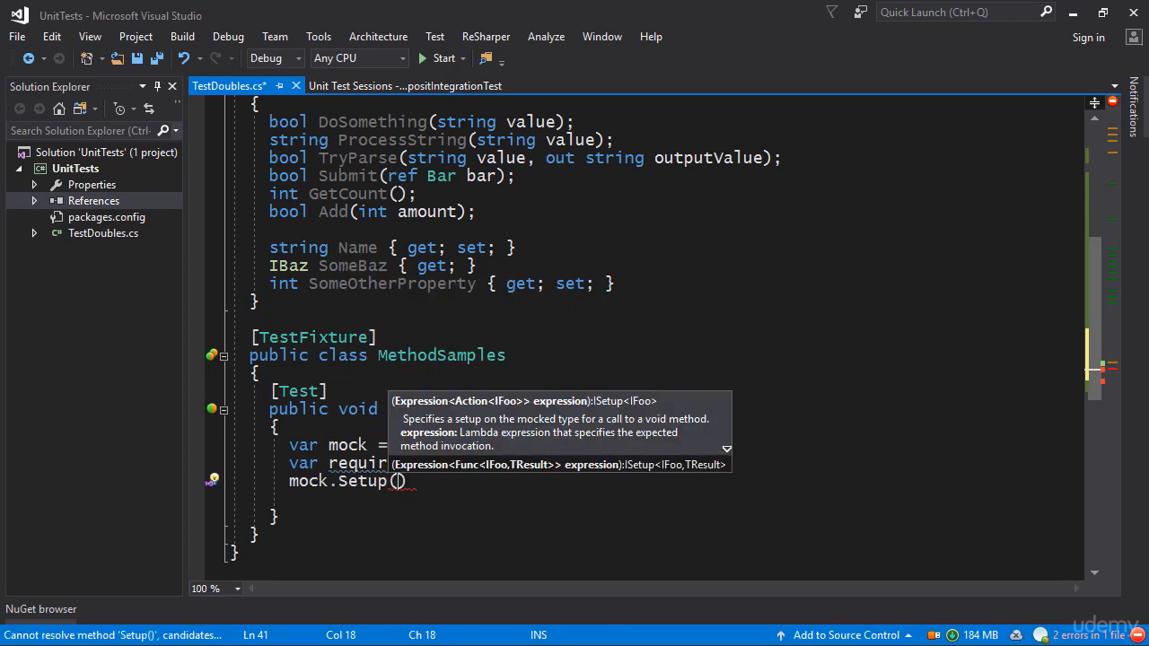
pyautogui.write('foo => foo.TryParse')
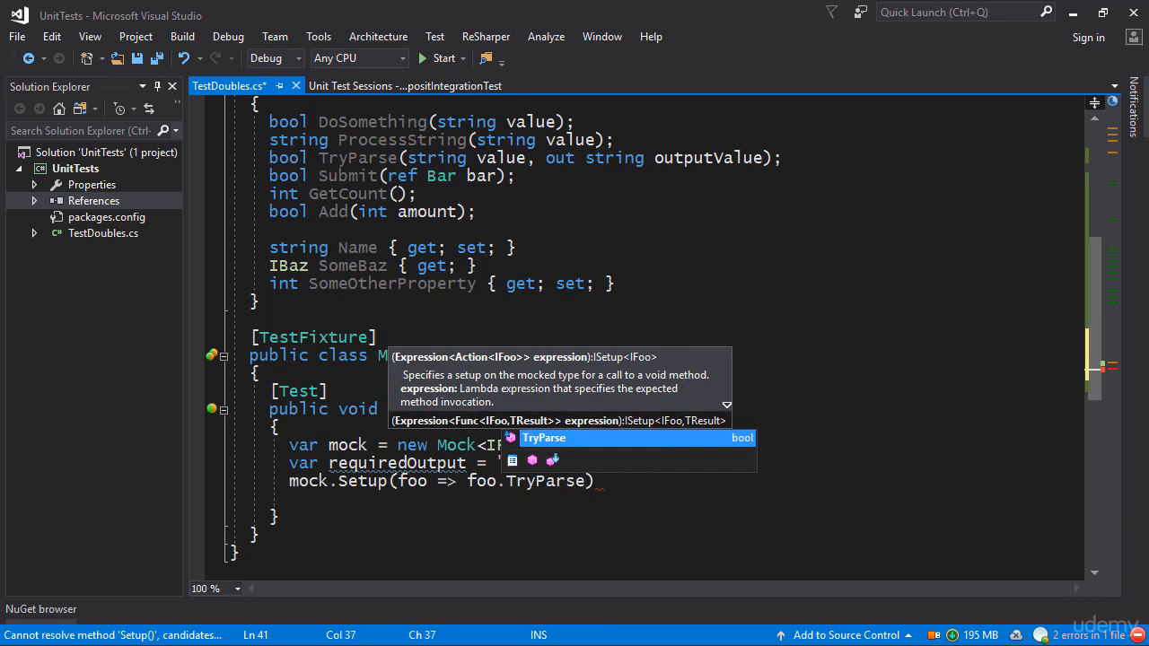
pyautogui.write('(')
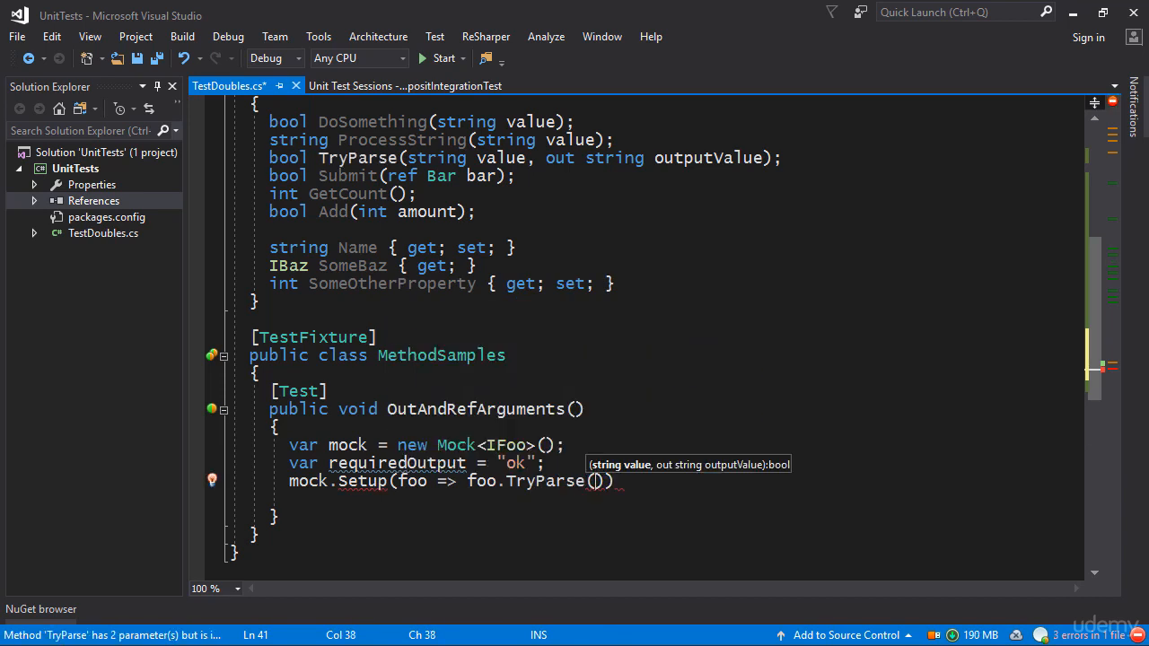
pyautogui.write('"')
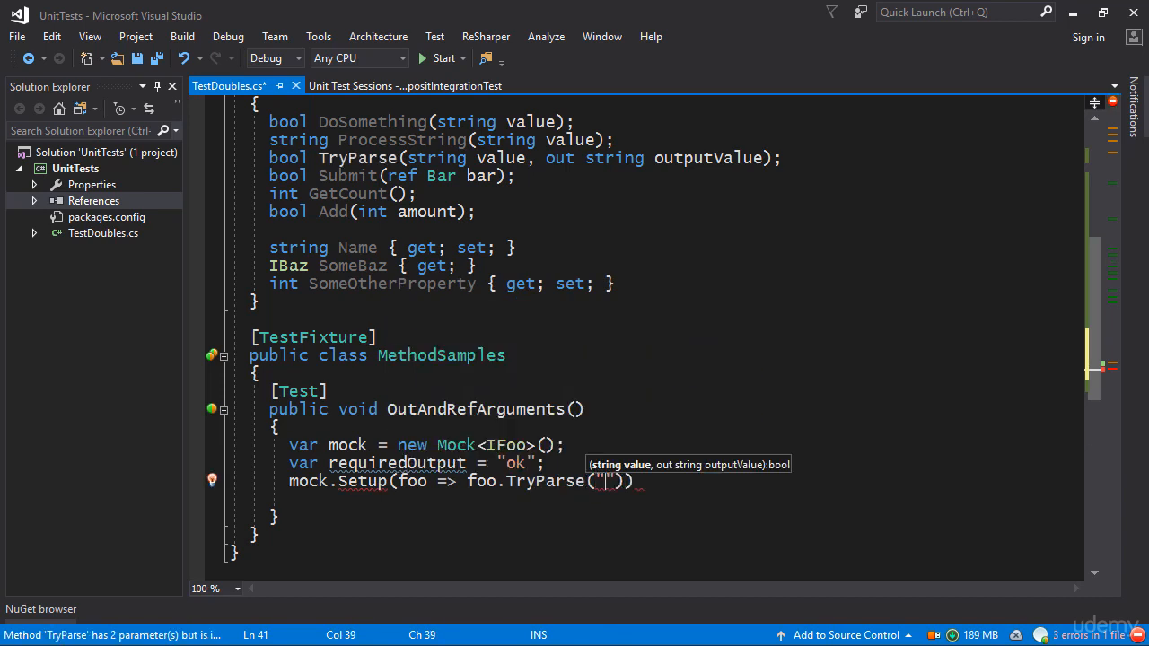
pyautogui.write('ping')
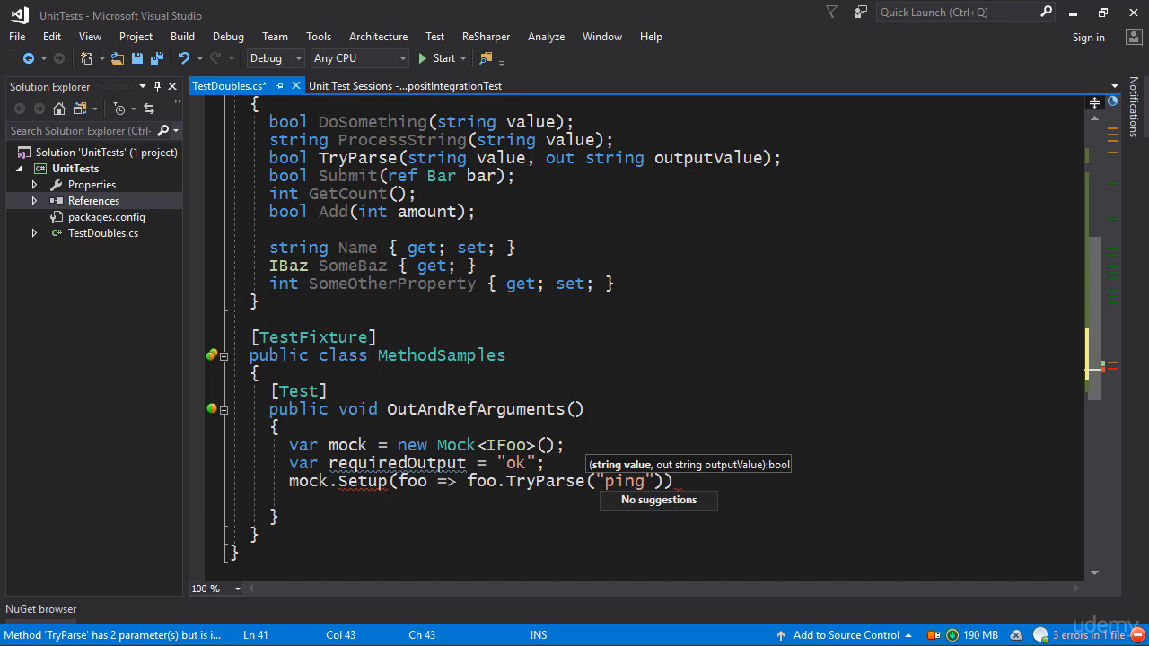
pyautogui.doubleClick(623, 481)
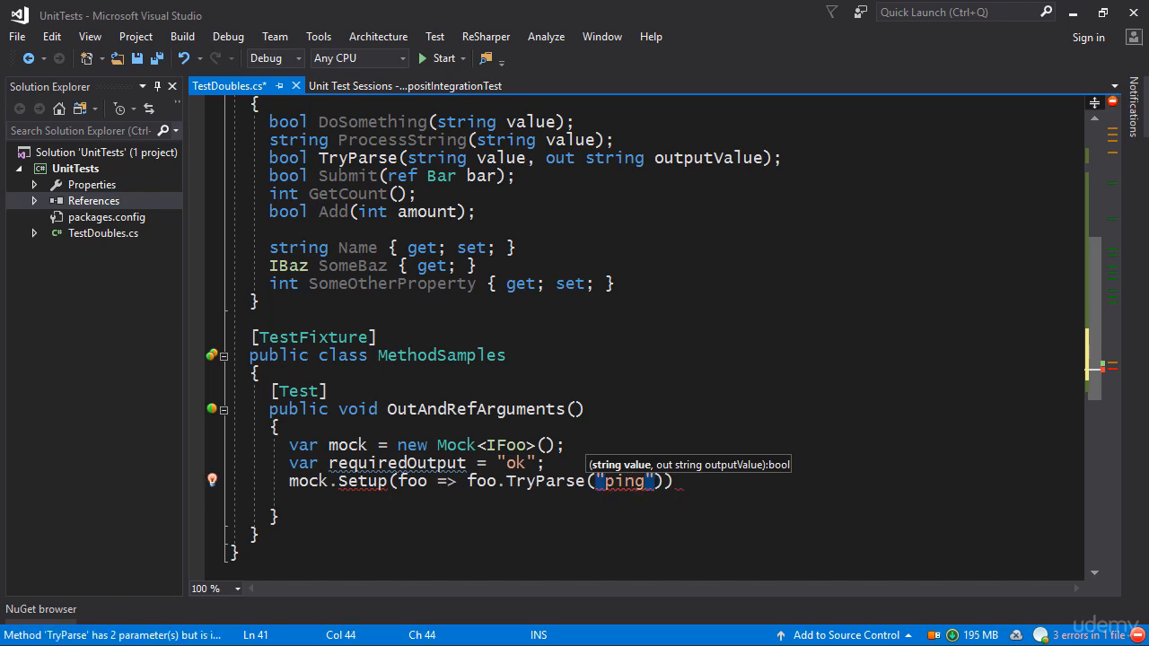
pyautogui.write(', out requiredOutput')
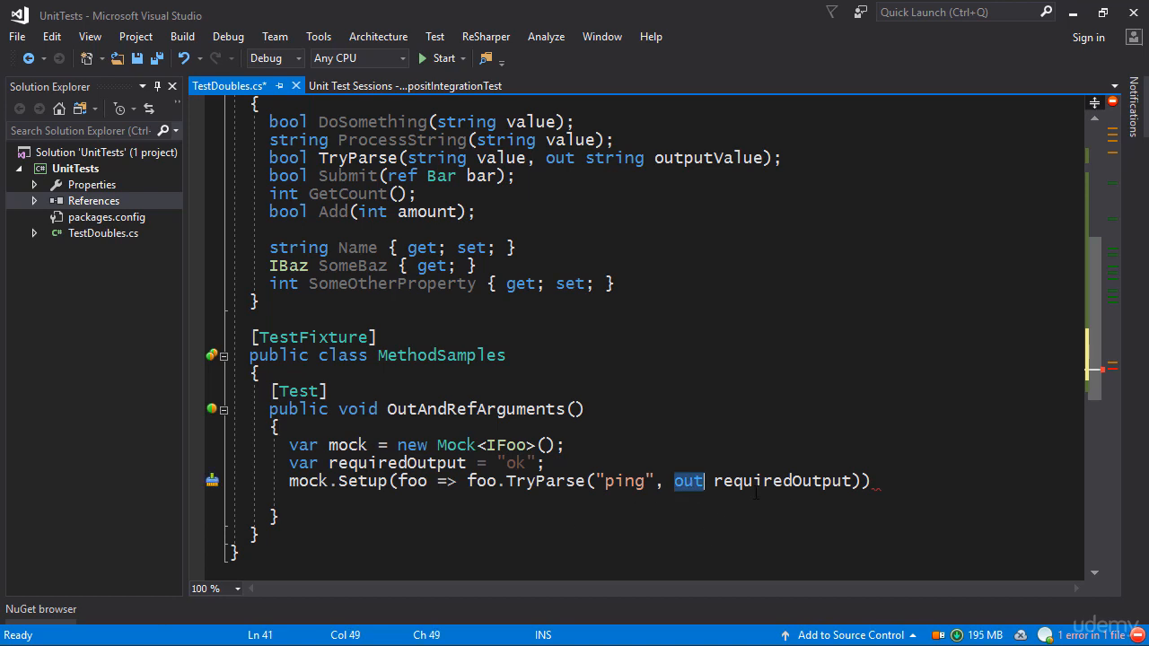
pyautogui.moveTo(771, 480)
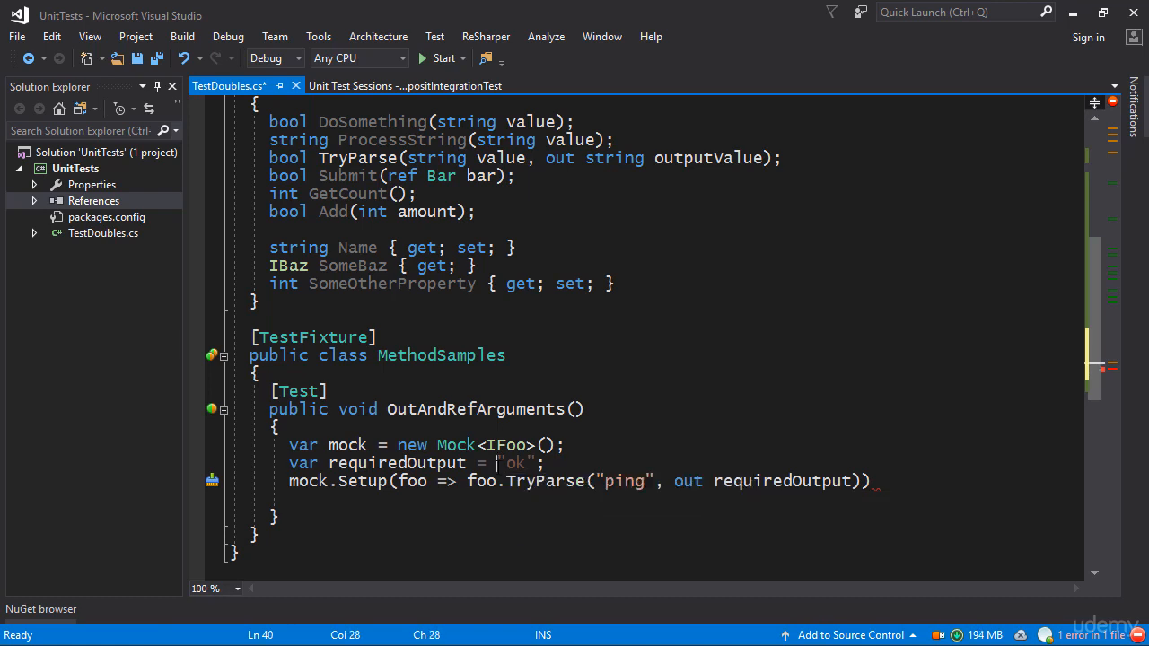
pyautogui.doubleClick(514, 462)
pyautogui.write('.Returns(true);')
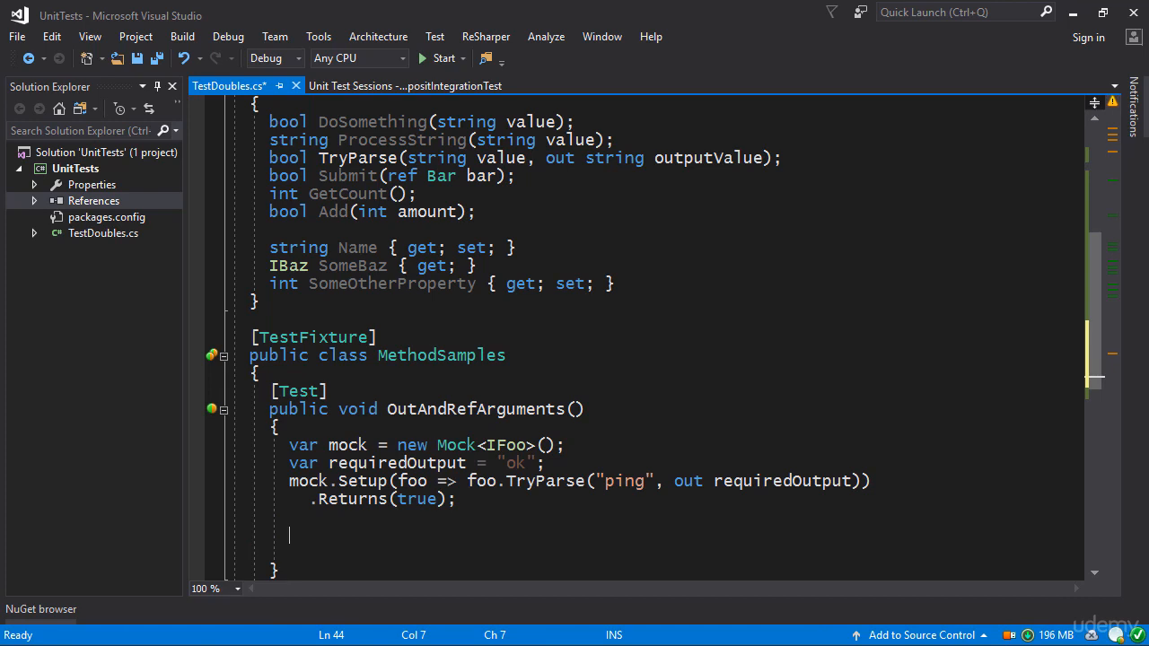
# Declare string result; below the TryParse setup
pyautogui.write('string result;')
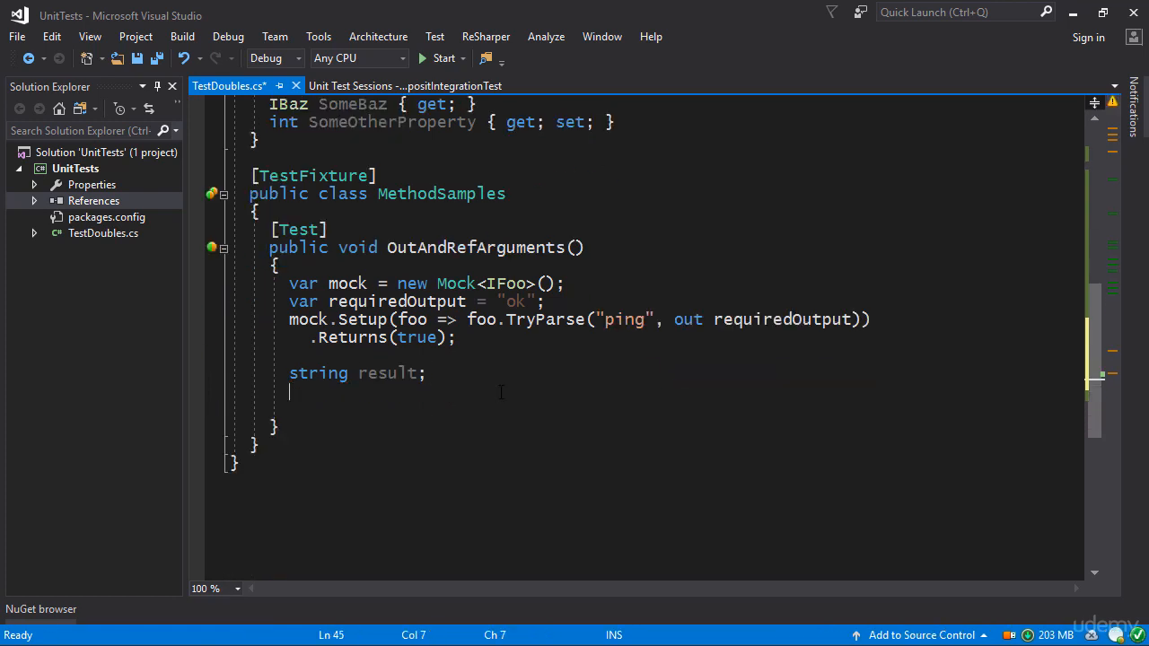
# Inside Assert.Multiple, add Assert.IsTrue(mock.Object.TryParse("ping", out result))
pyautogui.write('Assert.mUltiple(() =>')
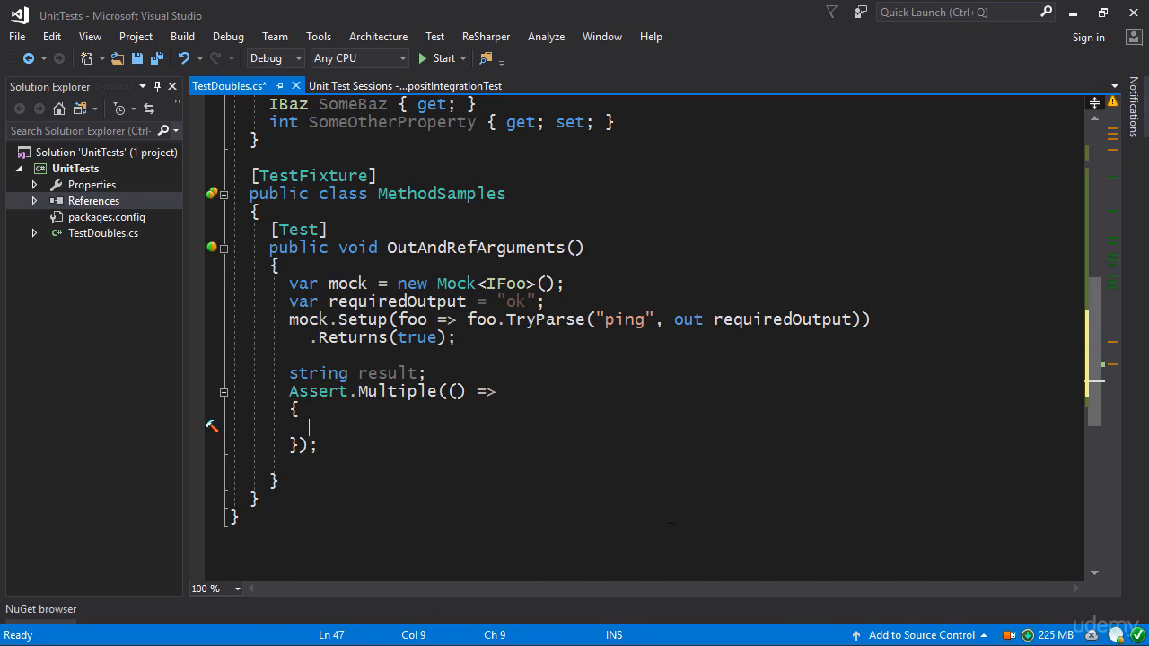
pyautogui.doubleClick(417, 336)
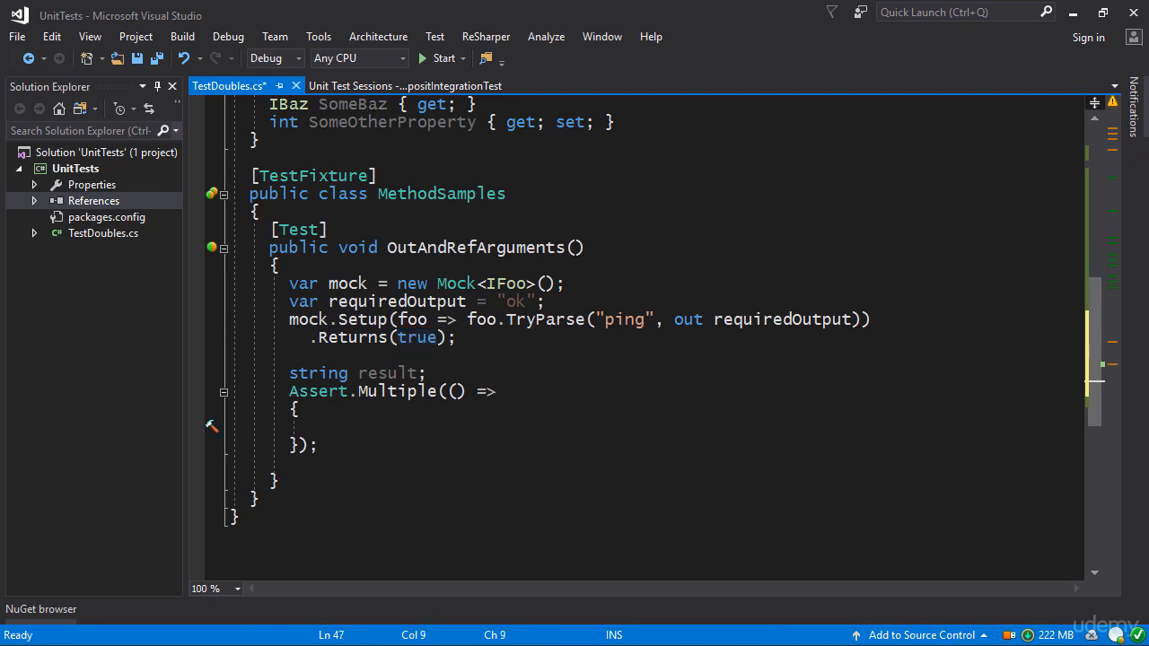
pyautogui.write('Assert.IsTrue')
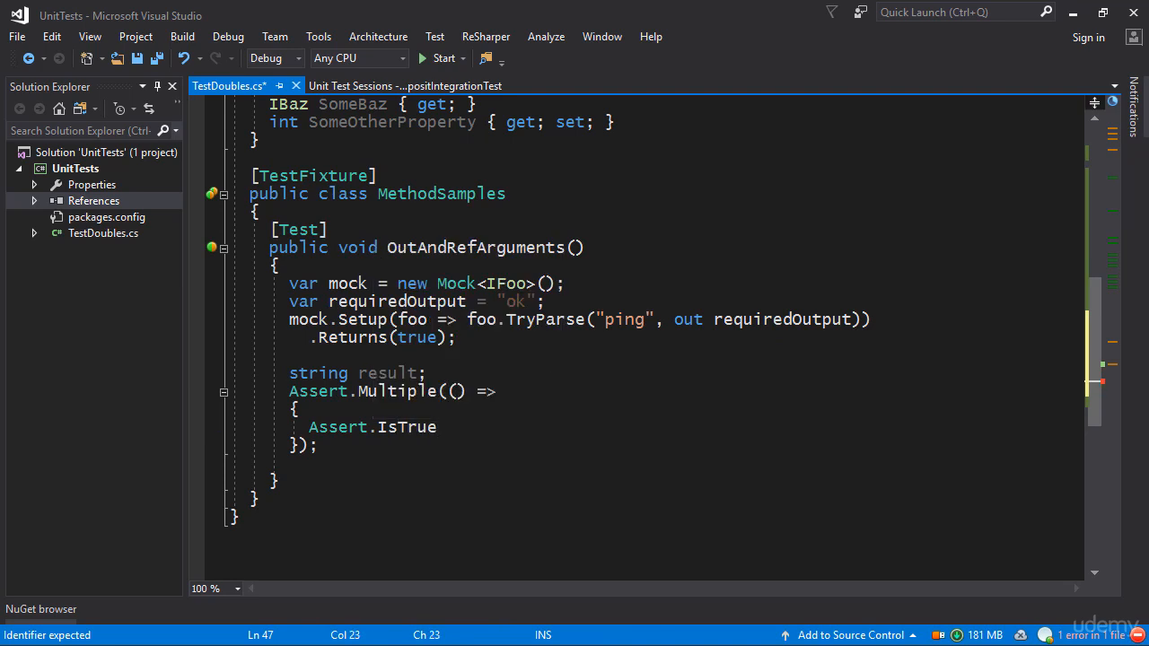
pyautogui.write('();')
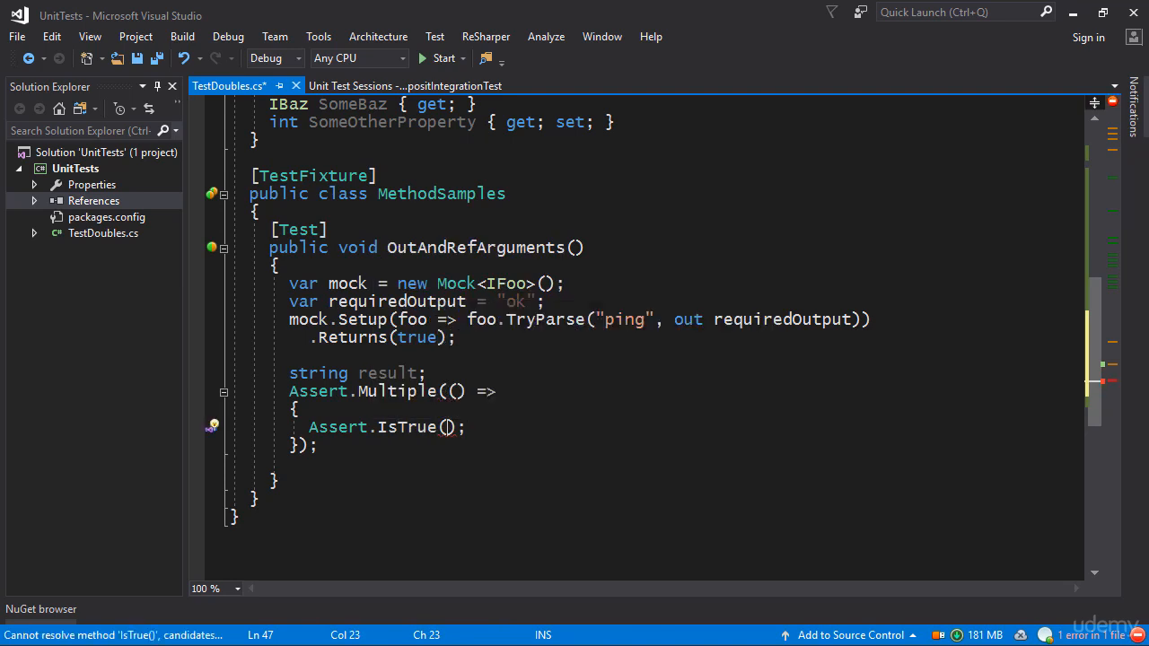
pyautogui.write('mock.D')
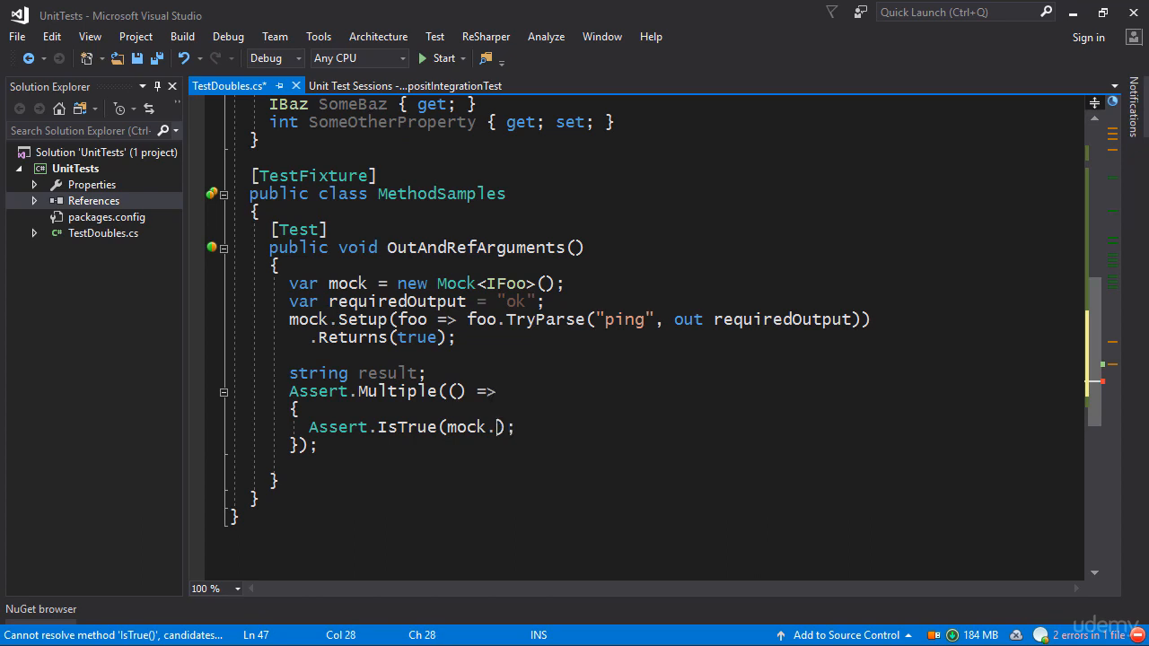
pyautogui.write('TryParse')
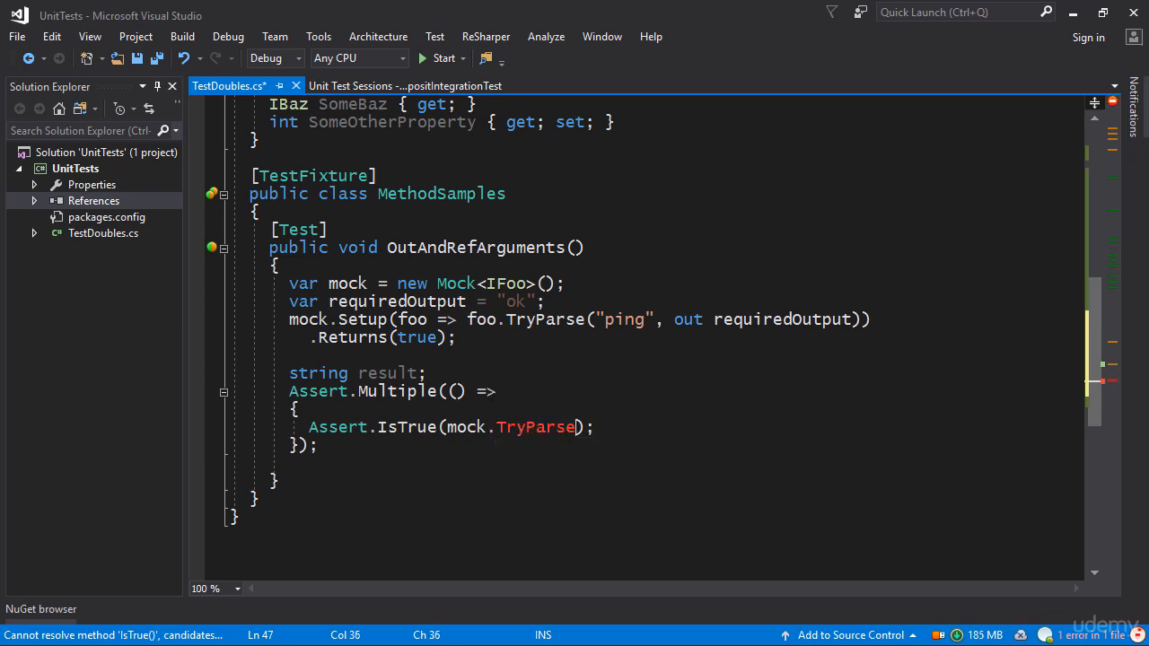
pyautogui.write('O')
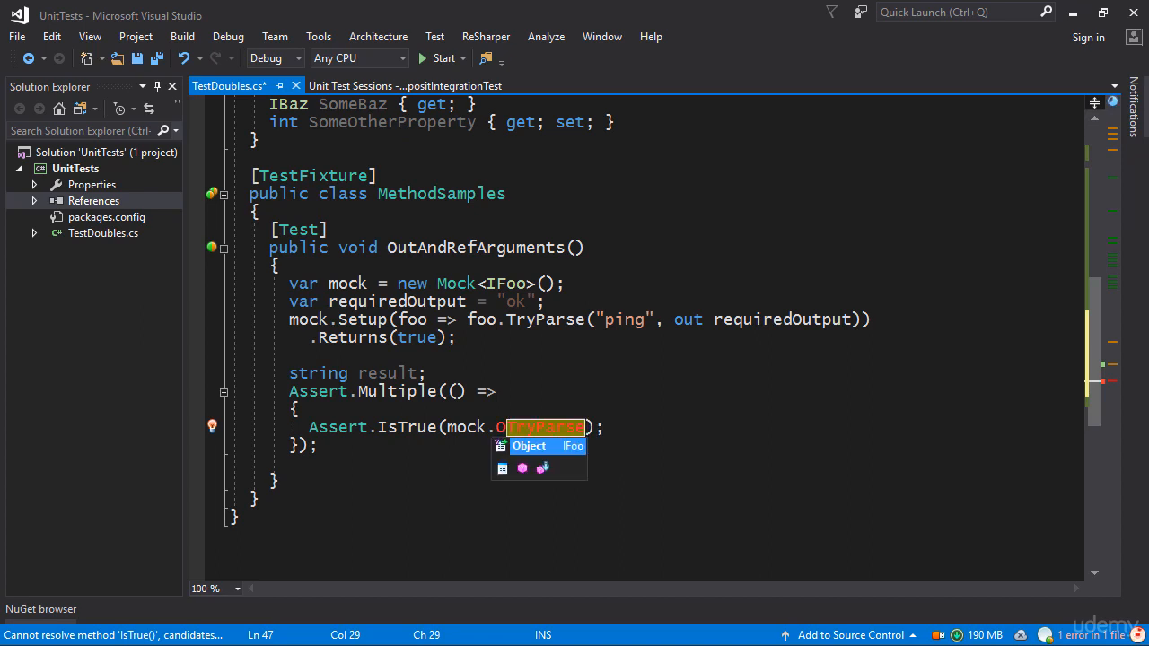
pyautogui.write('.TryParse')
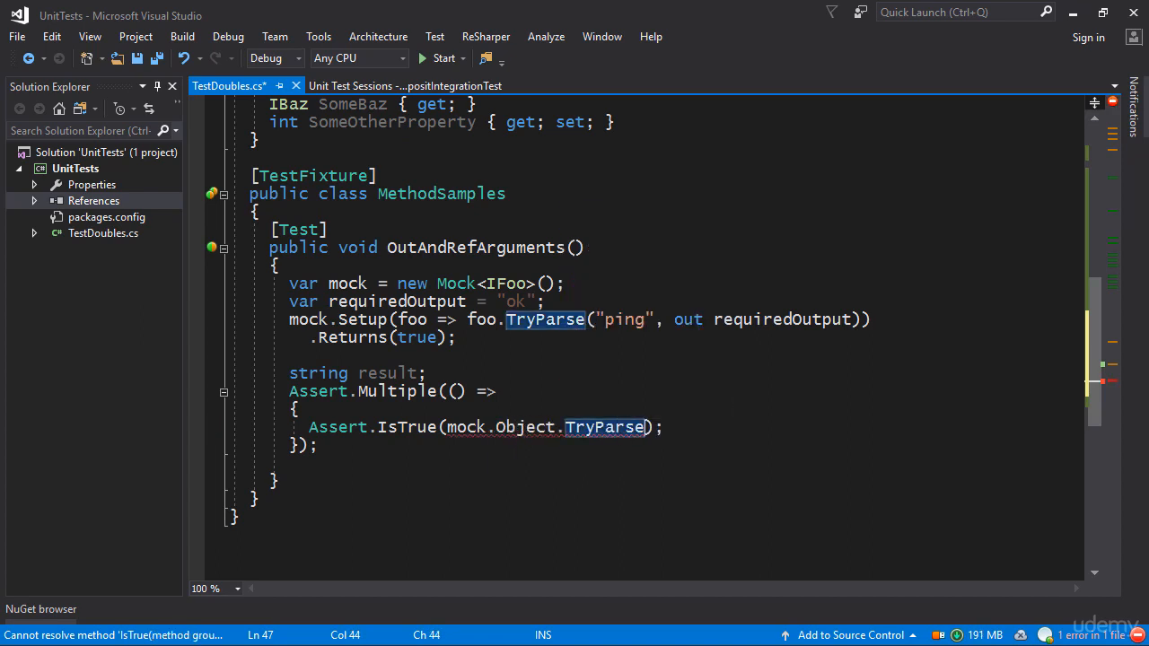
pyautogui.write('"ping")')
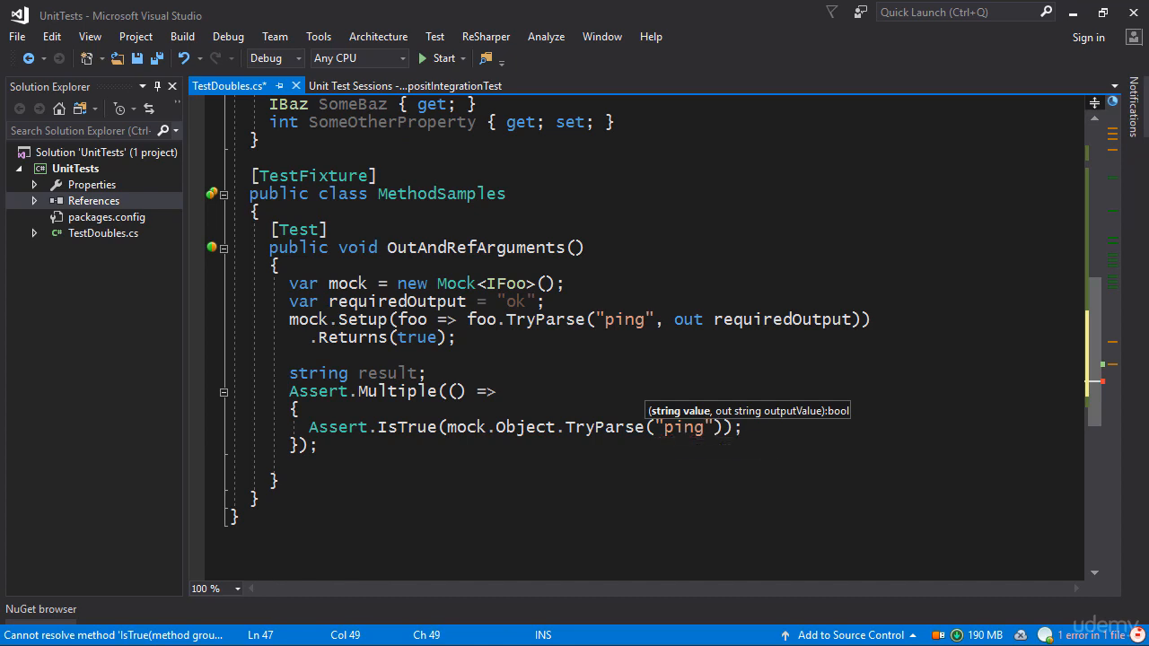
pyautogui.doubleClick(683, 426)
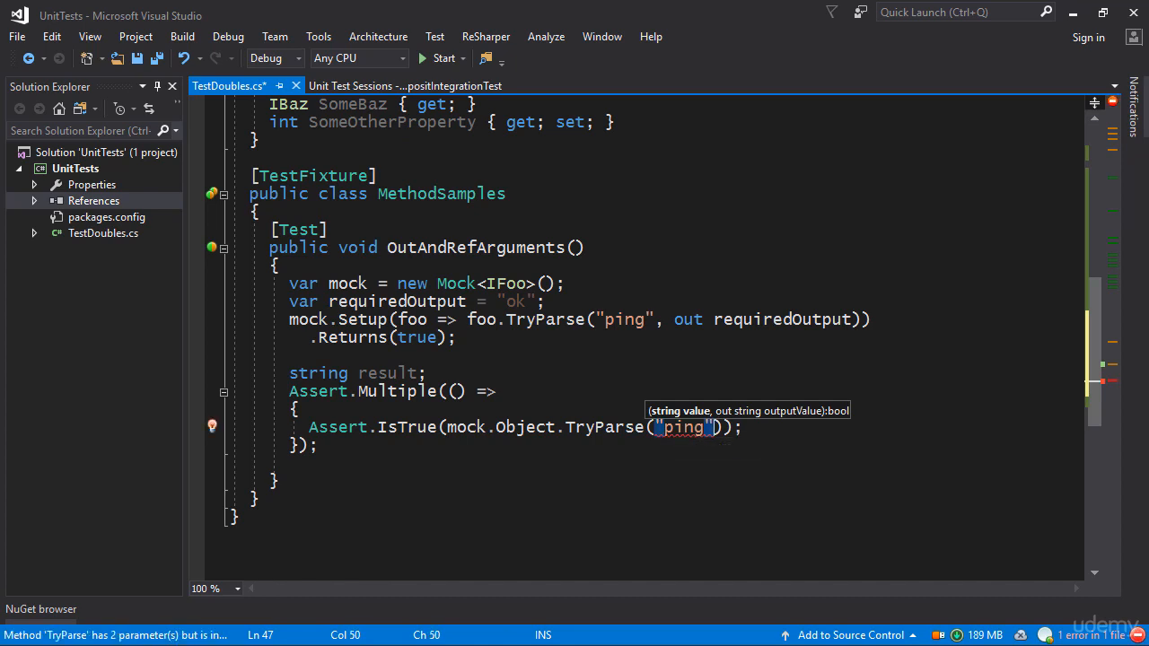
pyautogui.write(', out')
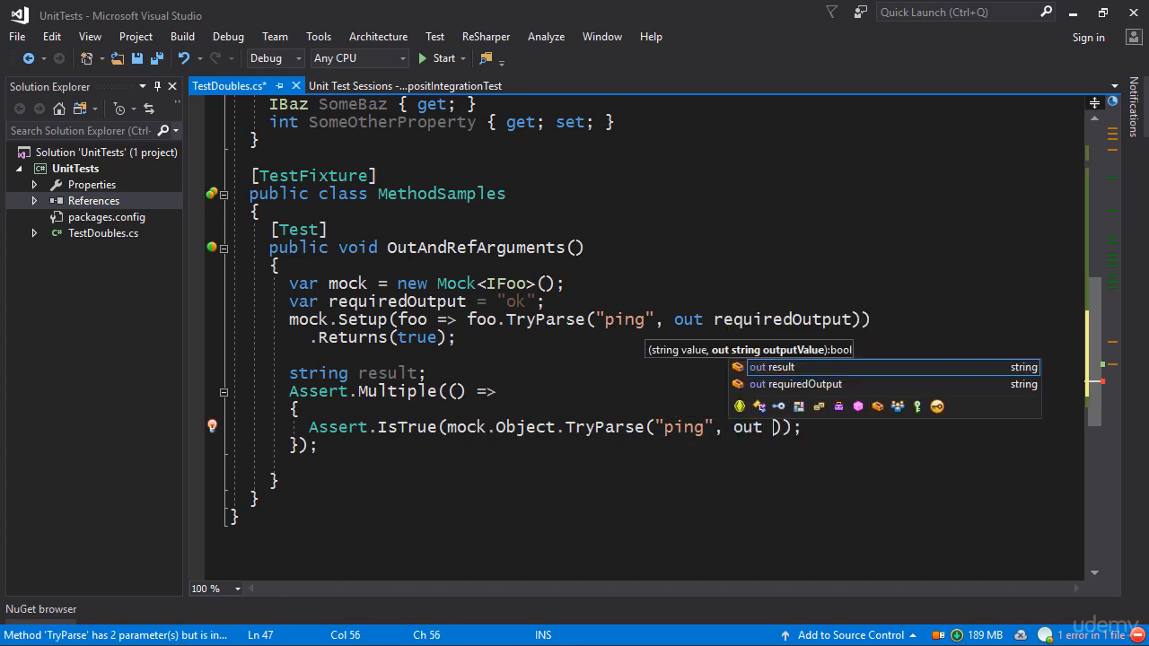
pyautogui.write('result')
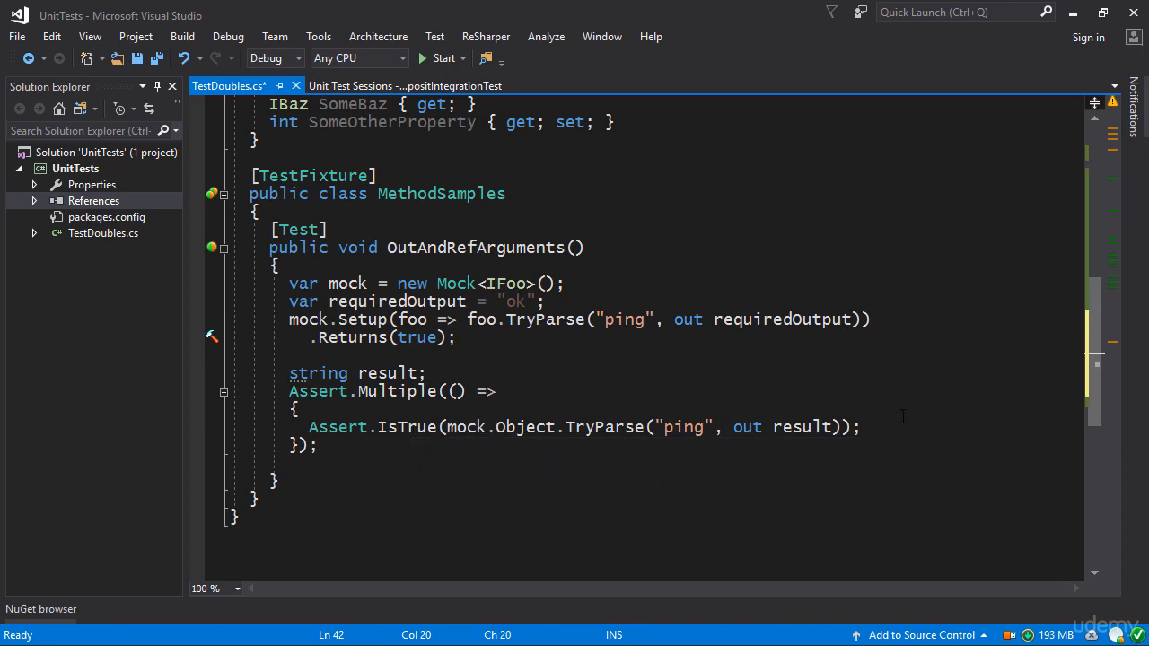
# Add Assert.That(result, Is.EqualTo(requiredOutput)); below the first assertion
pyautogui.click(859, 426)
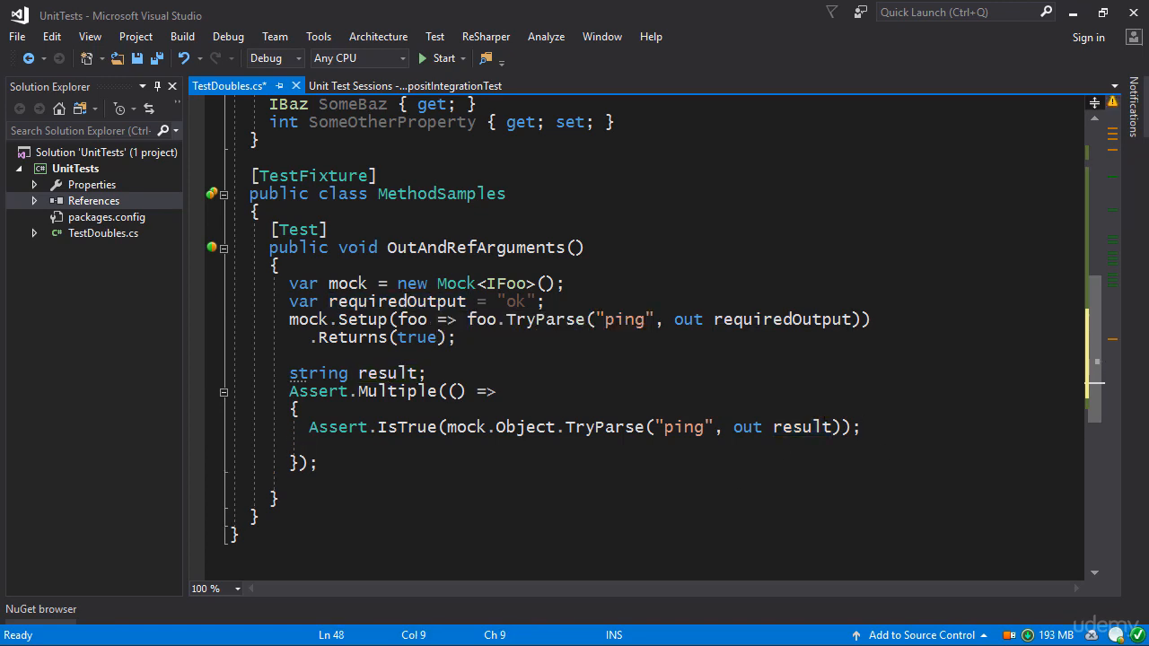
pyautogui.write('ASser')
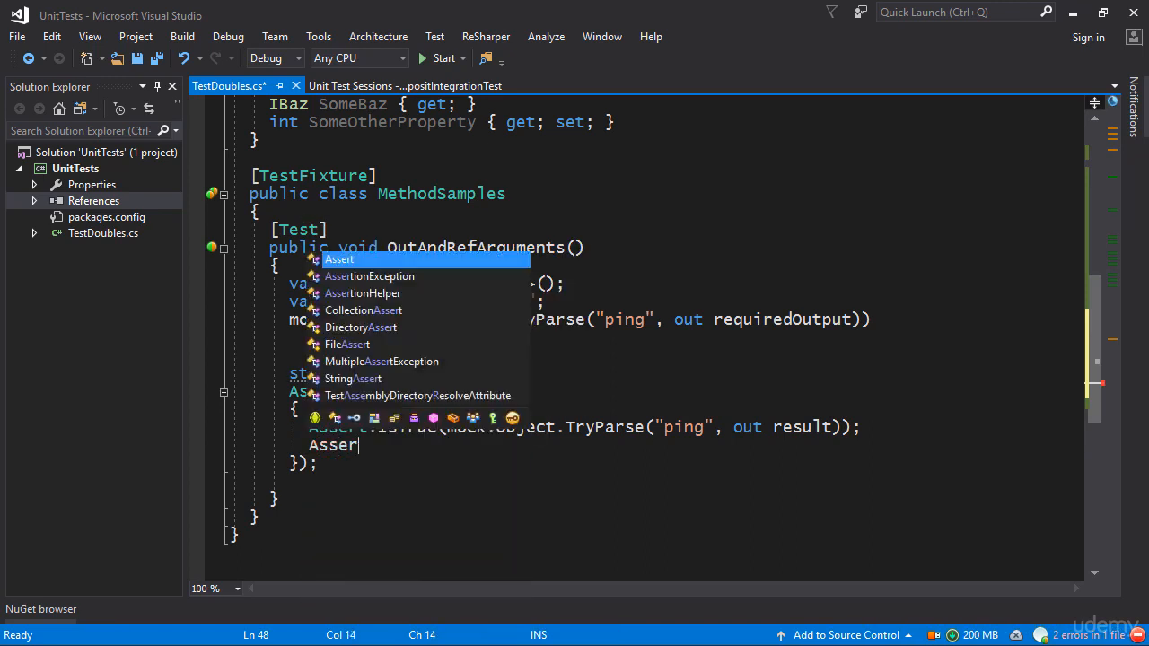
pyautogui.write('t.That(result, Is.EqualTo());')
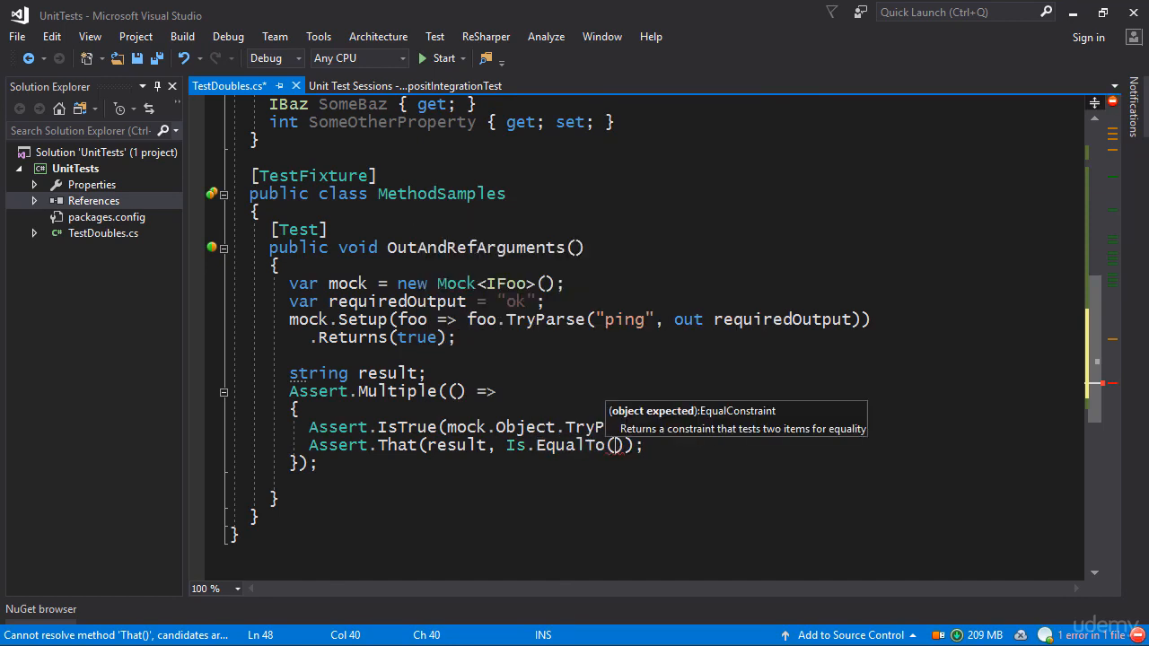
pyautogui.write('requiredOutput')
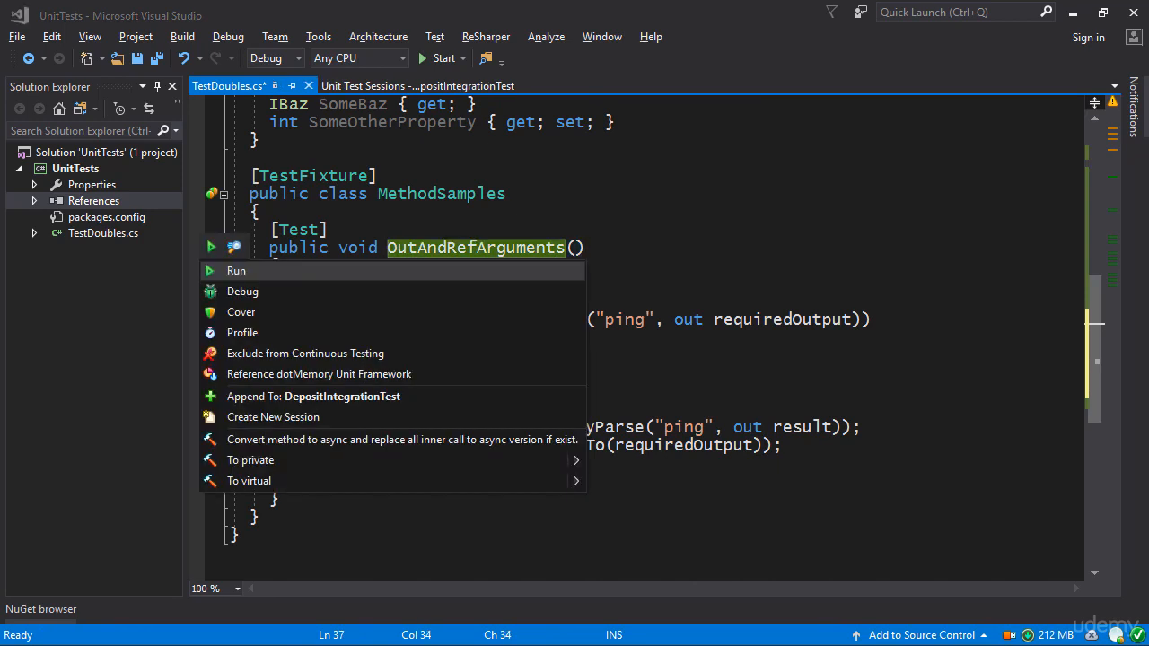
# Run OutAndRefArguments, see it pass, and return to TestDoubles.cs
pyautogui.click(236, 270)
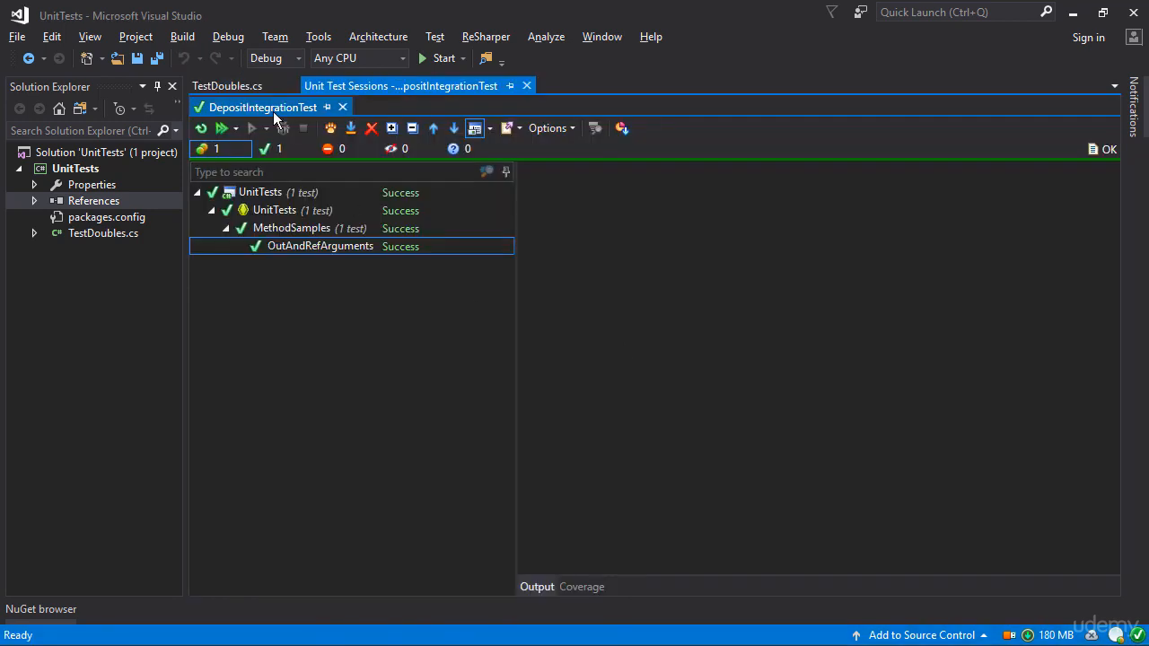
pyautogui.click(227, 85)
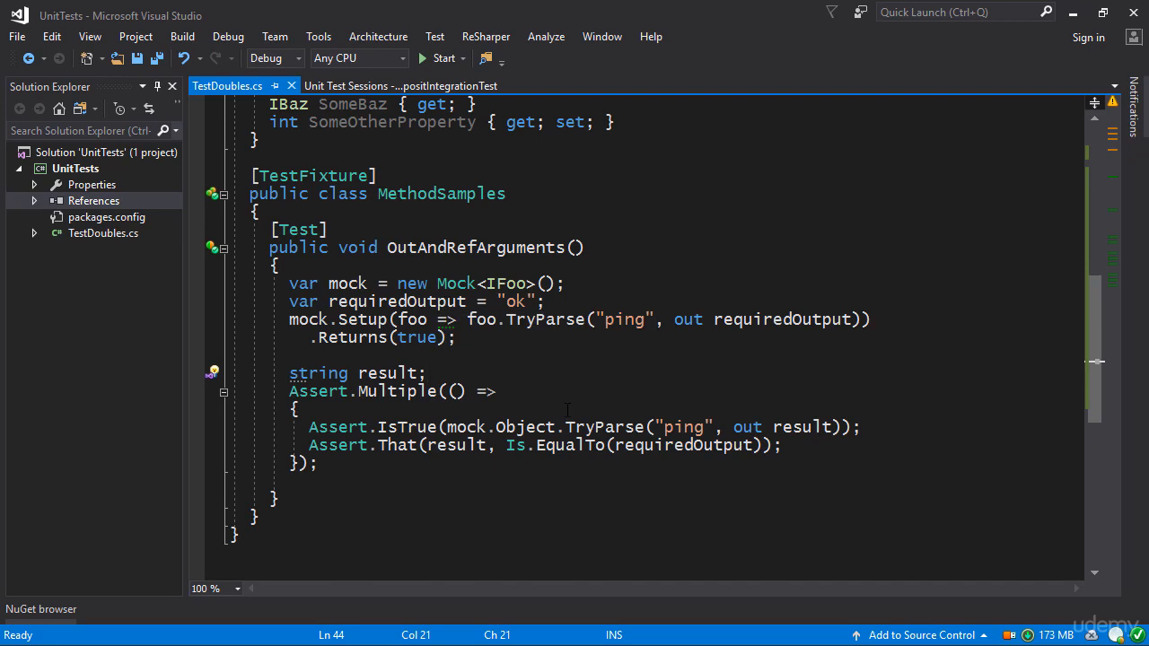
pyautogui.moveTo(432, 508)
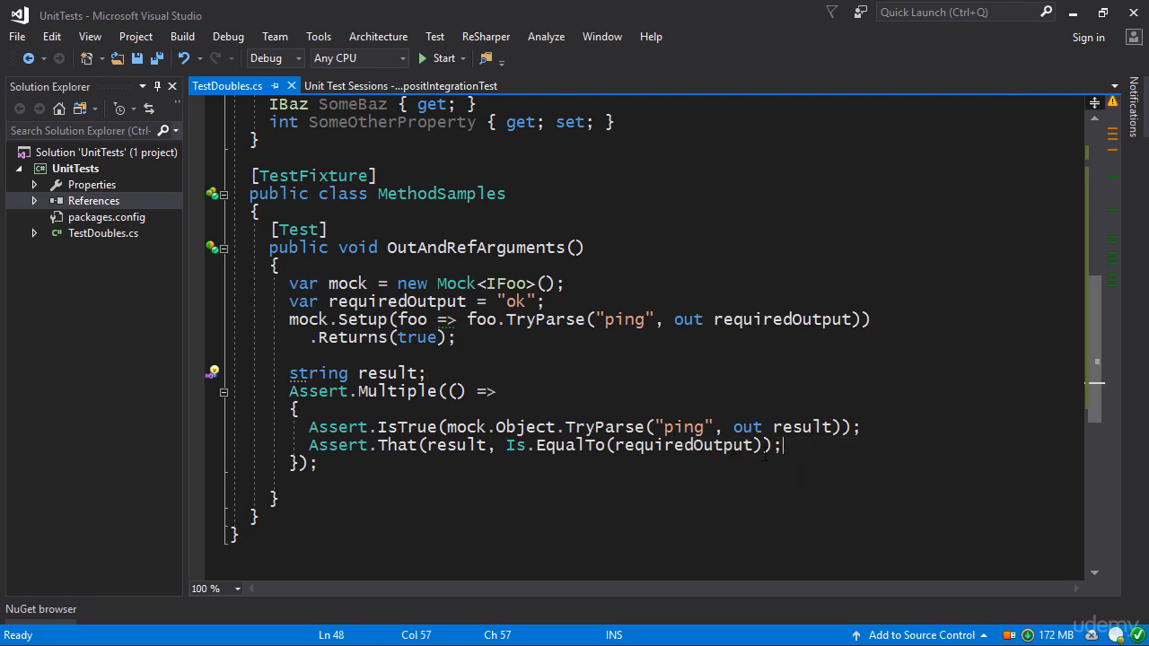
# Add var thisShouldBeFalse = mock.Object.TryParse("pong", out result);
pyautogui.press('enter')
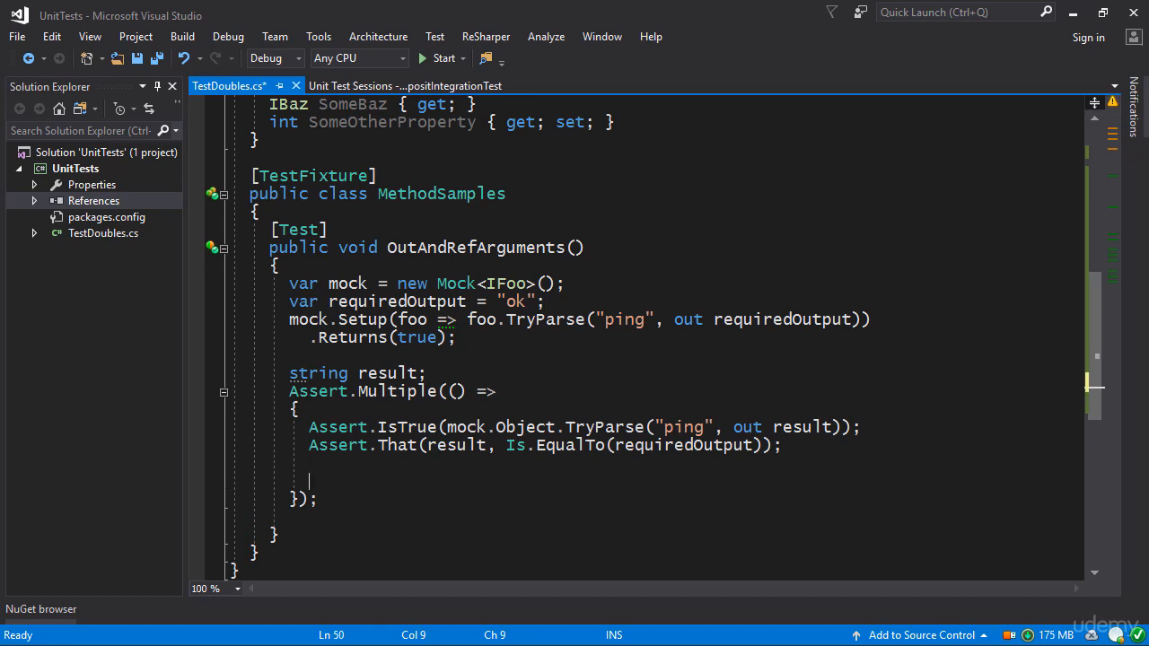
pyautogui.write('var')
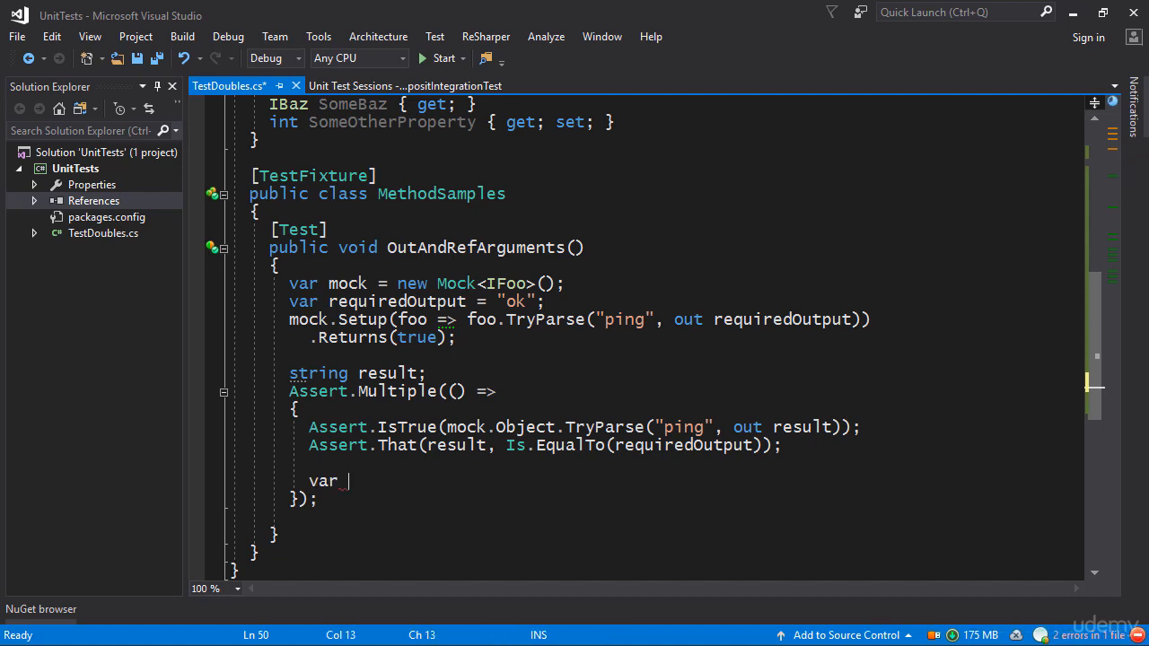
pyautogui.write('thisShould')
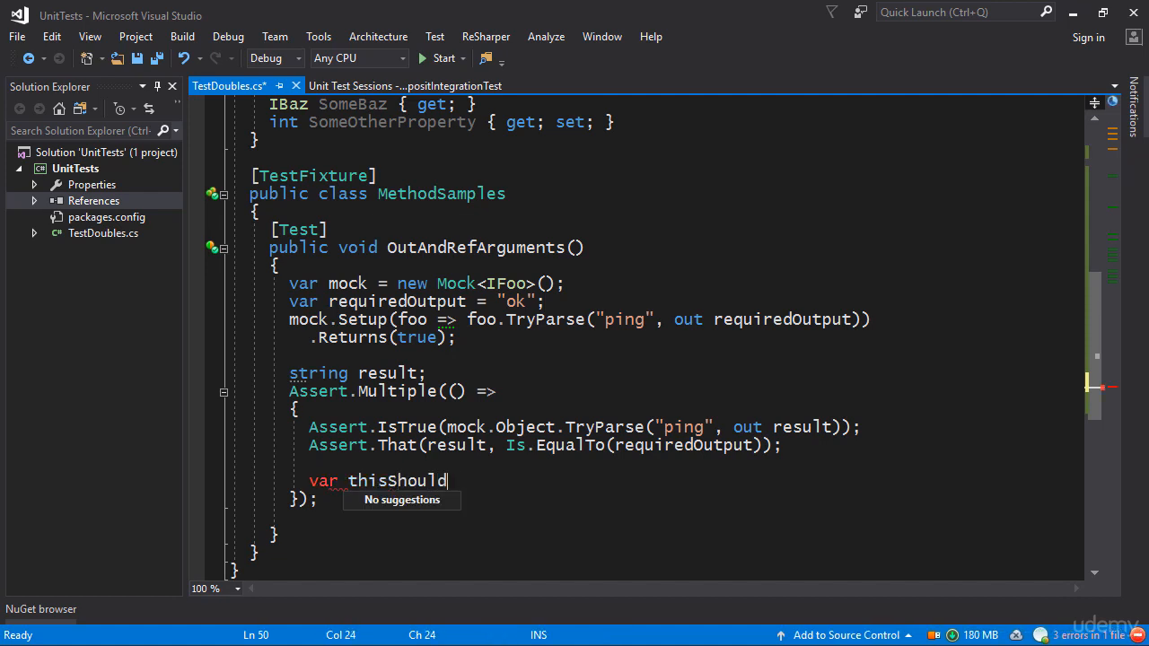
pyautogui.write('BeFalse =')
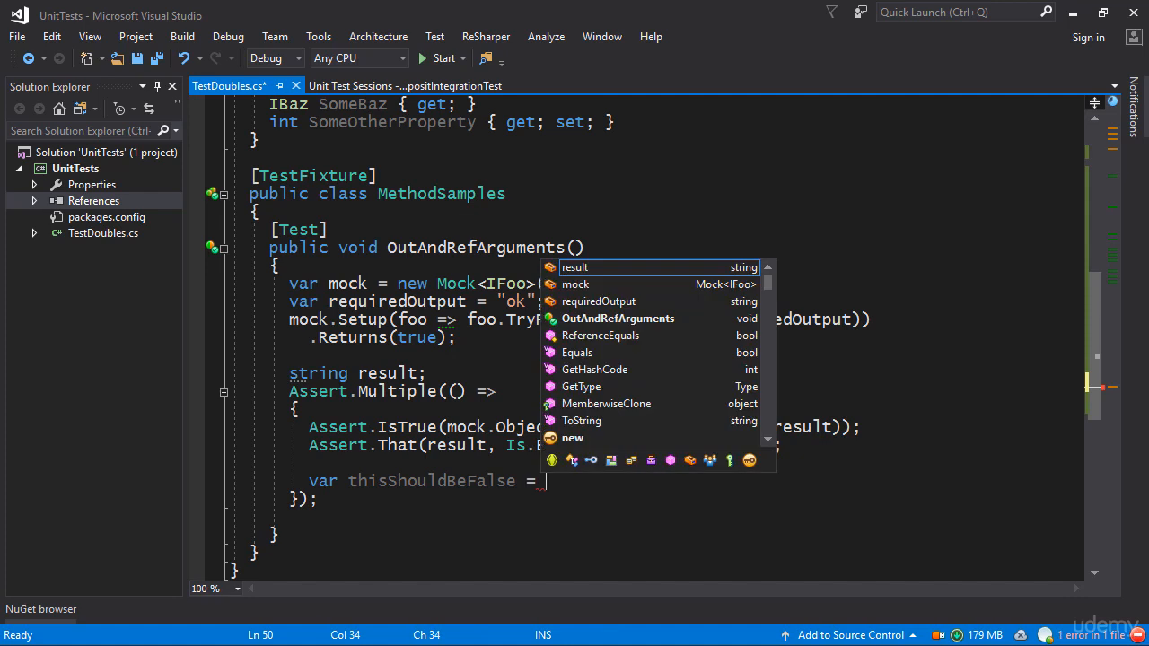
pyautogui.write('mock.Object.TryParse("pong", out result);')
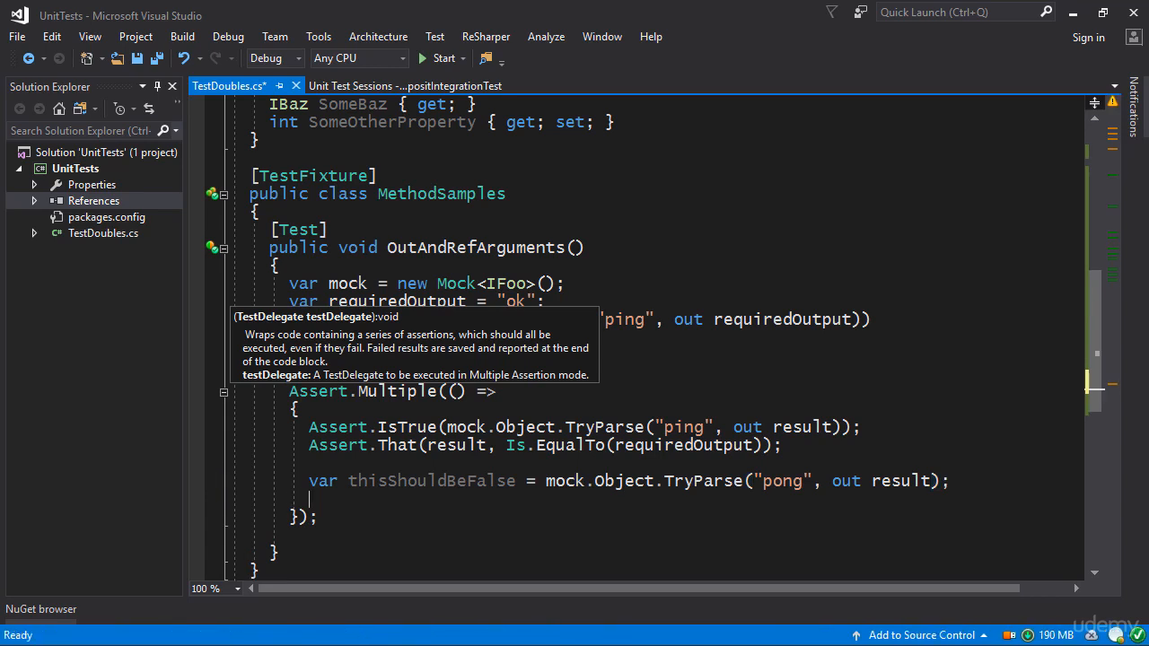
# Print thisShouldBeFalse and result with Console.WriteLine
pyautogui.write('Console.writeli')
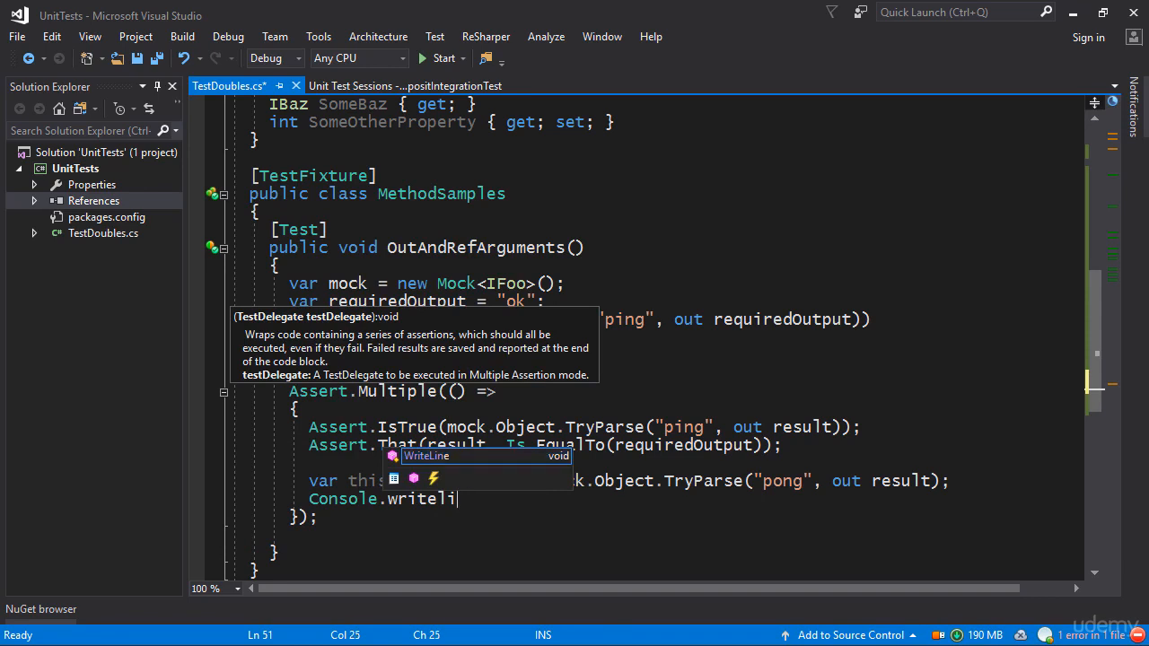
pyautogui.write('();')
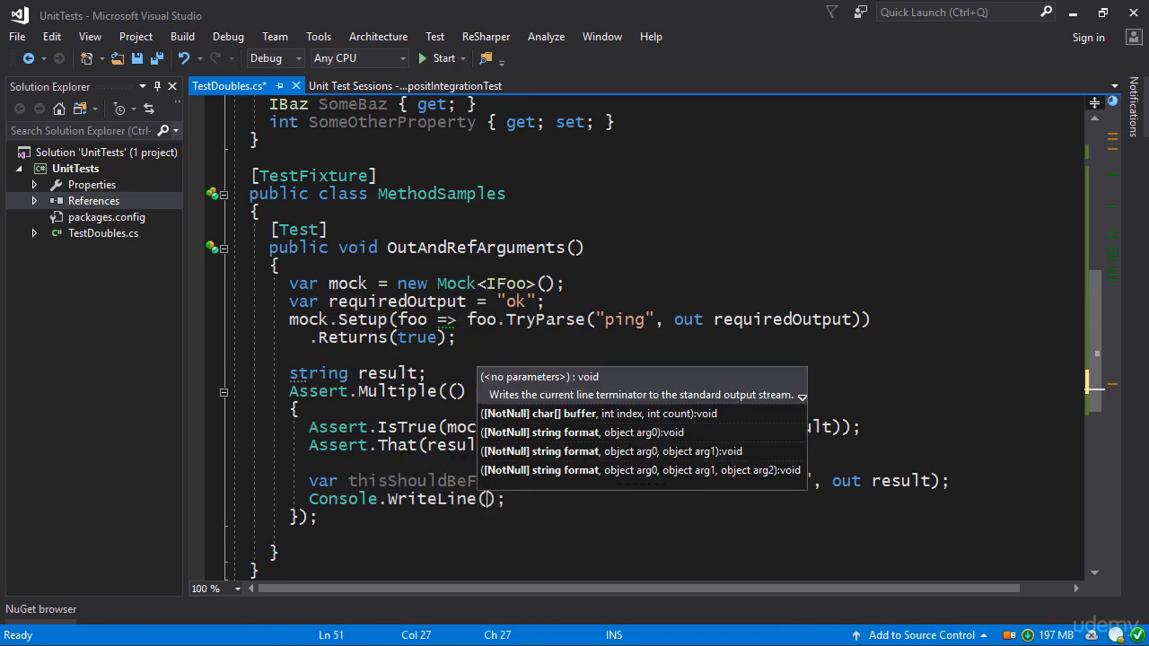
pyautogui.write('thisShouldBeFalse')
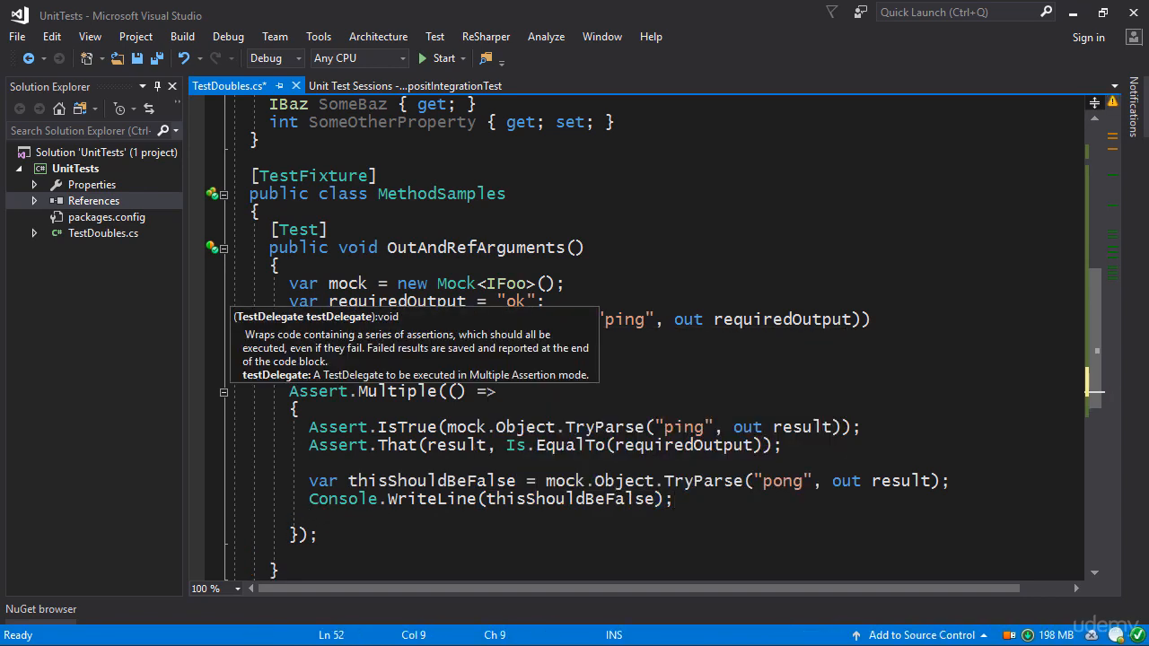
pyautogui.write('Console.Writeli')
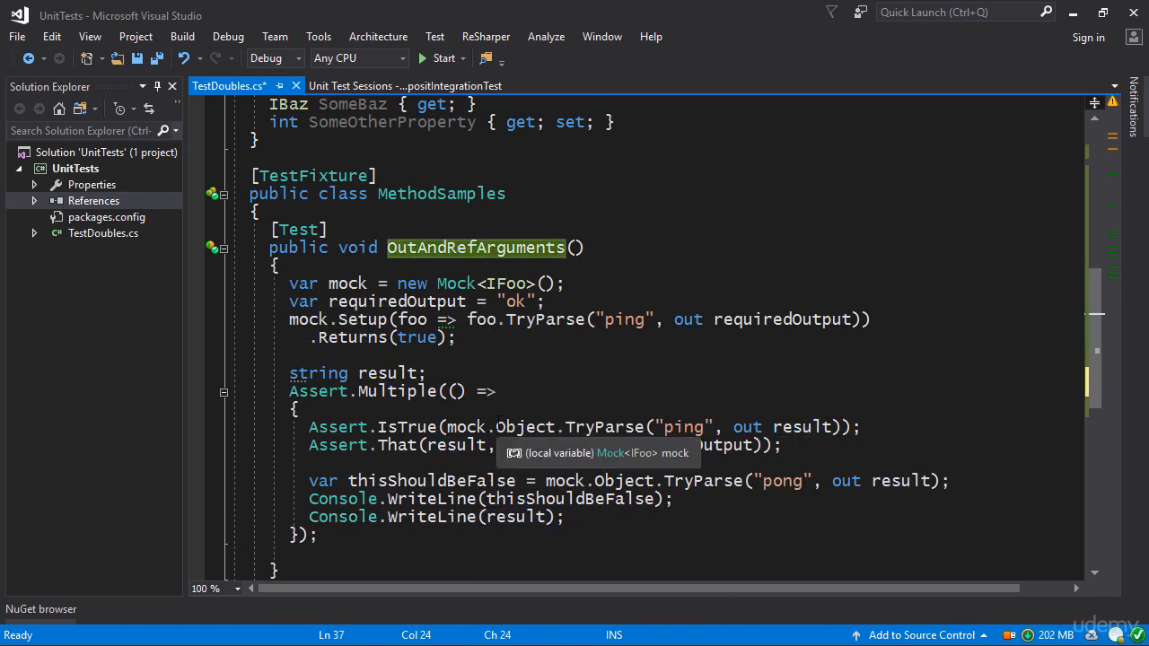
# Rerun the test, check the output shows False and ok, then reopen TestDoubles.cs
pyautogui.press('ctrl+s')
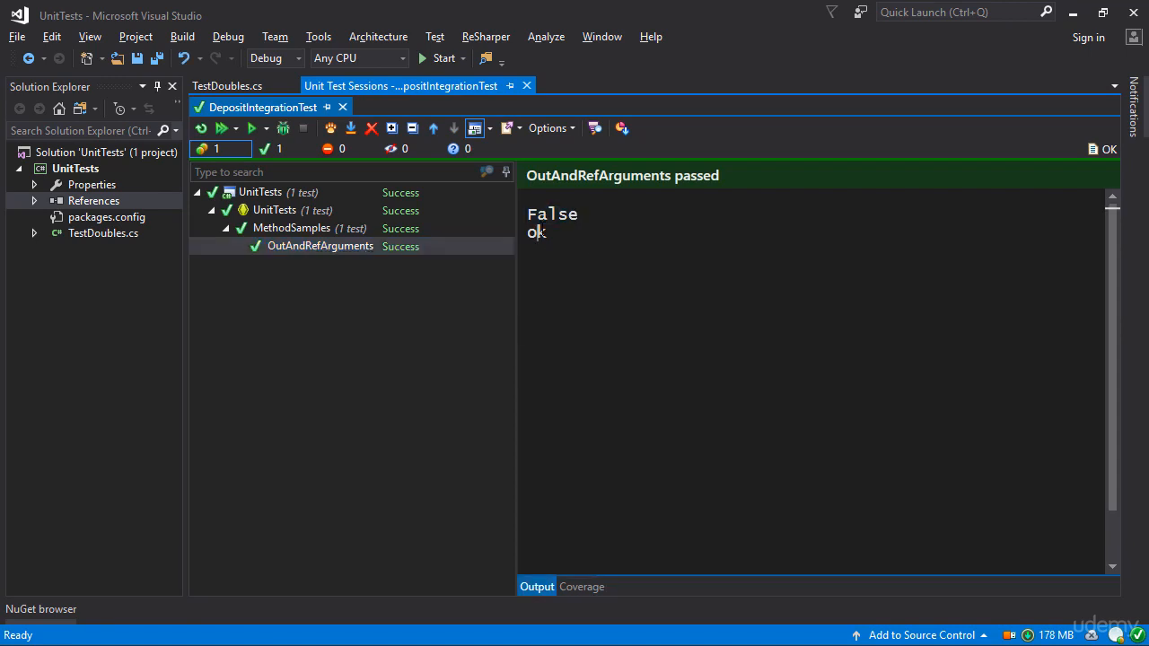
pyautogui.doubleClick(536, 233)
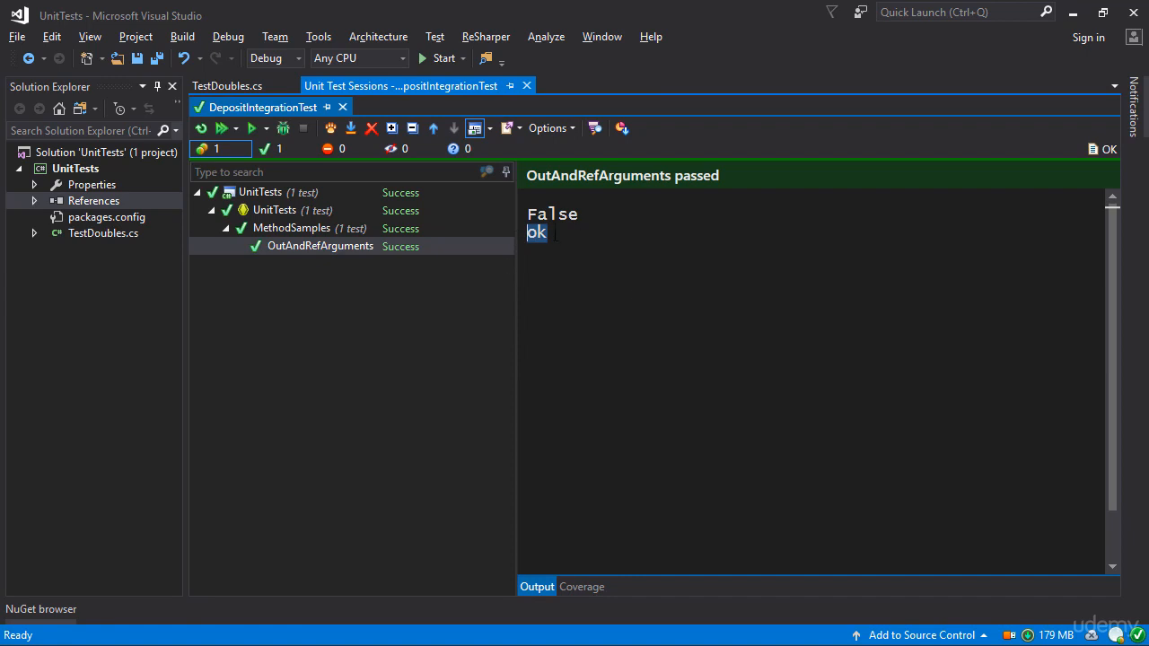
pyautogui.click(227, 85)
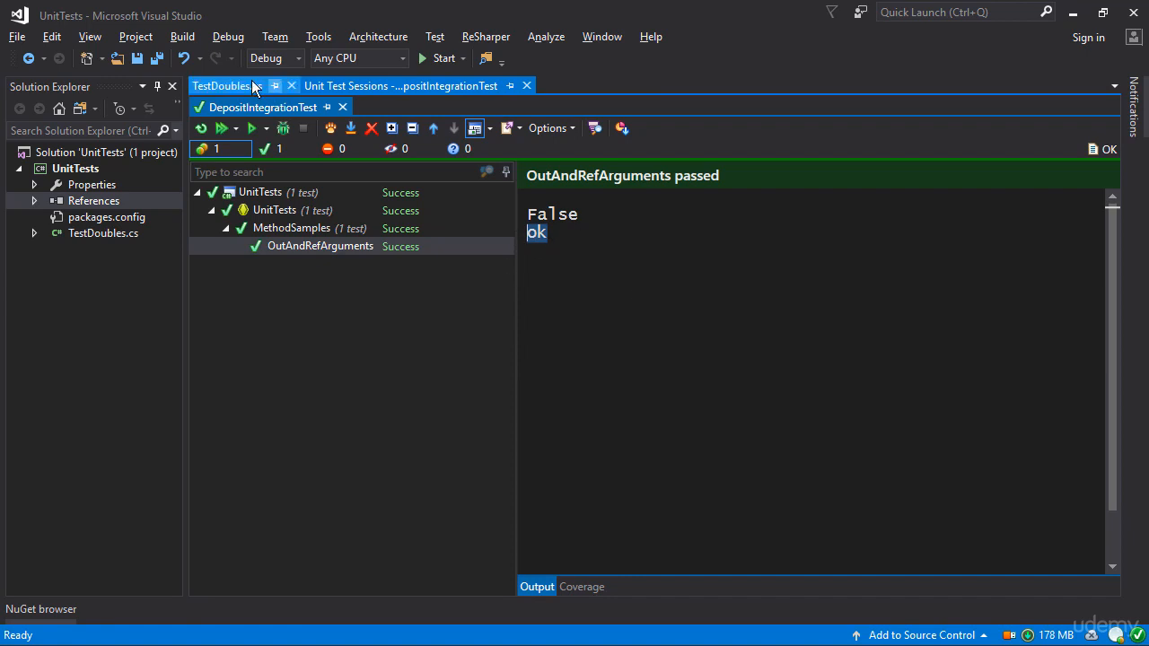
pyautogui.click(226, 85)
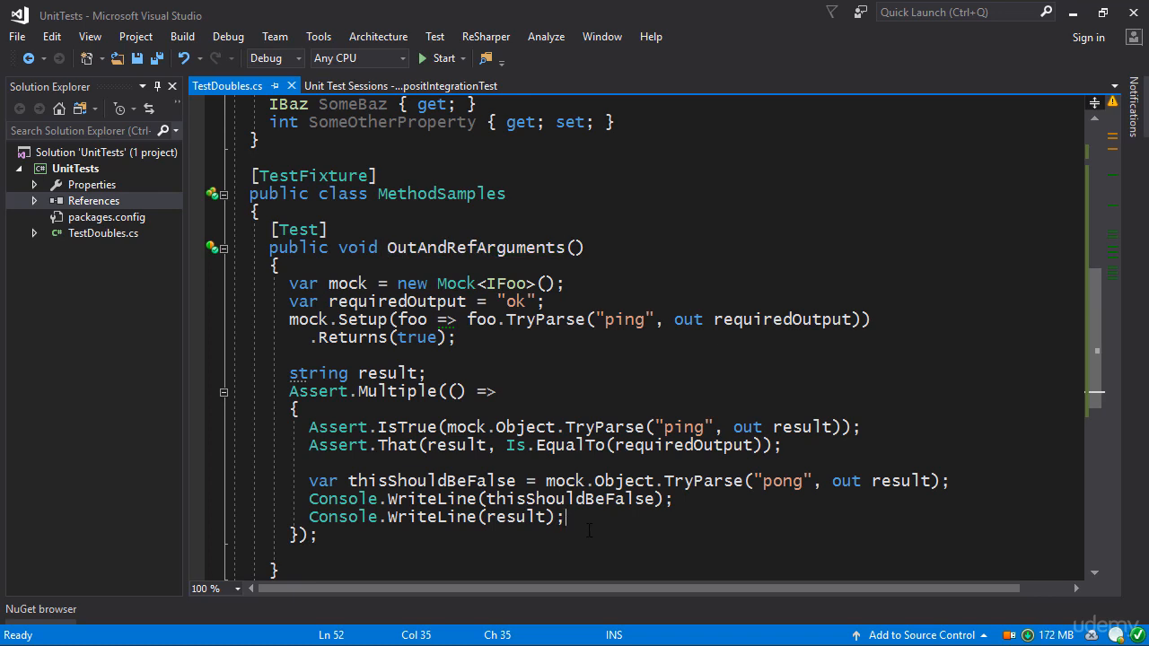
# Highlight the "pong" argument and add a blank line after Assert.Multiple
pyautogui.doubleClick(782, 480)
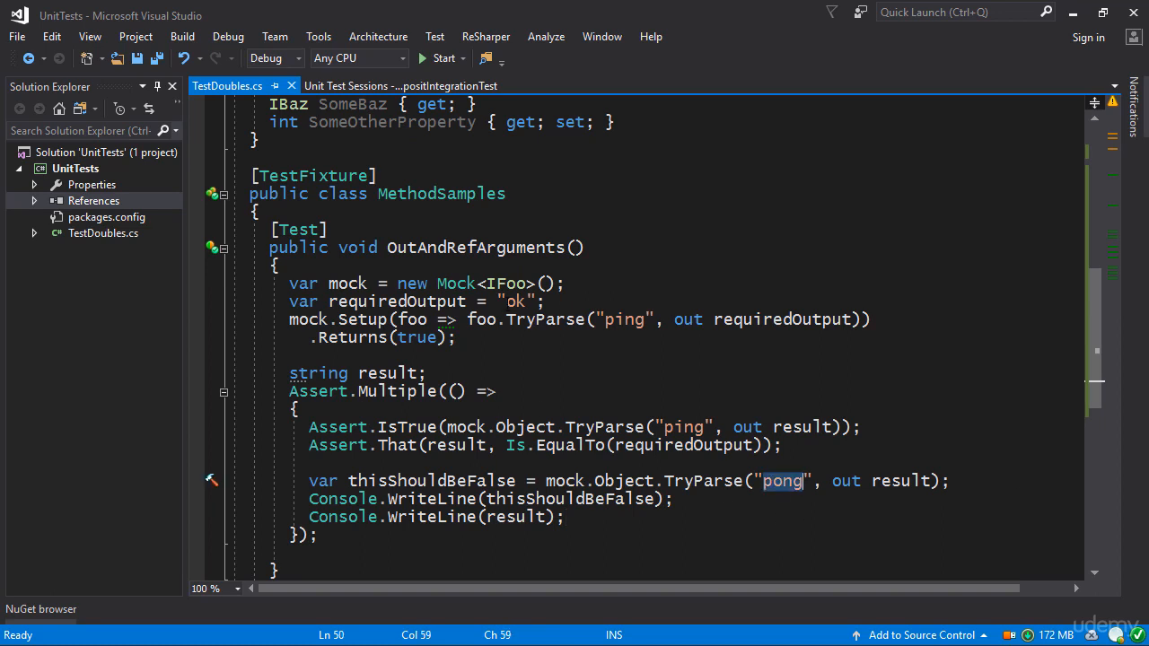
pyautogui.doubleClick(516, 301)
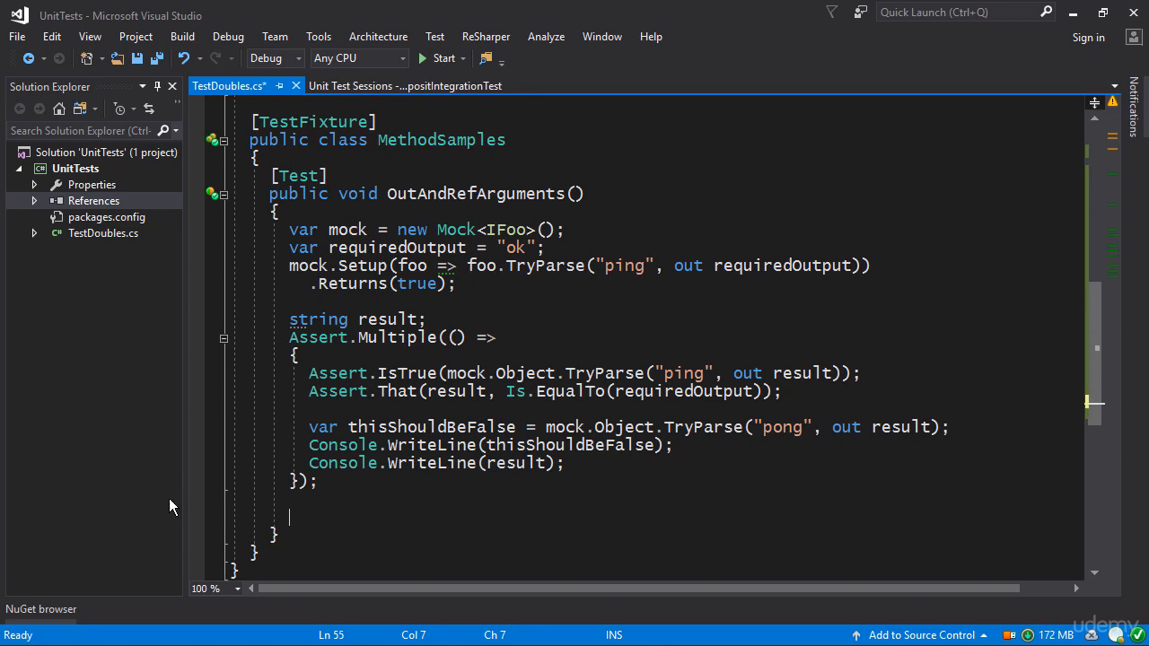
pyautogui.scroll(3)
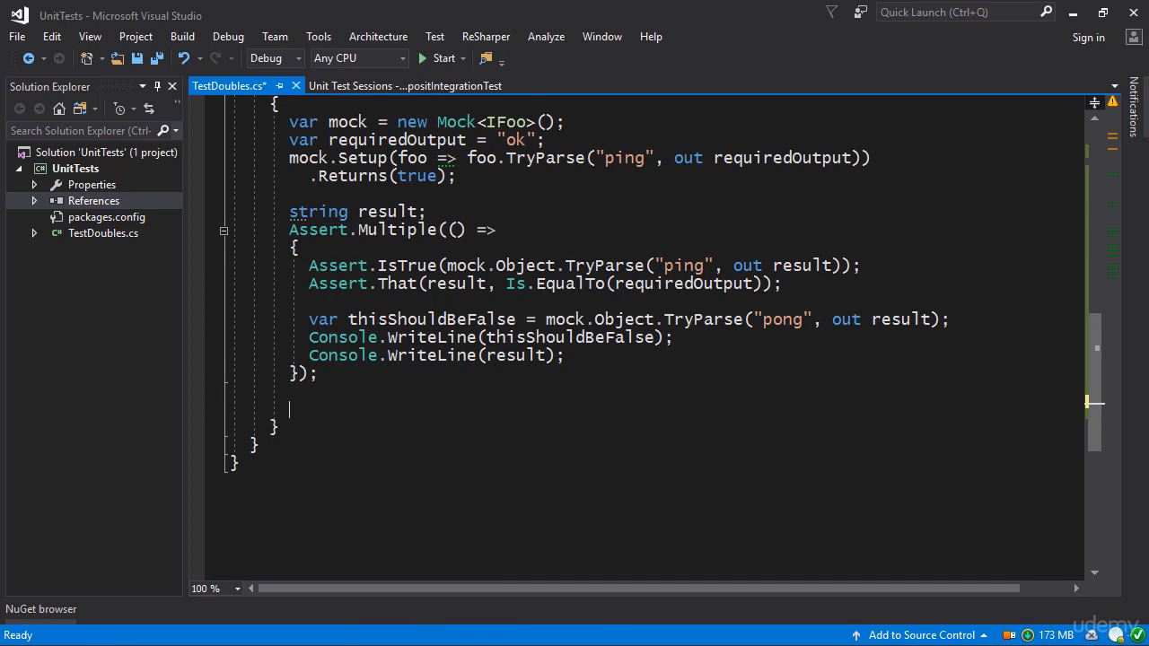
# Declare var bar = new Bar(); in the test
pyautogui.write('var bar =')
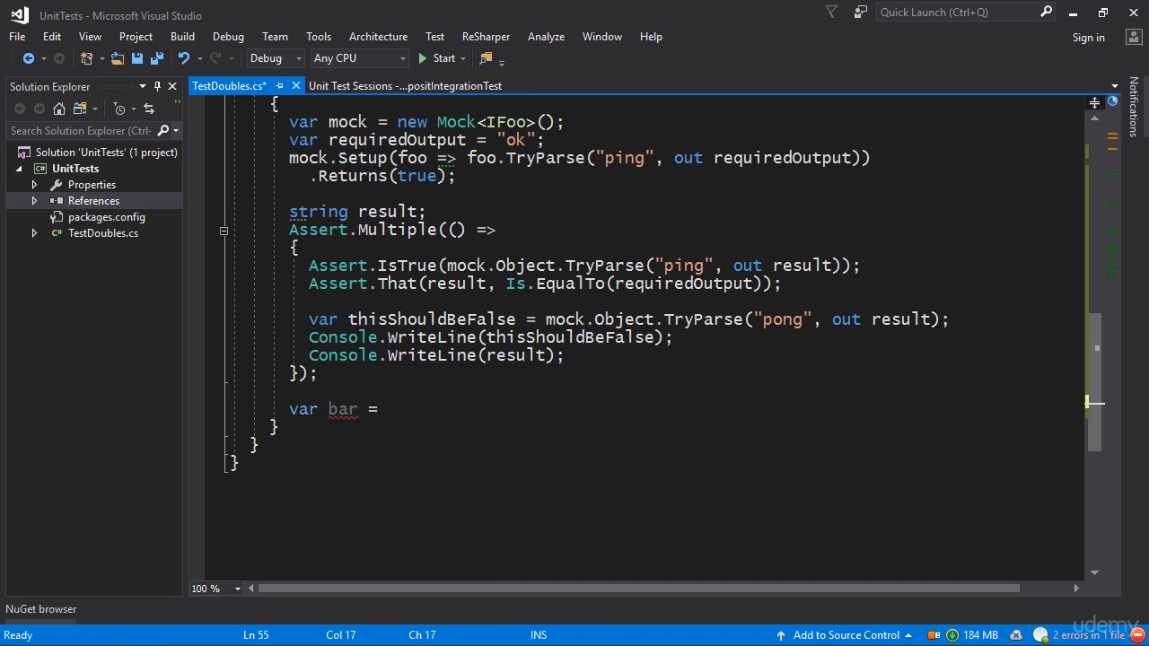
pyautogui.write('new Bar')
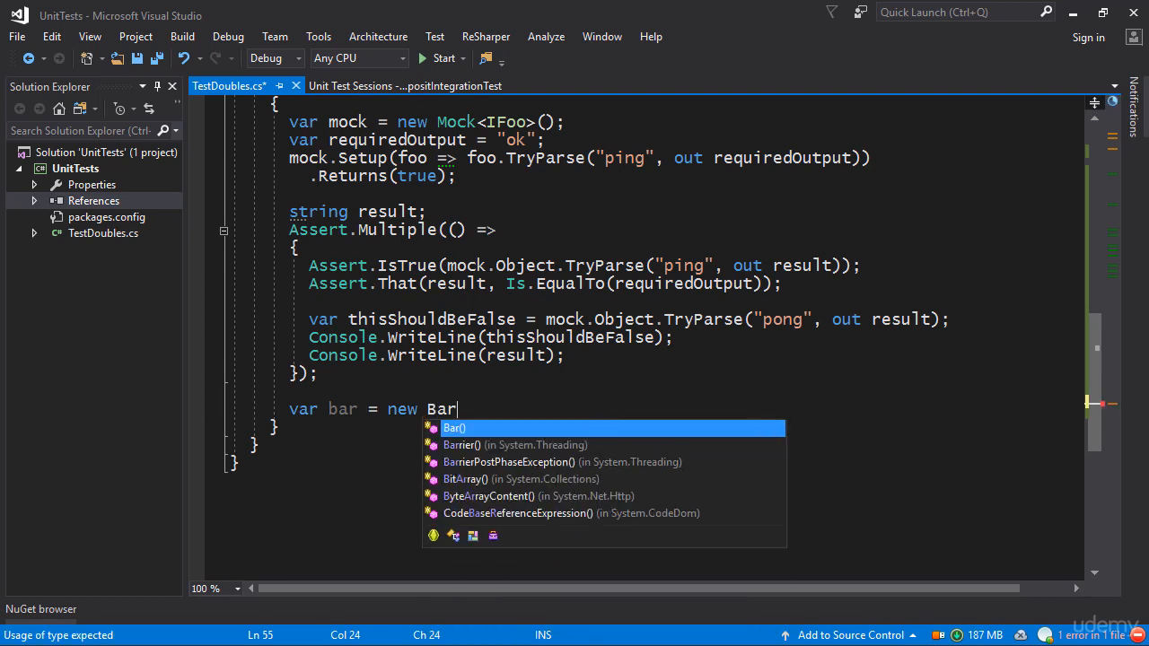
pyautogui.write('();')
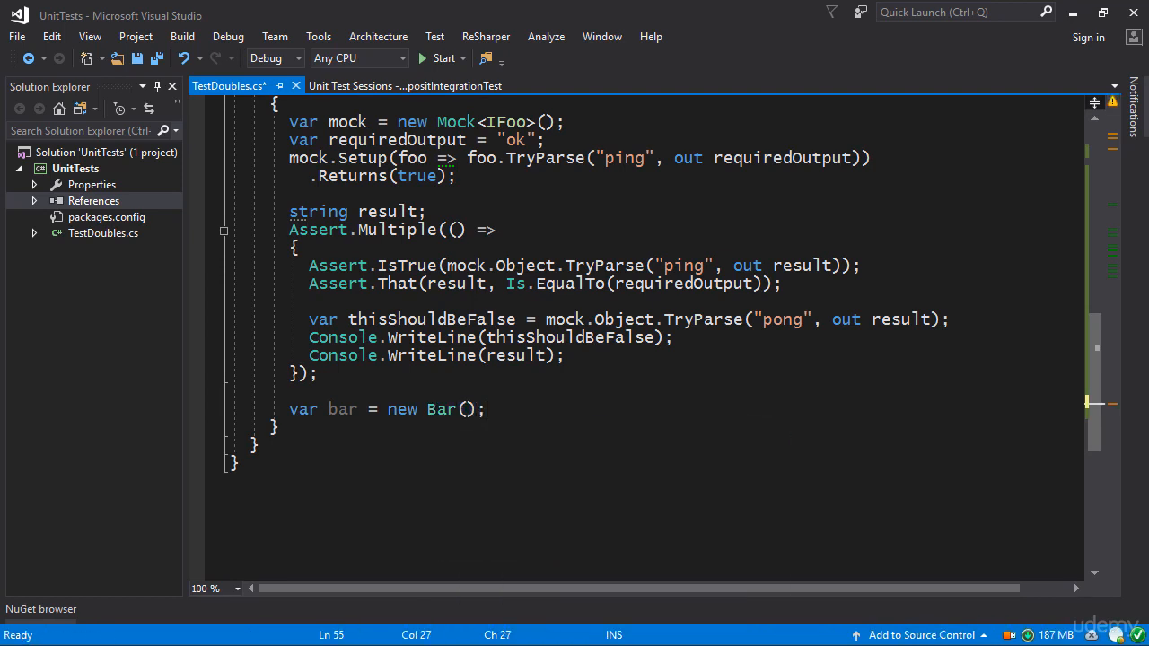
pyautogui.press('enter')
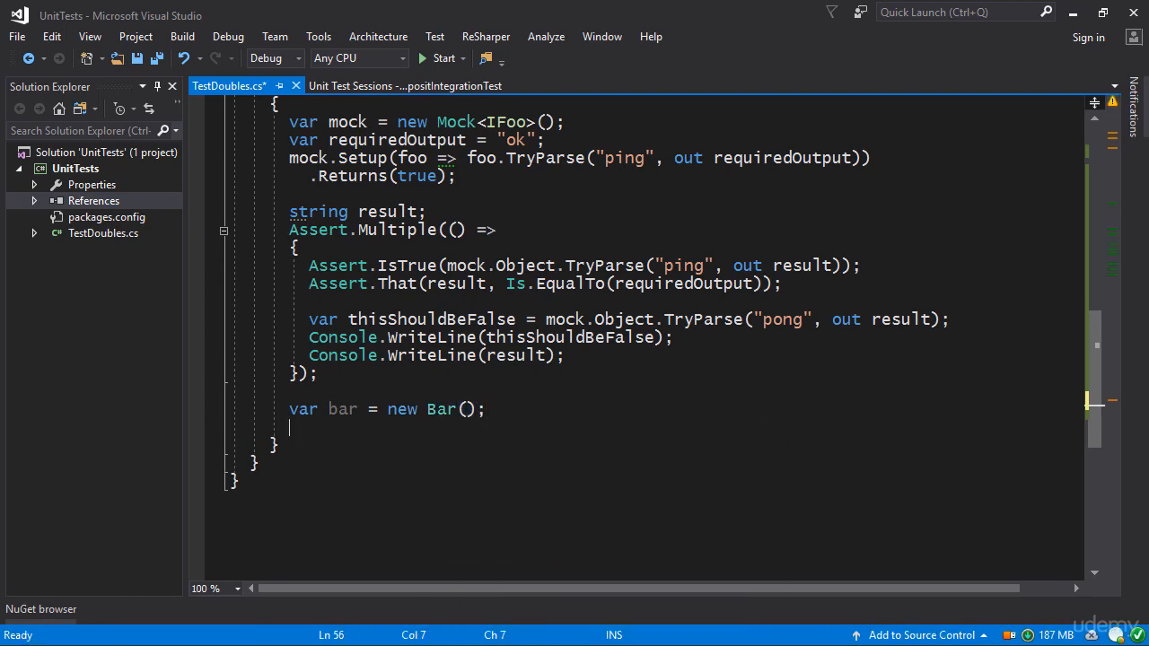
# Set up mock Submit(ref bar) to return true
pyautogui.write('mock.setup(')
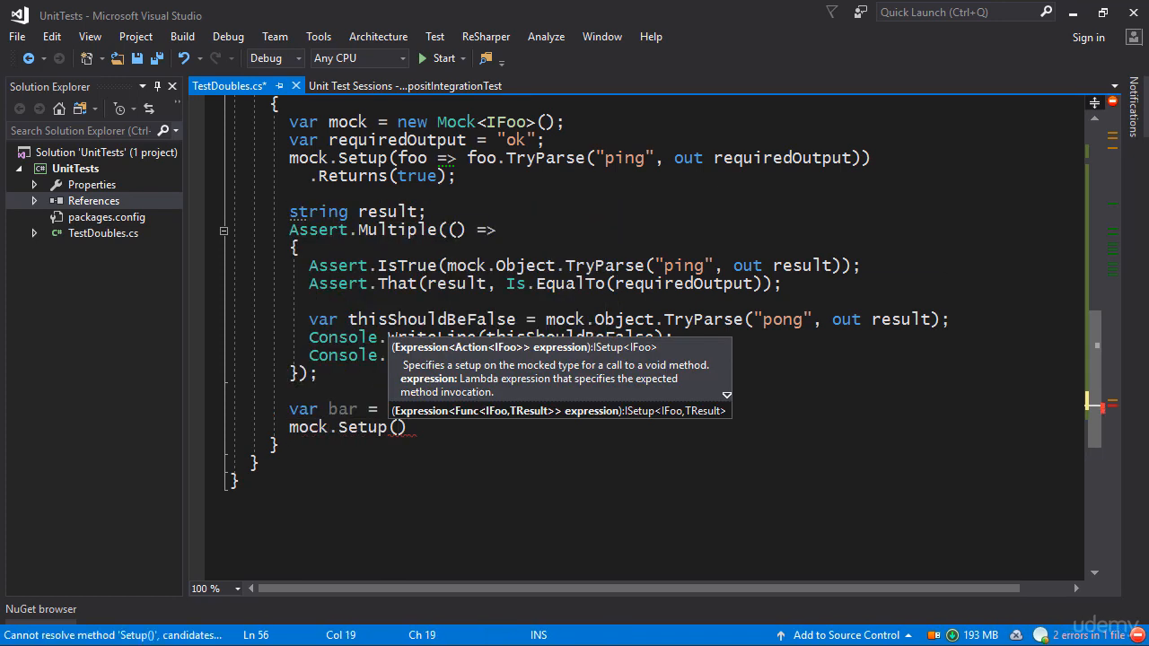
pyautogui.write('foo')
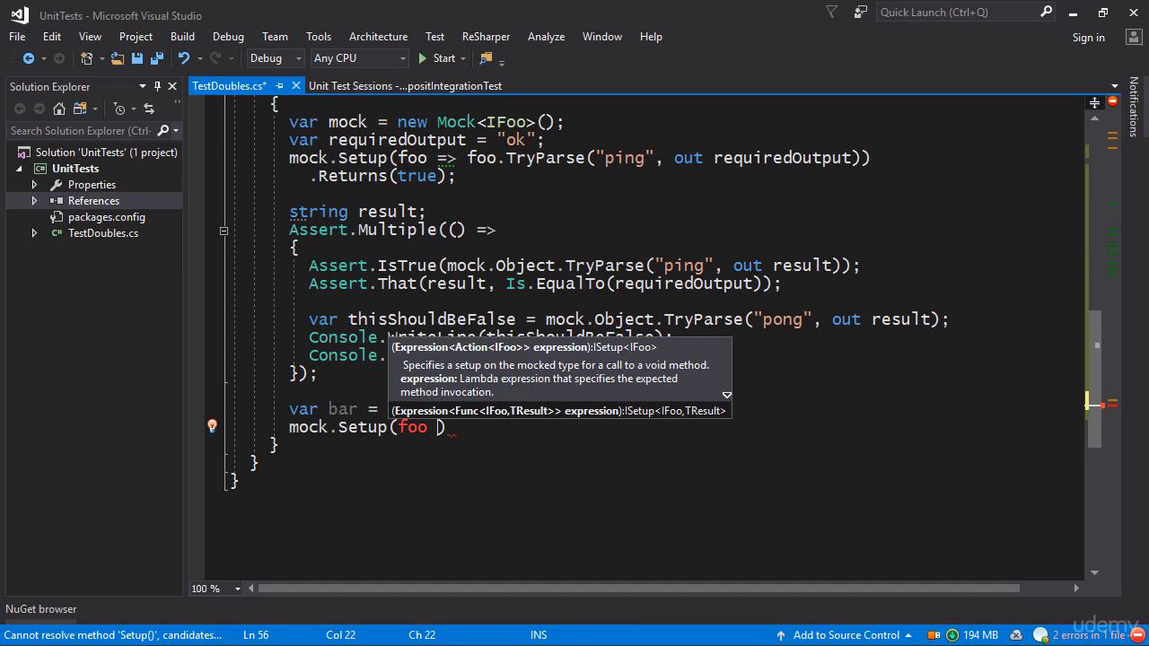
pyautogui.write('=> f')
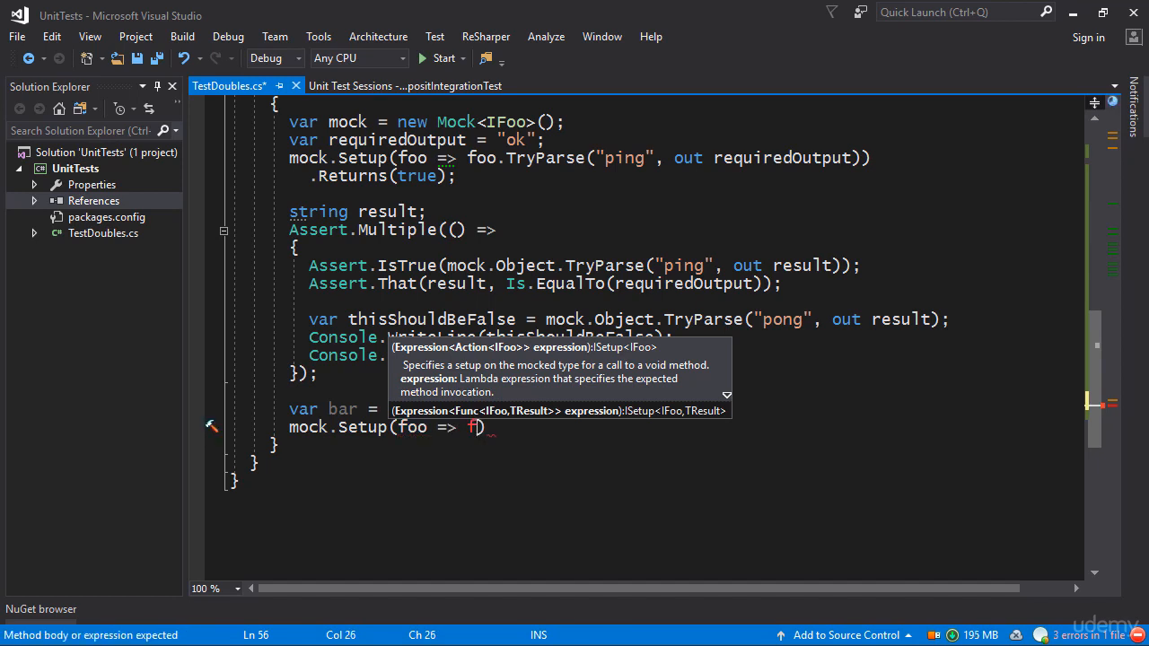
pyautogui.write('Submit(')
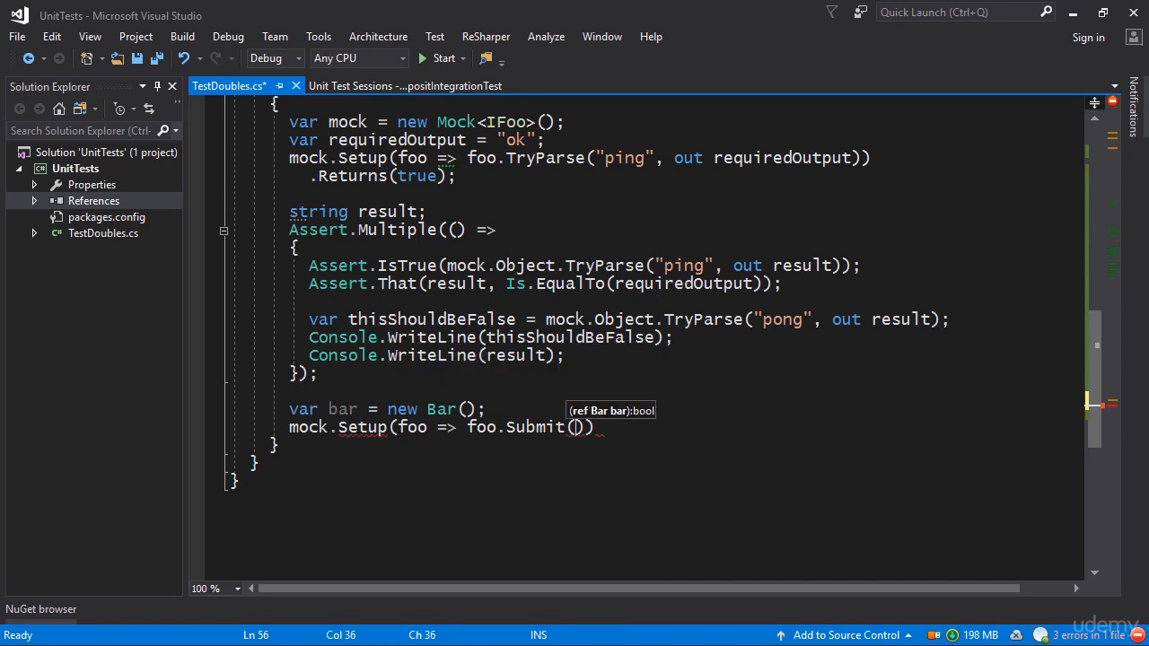
pyautogui.write('ref a')
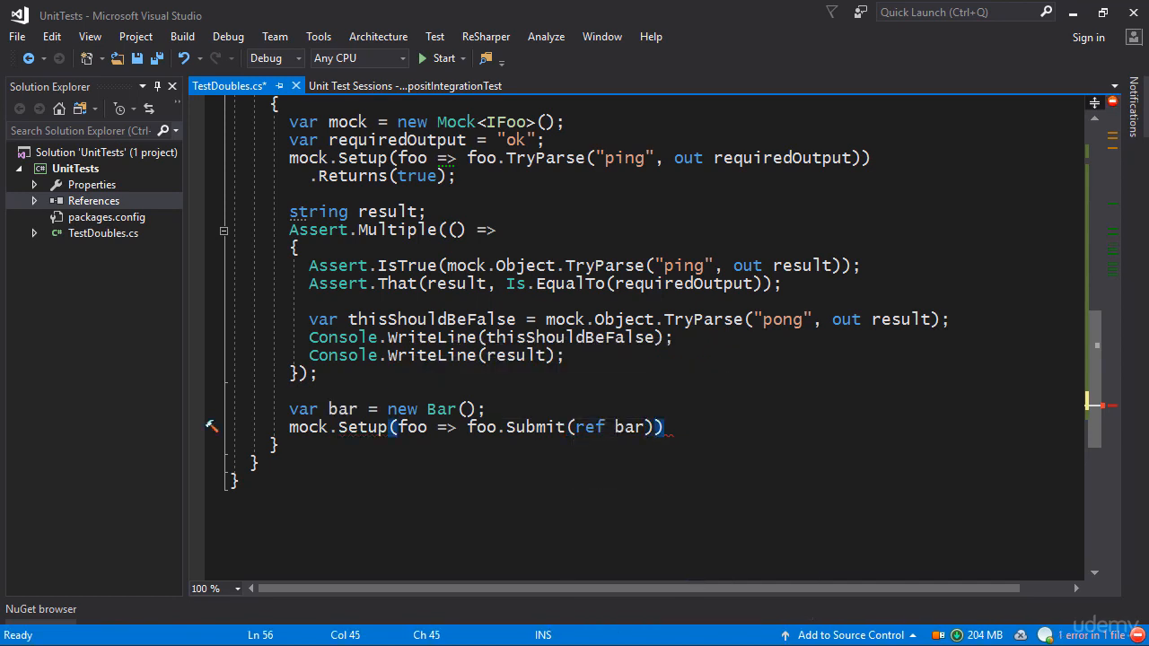
pyautogui.write('.Returns(true);')
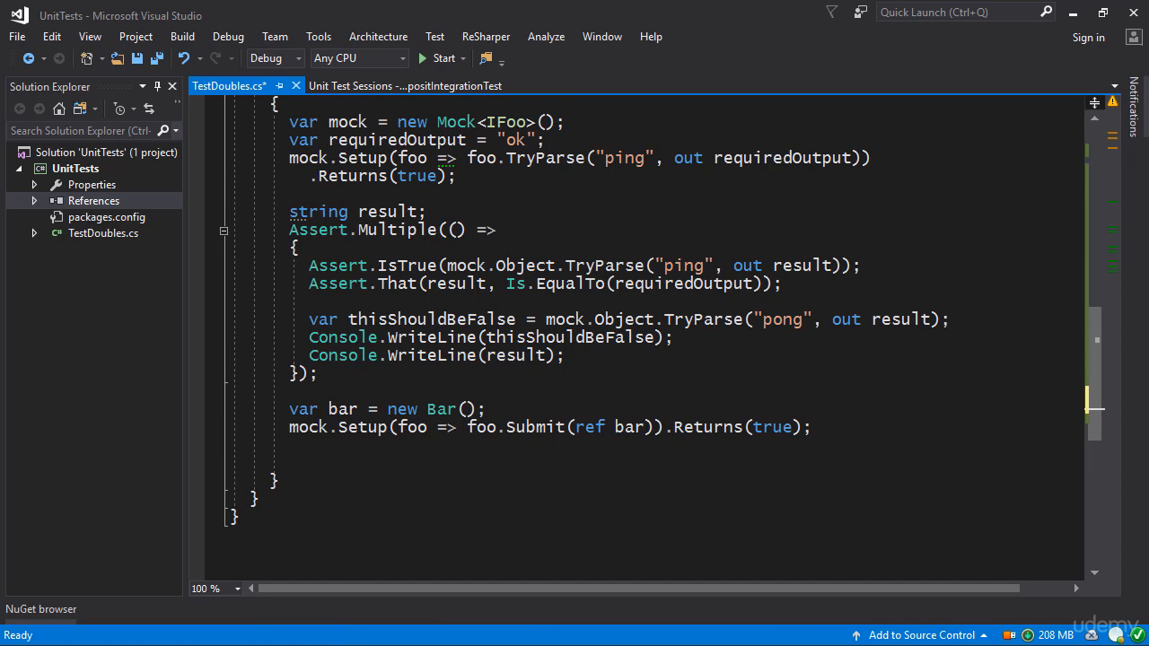
# Add an assertion that mock.Object.Submit(ref bar) Is.EqualTo(true)
pyautogui.write('Assert.That();')
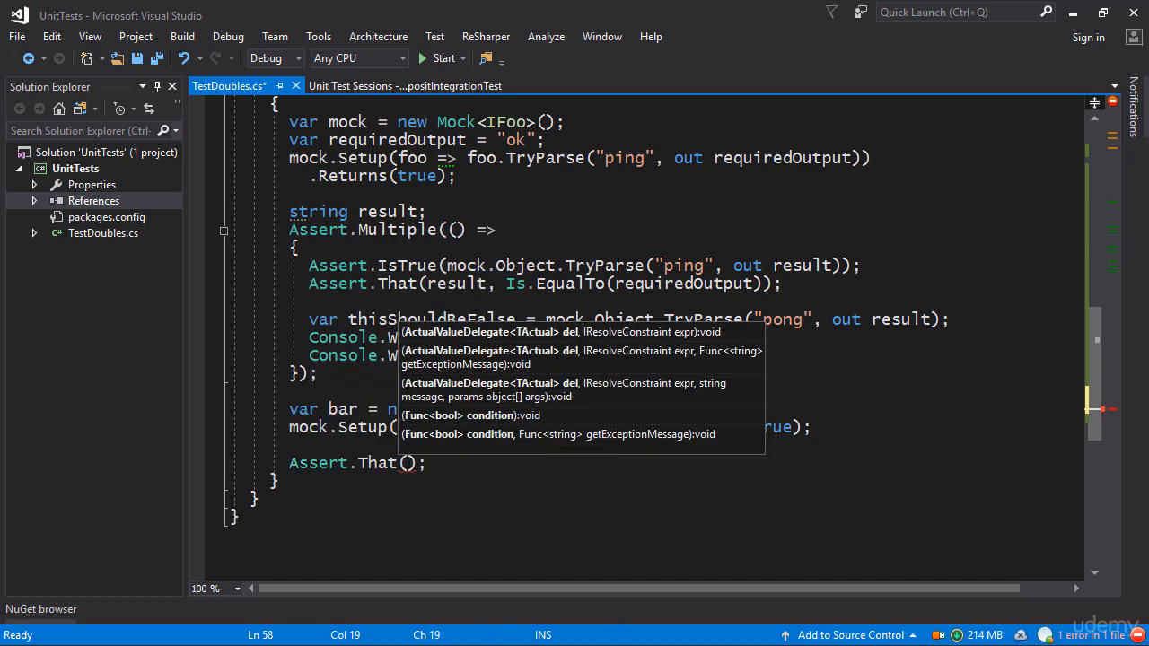
pyautogui.press('Escape')
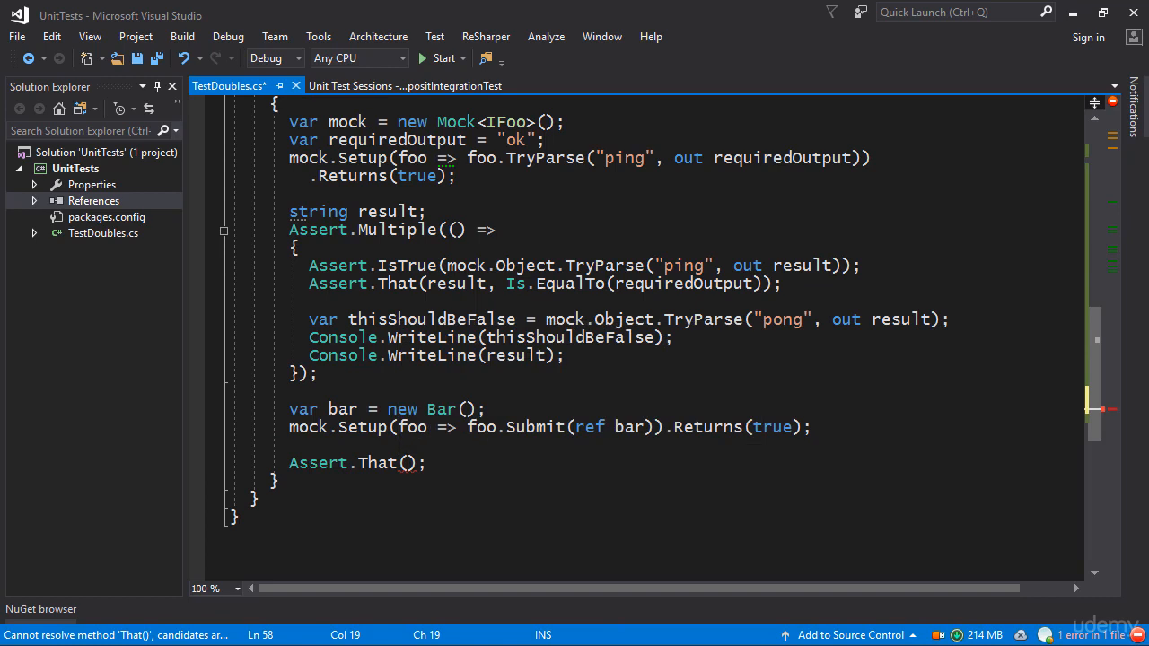
pyautogui.write('mock.Object.')
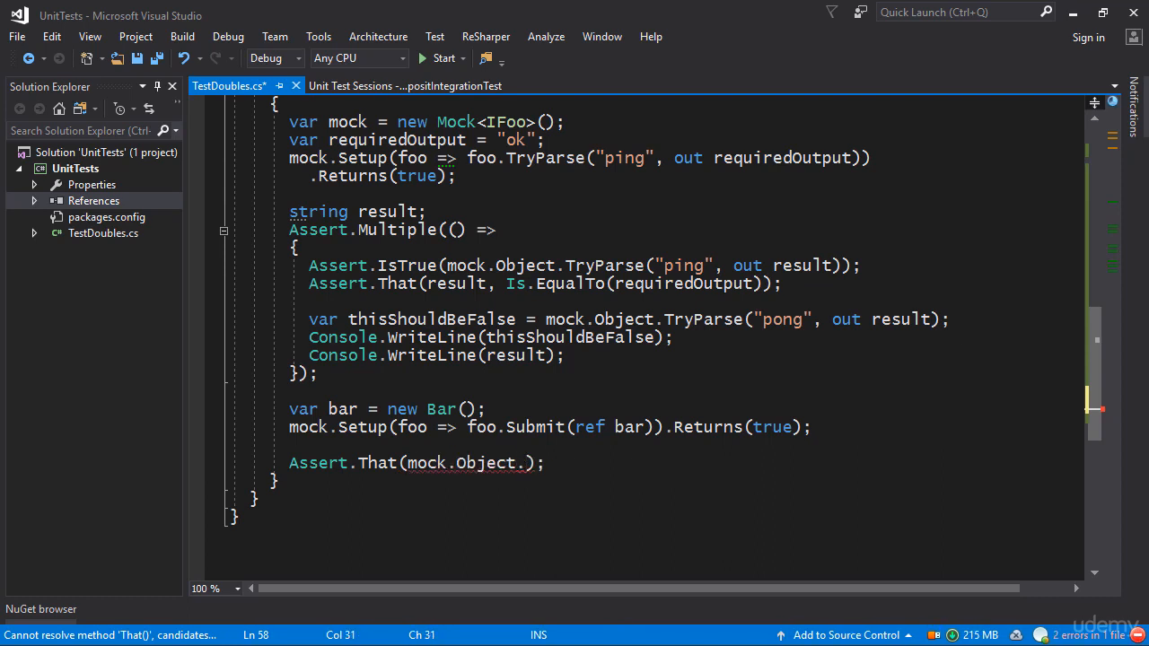
pyautogui.write('Submit(ref bar')
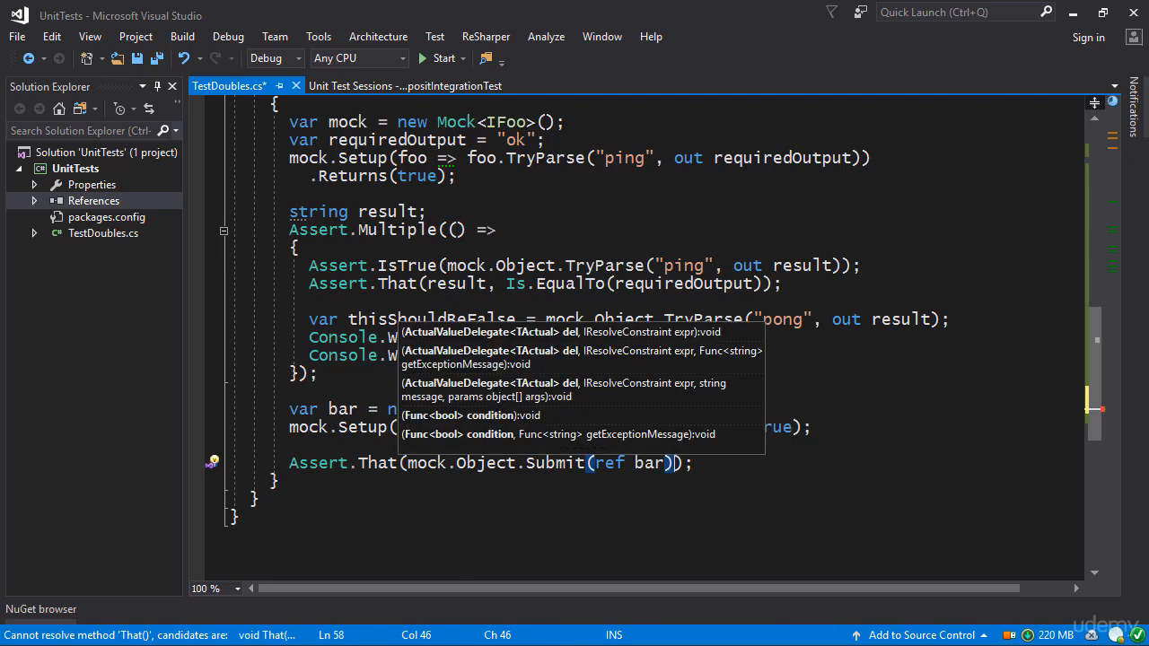
pyautogui.write(', Is.EqualTo(')
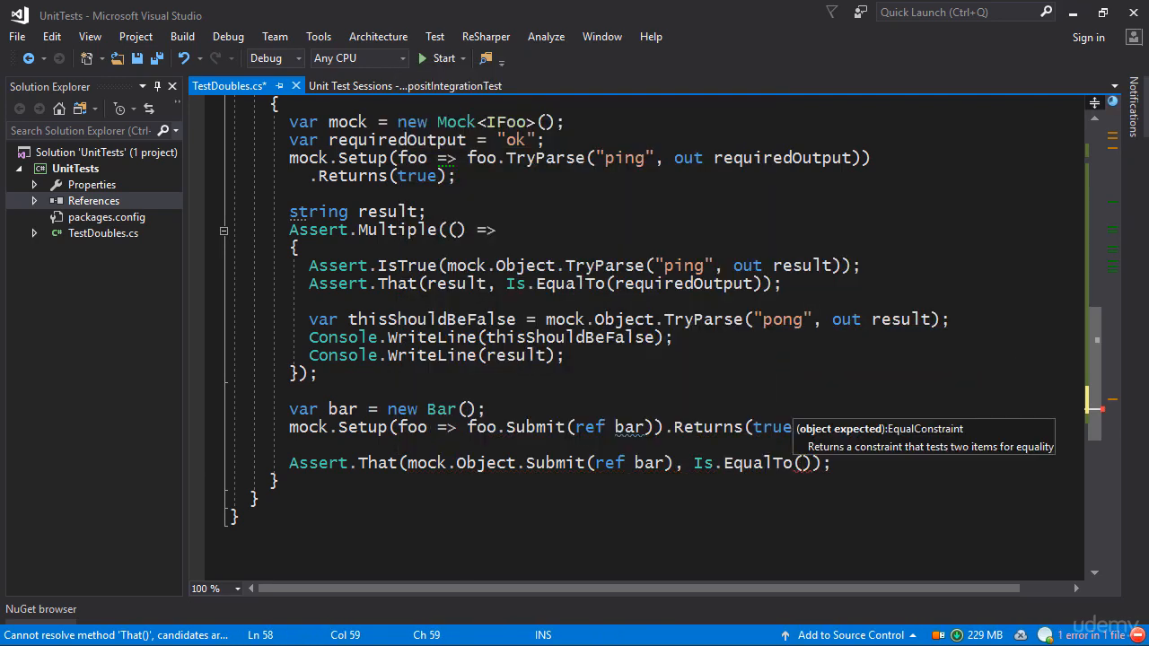
pyautogui.write('true')
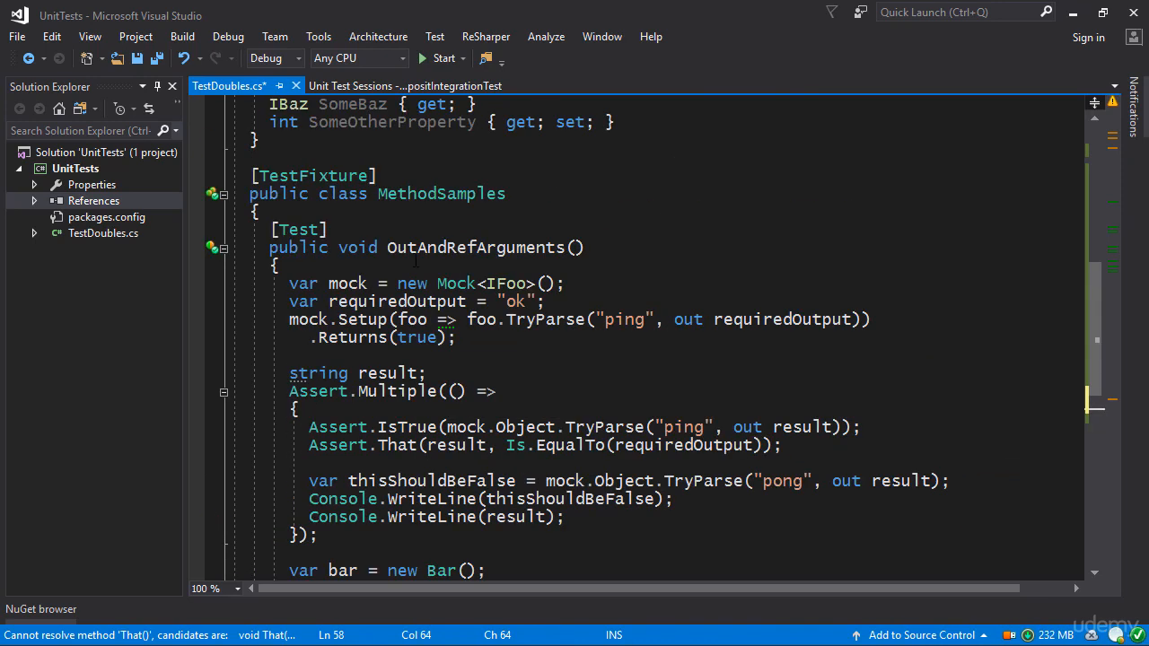
# Rerun OutAndRefArguments, confirm Success in Unit Test Sessions, and return to TestDoubles.cs
pyautogui.doubleClick(475, 247)
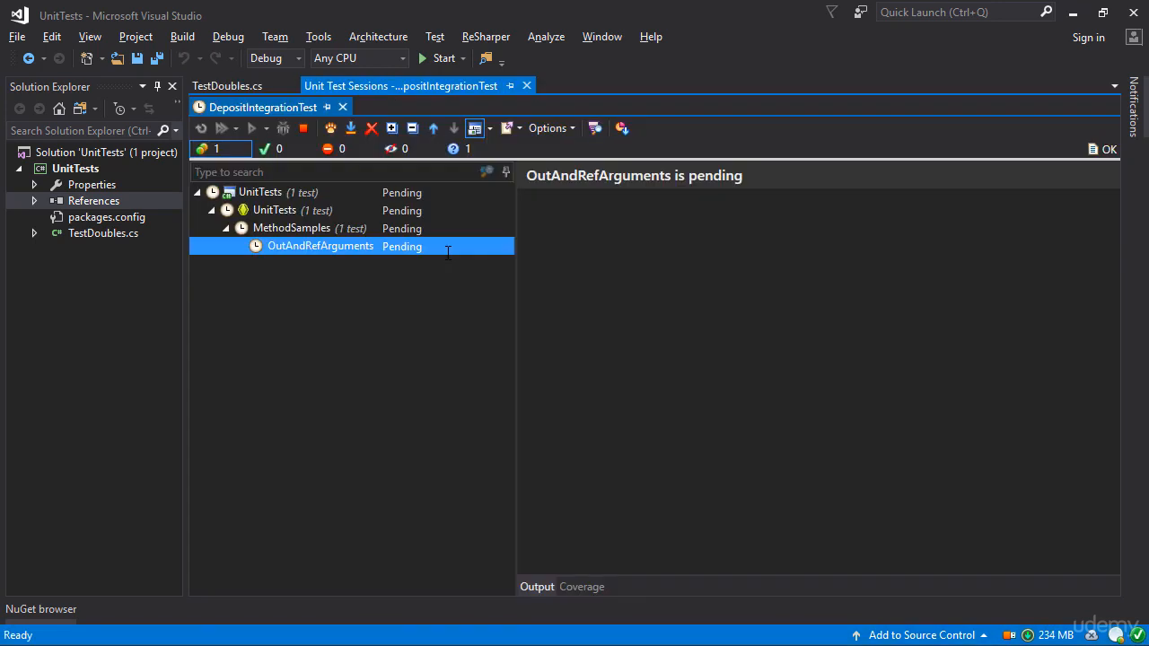
pyautogui.click(252, 127)
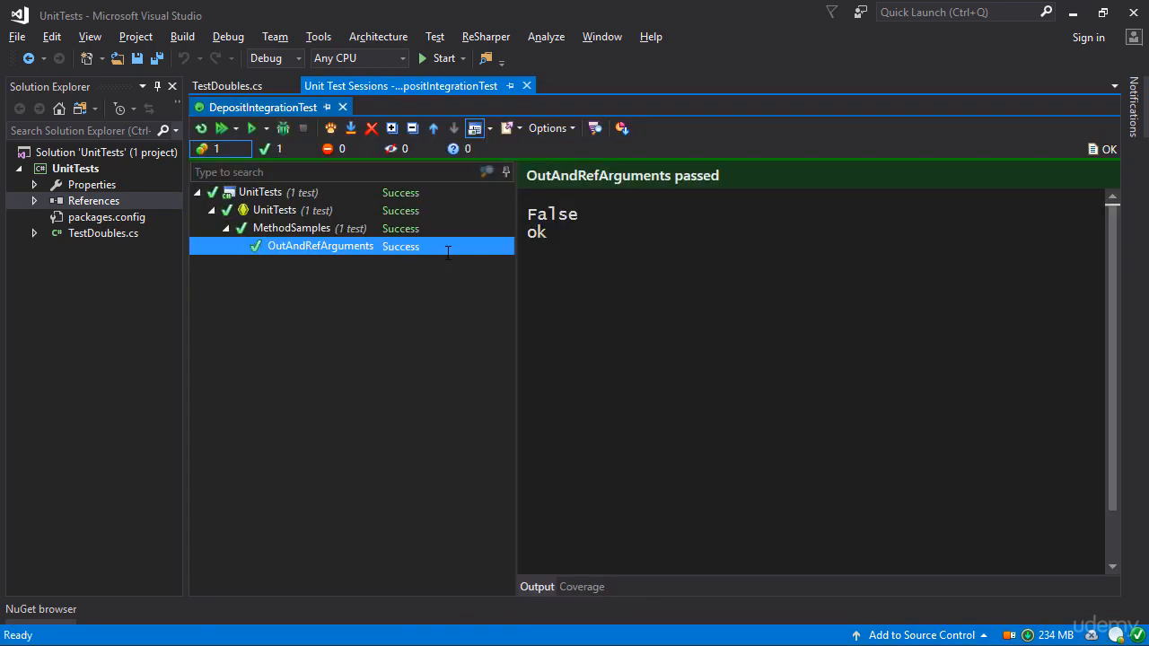
pyautogui.click(226, 85)
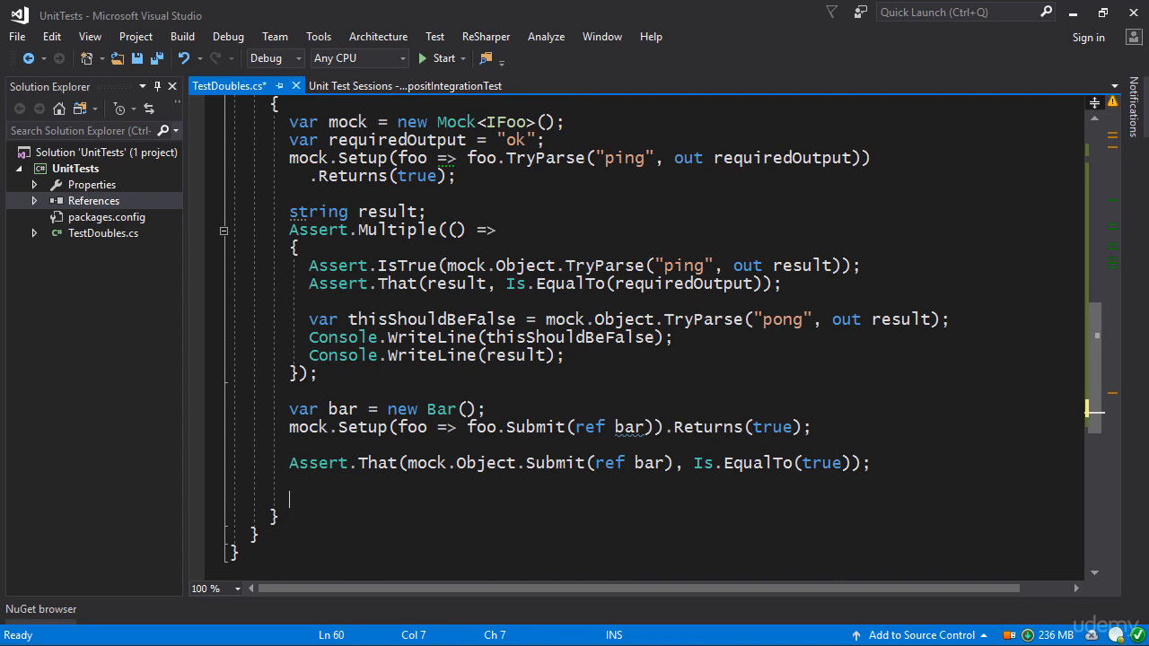
# Declare a second instance: var someOtherBar = new Bar();
pyautogui.write('var so')
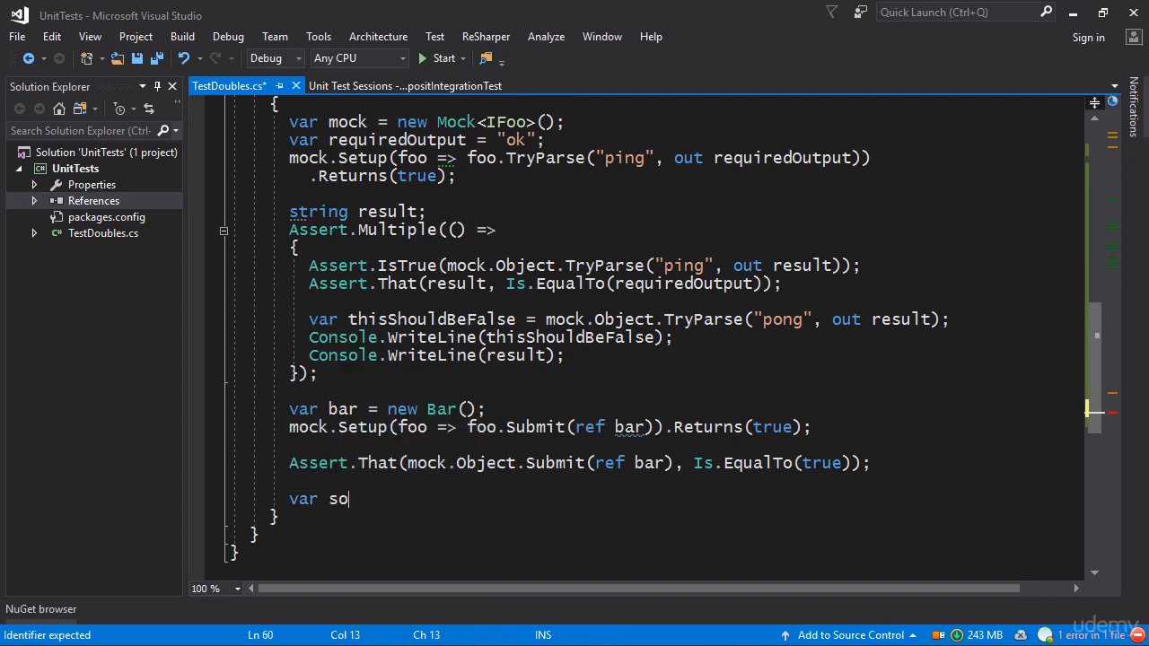
pyautogui.write('meOtherBar = new')
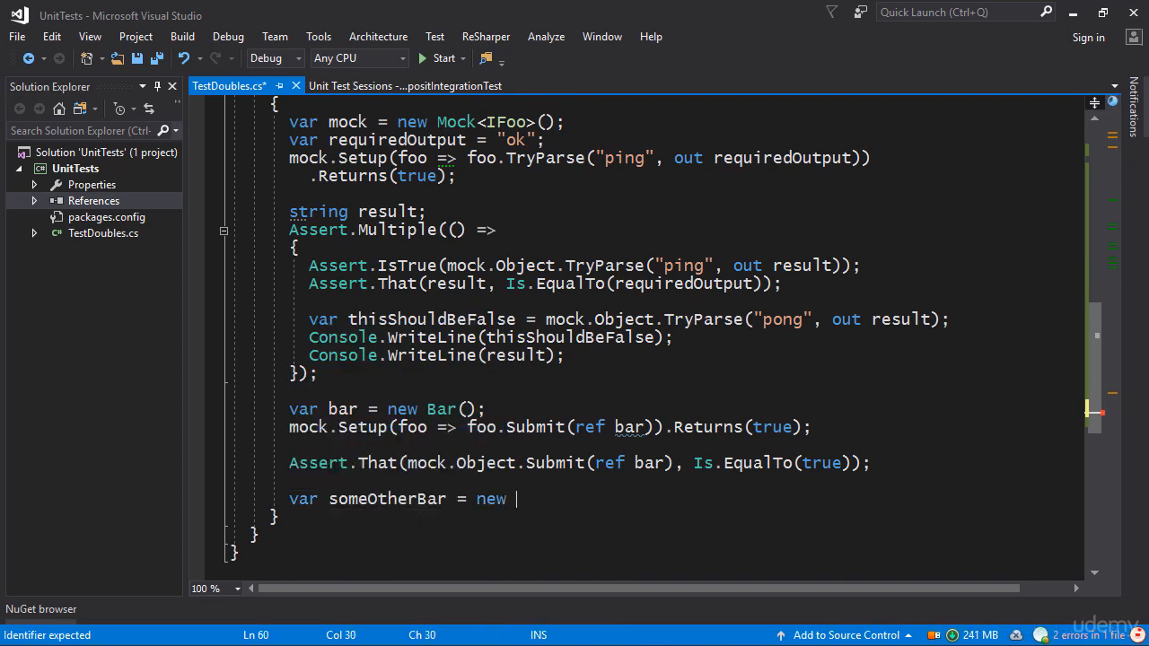
pyautogui.write('Bar();')
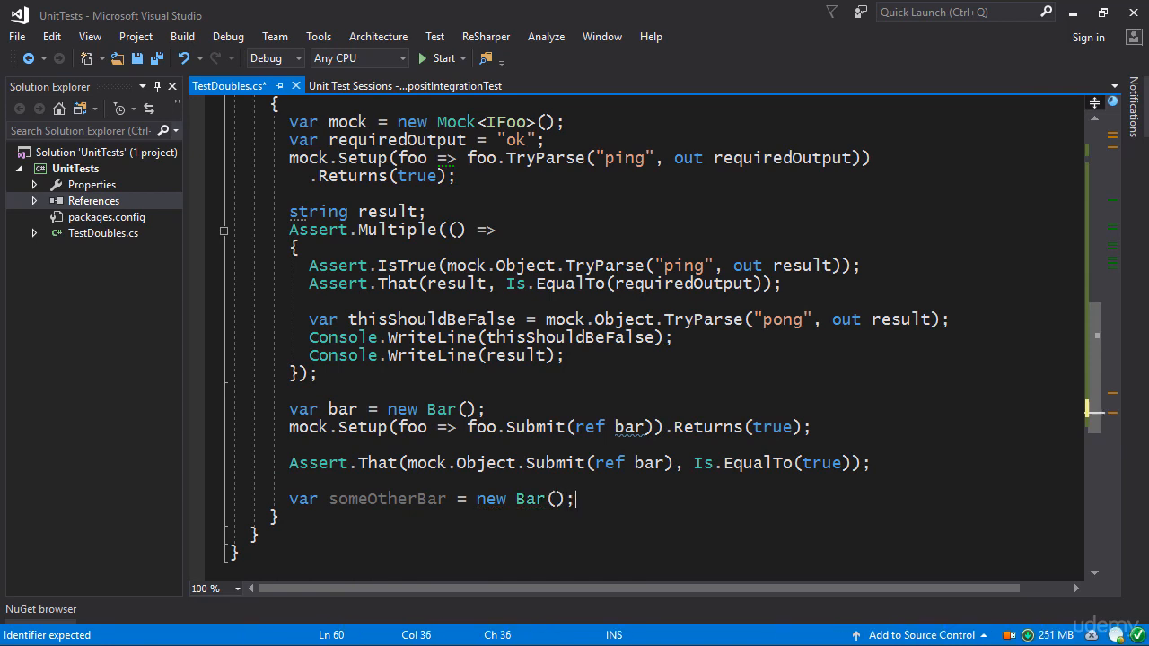
# Add Assert.IsFalse(mock.Object.Submit(ref someOtherBar)) at the end of the test
pyautogui.write('ASs')
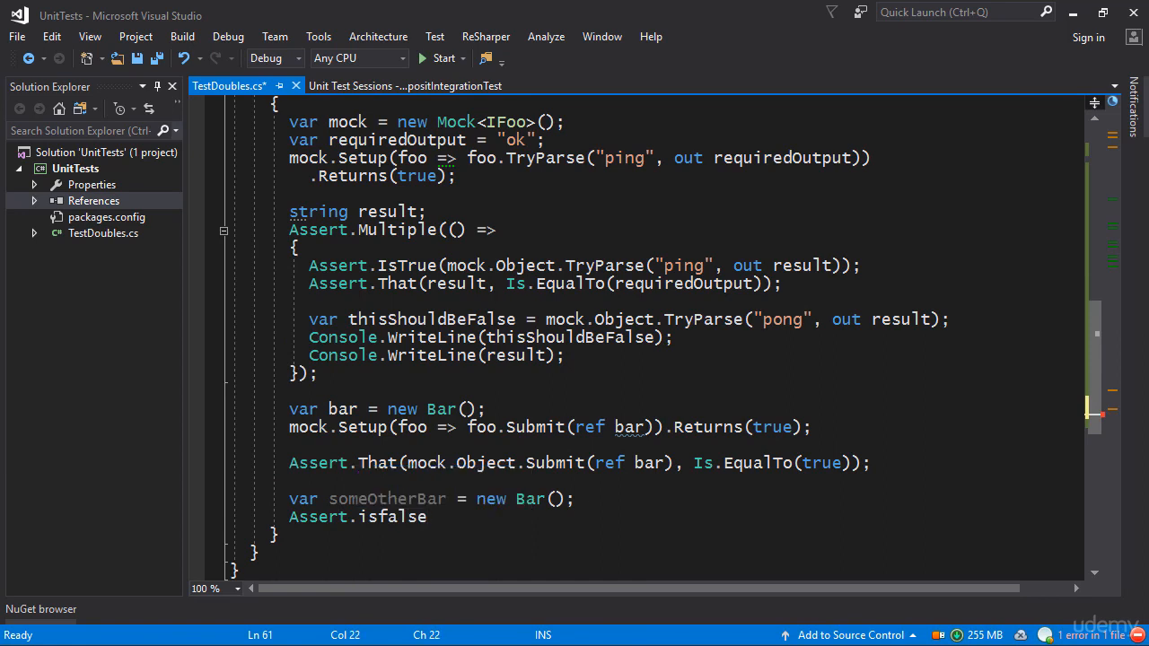
pyautogui.write('IsFalse();')
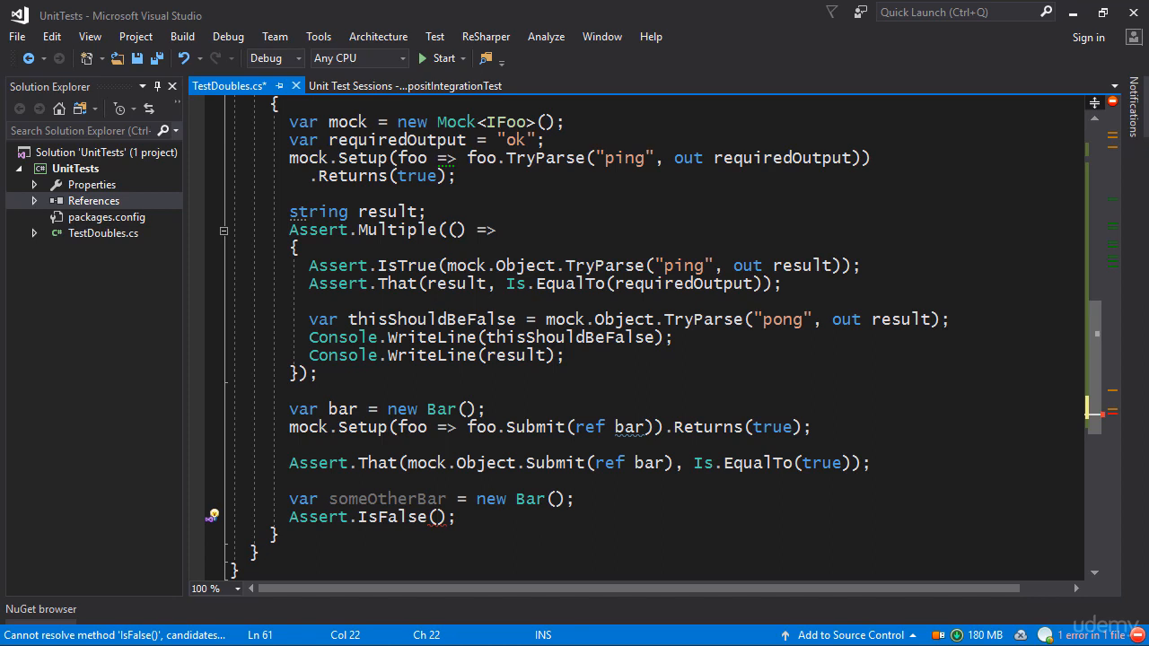
pyautogui.write('mock.Objec')
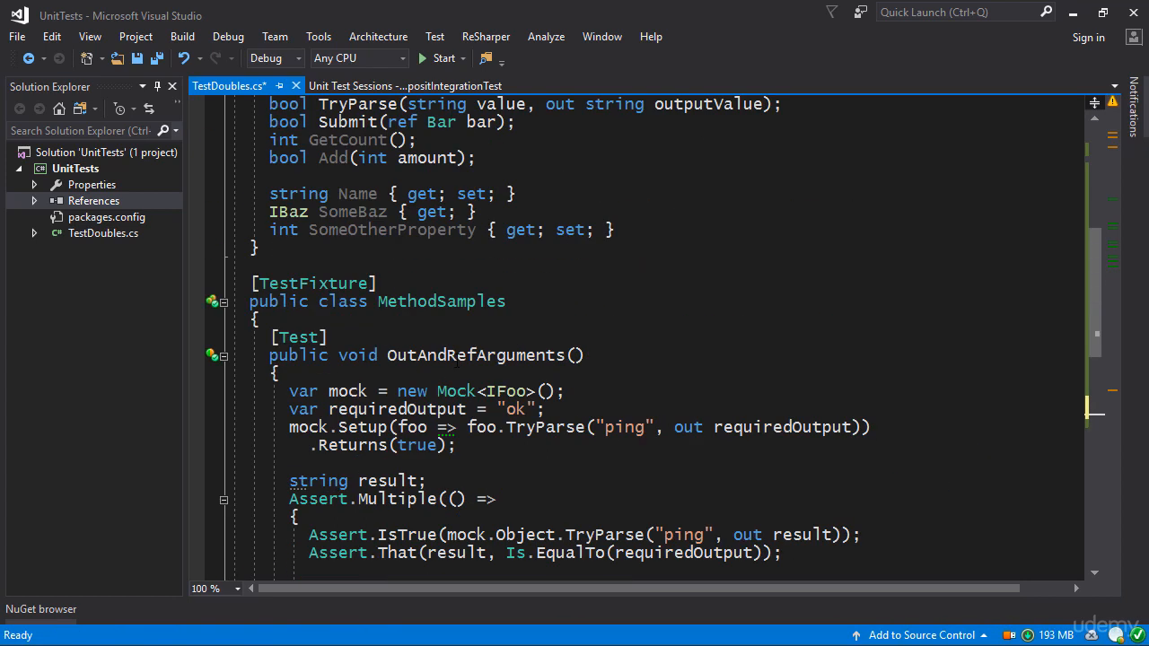
pyautogui.doubleClick(475, 355)
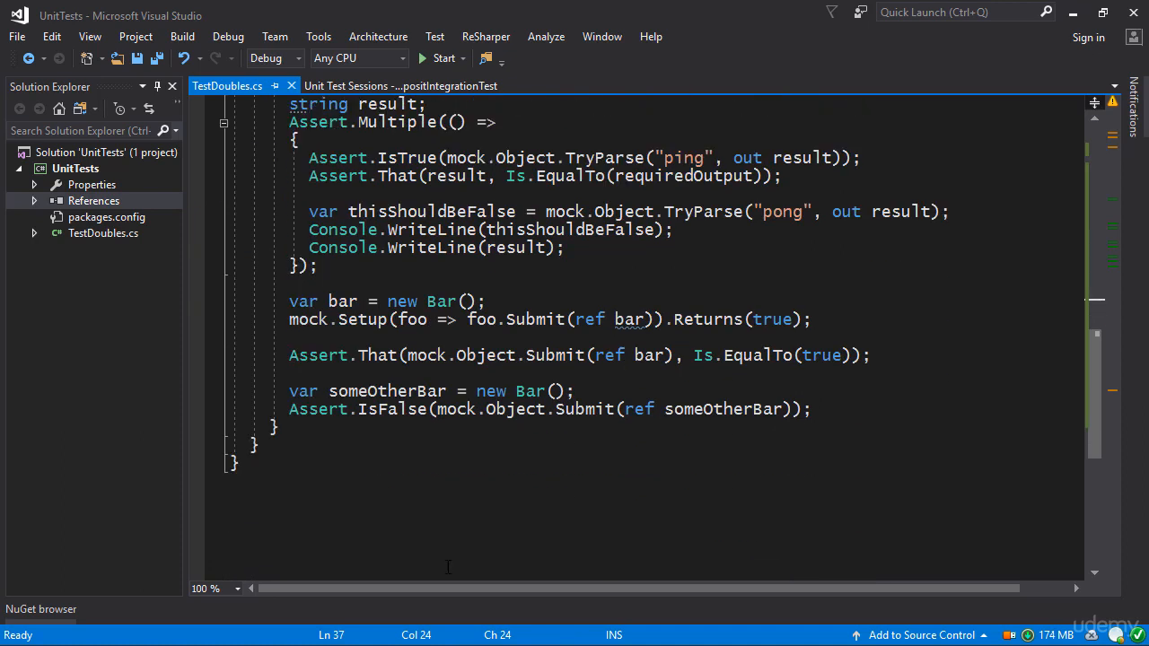
pyautogui.moveTo(604, 476)
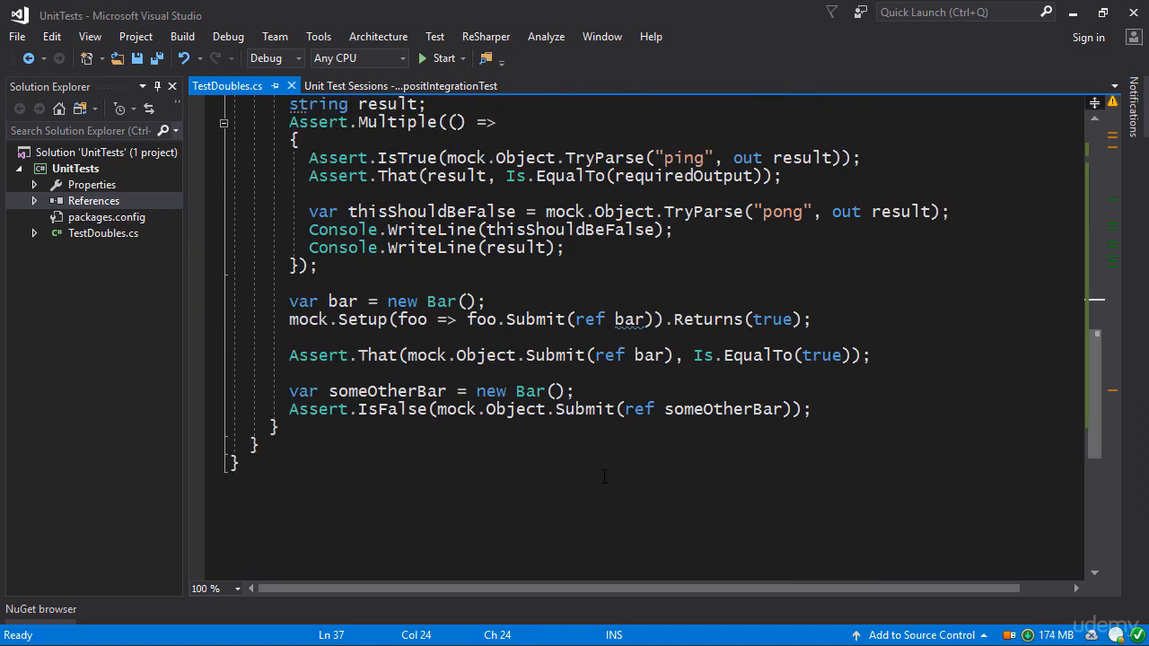
pyautogui.moveTo(494, 485)
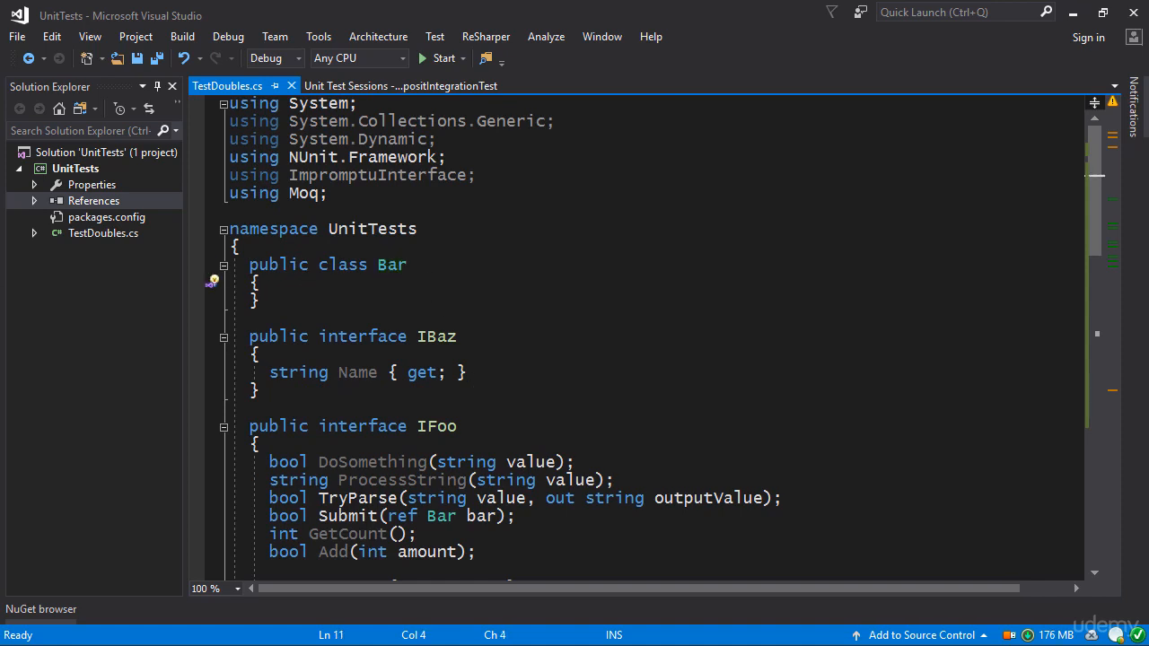
# Add public string Name { get; set; } to Bar and generate Name-based equality members
pyautogui.write('public string Name')
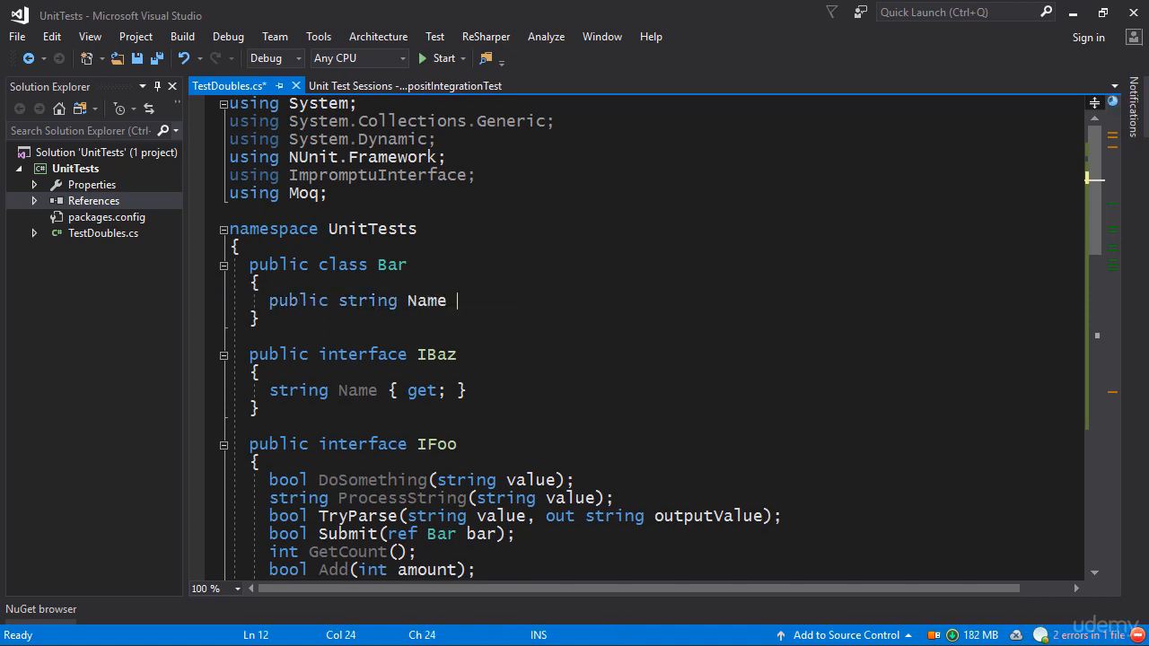
pyautogui.write('{ get;s')
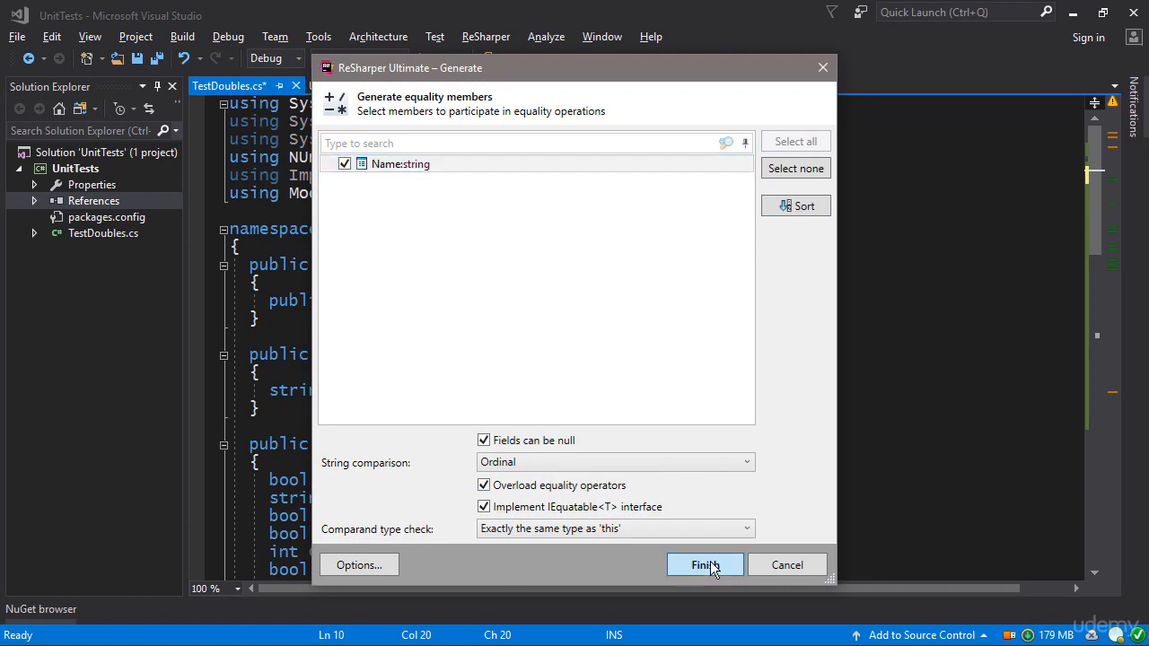
pyautogui.click(704, 564)
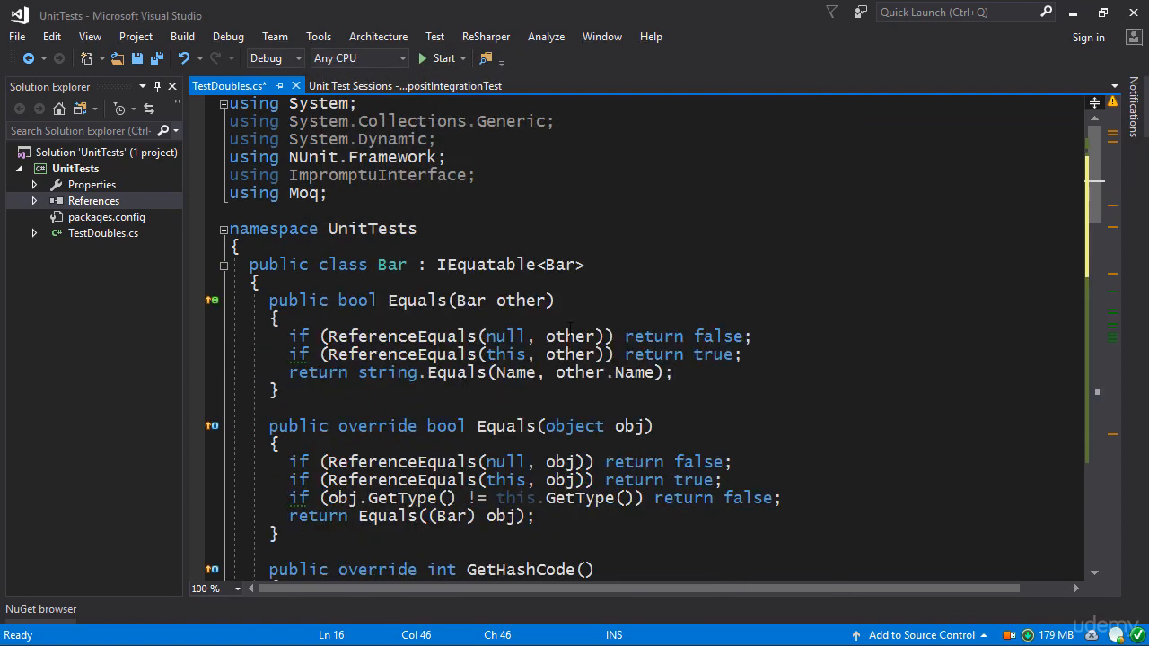
pyautogui.scroll(-3)
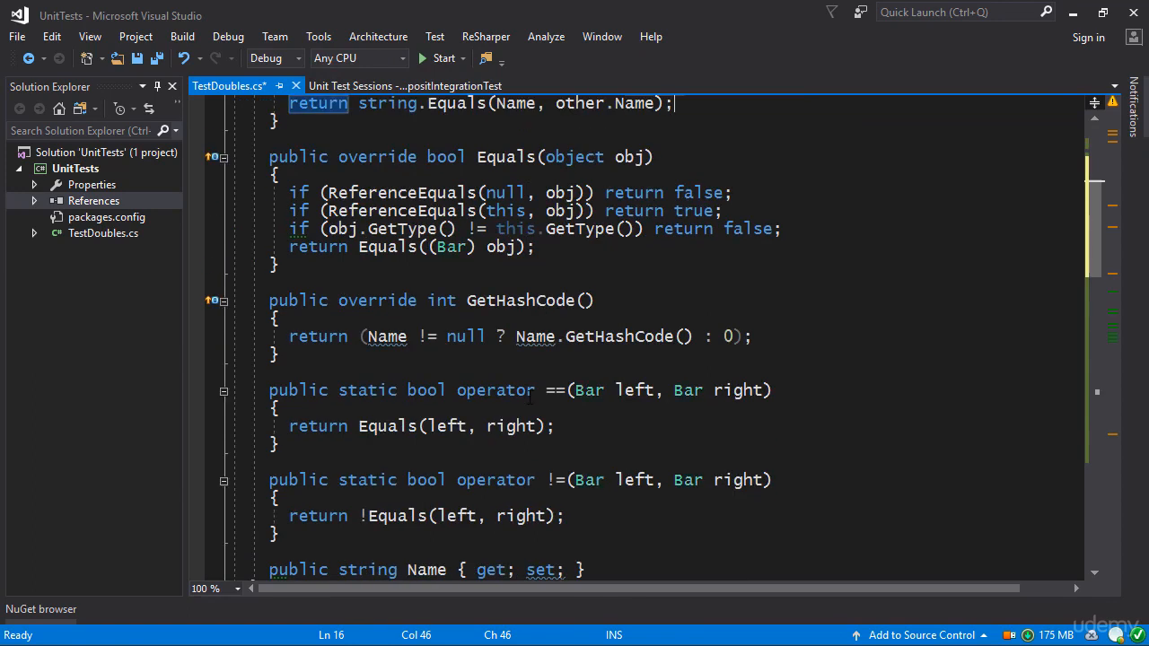
pyautogui.scroll(-3)
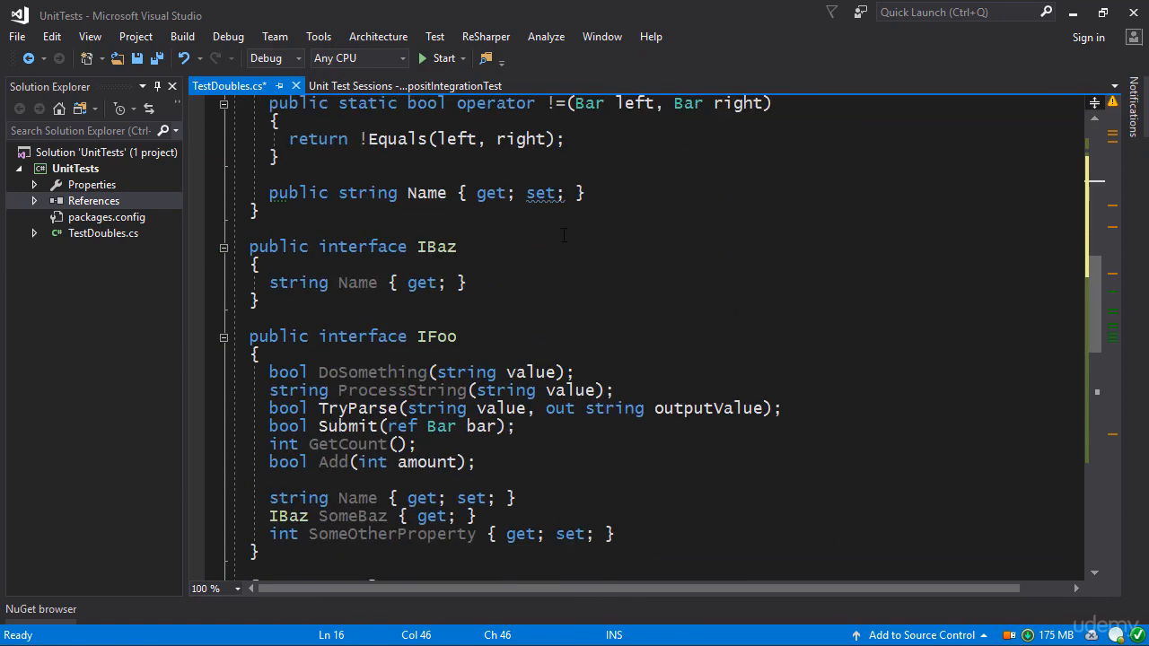
pyautogui.scroll(-3)
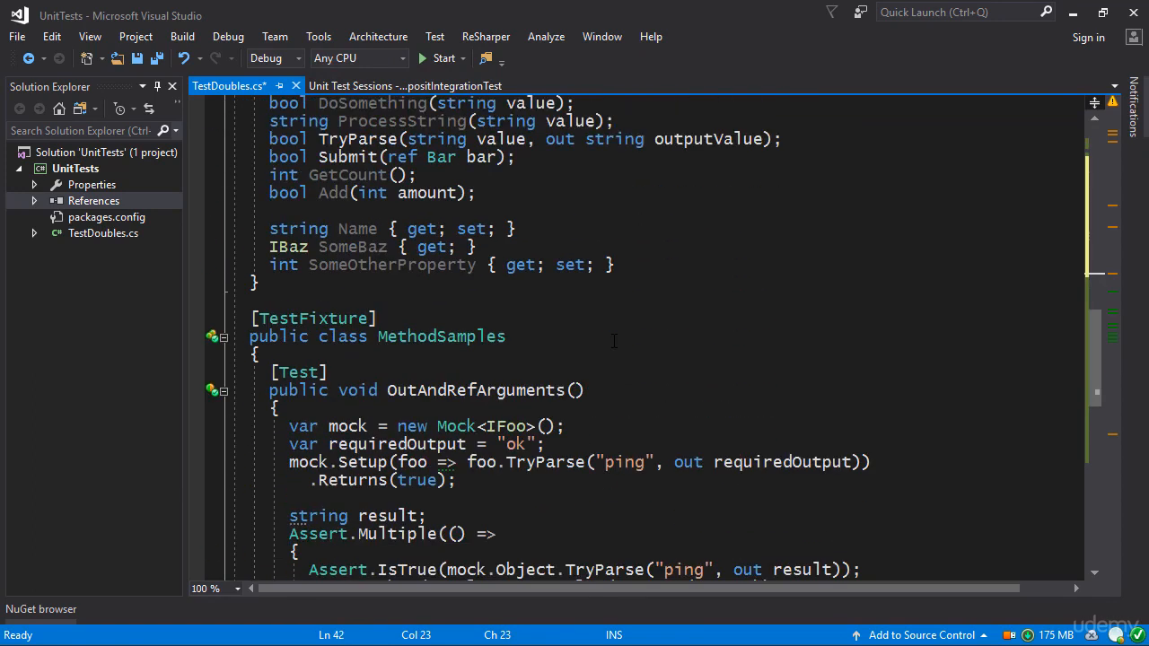
pyautogui.scroll(-3)
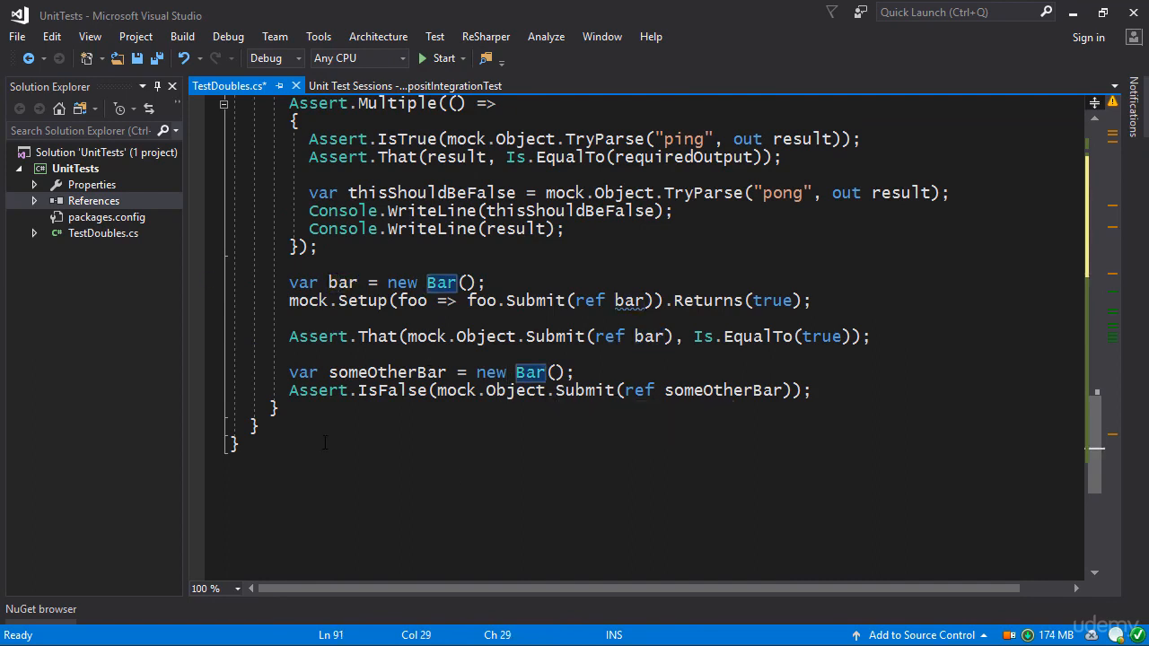
# Add { Name = "abc" } object initializers to both bar and someOtherBar
pyautogui.doubleClick(393, 389)
pyautogui.write(' {')
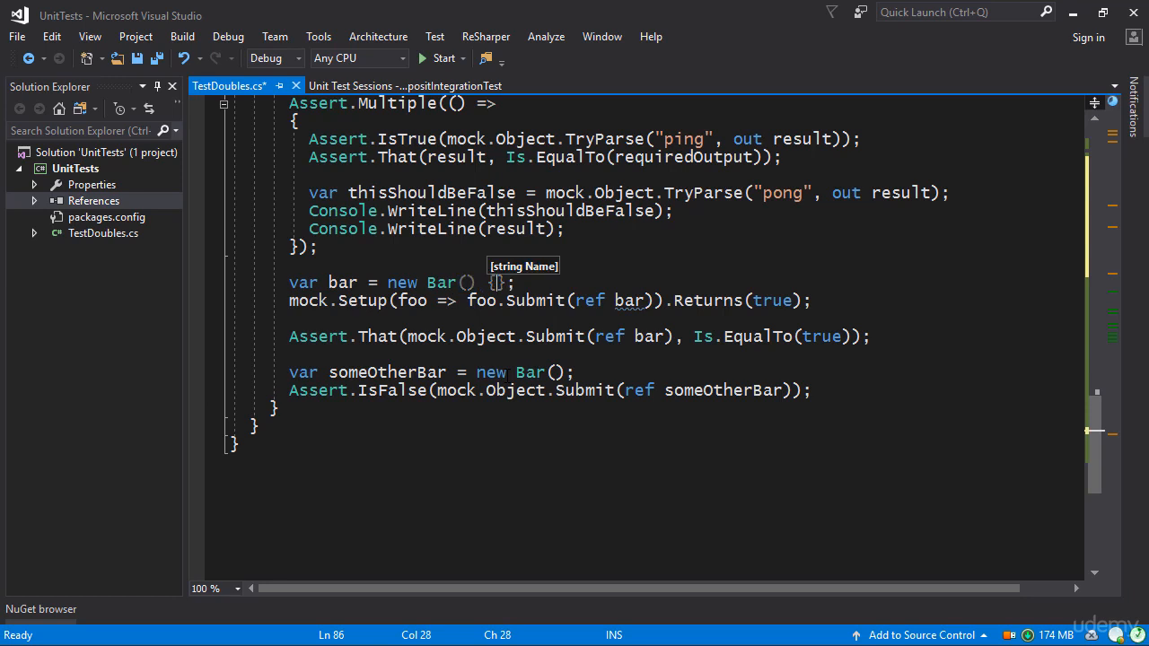
pyautogui.write('Name =')
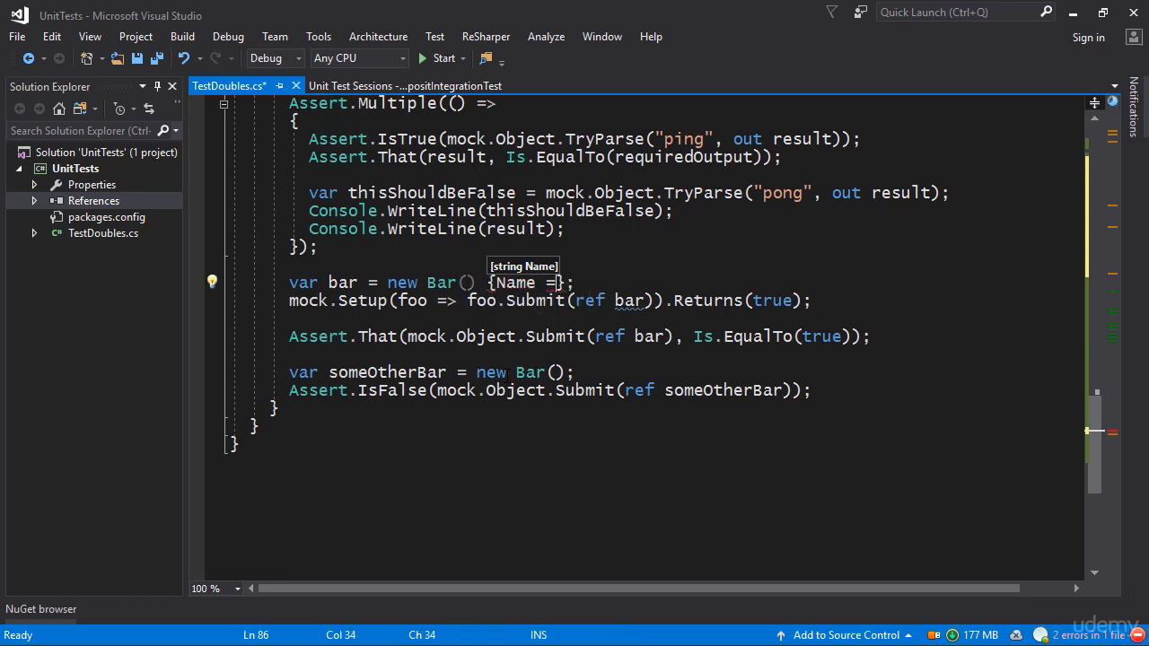
pyautogui.write('"abc"')
pyautogui.click(686, 372)
pyautogui.write('{Name ')
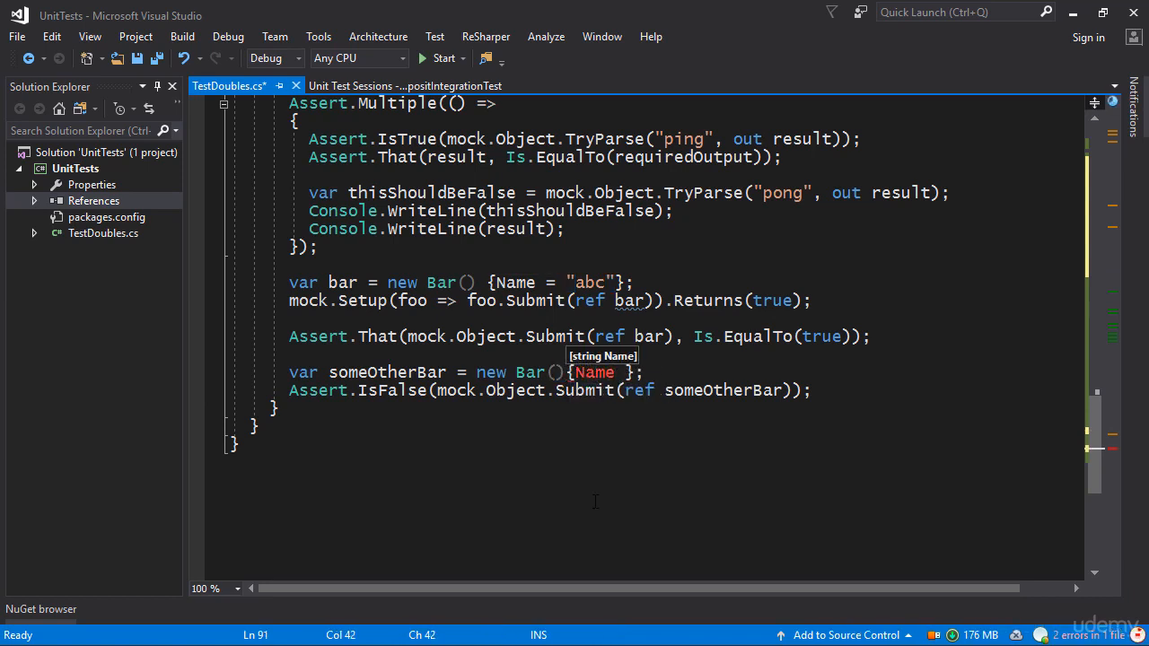
pyautogui.write('= "abc"')
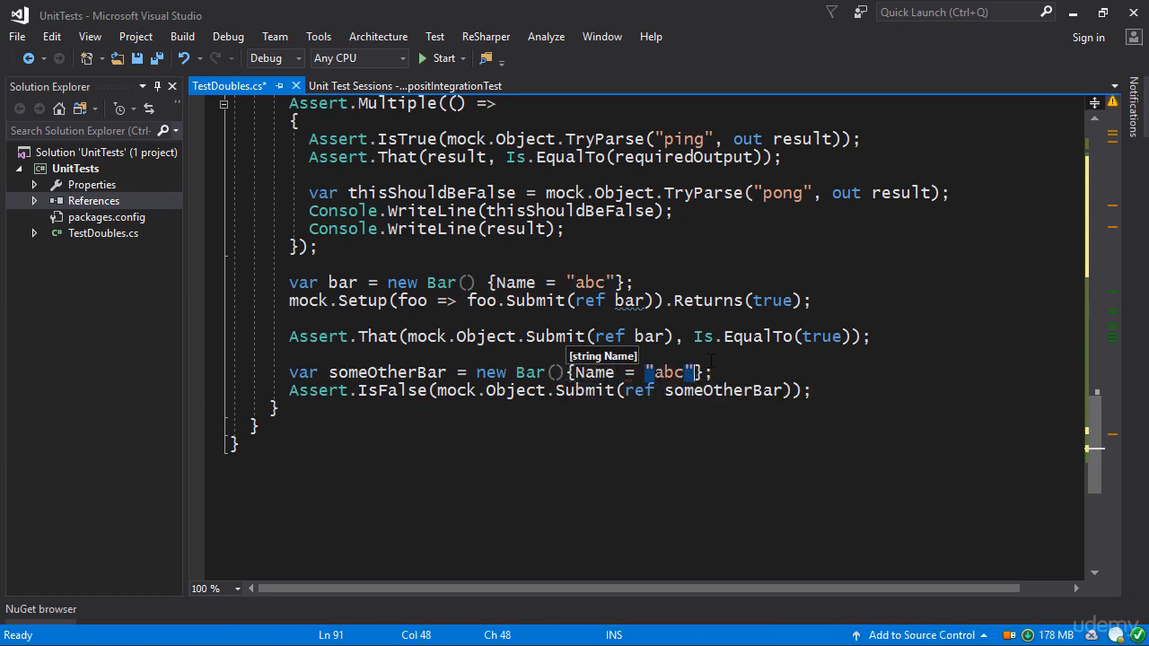
pyautogui.scroll(3)
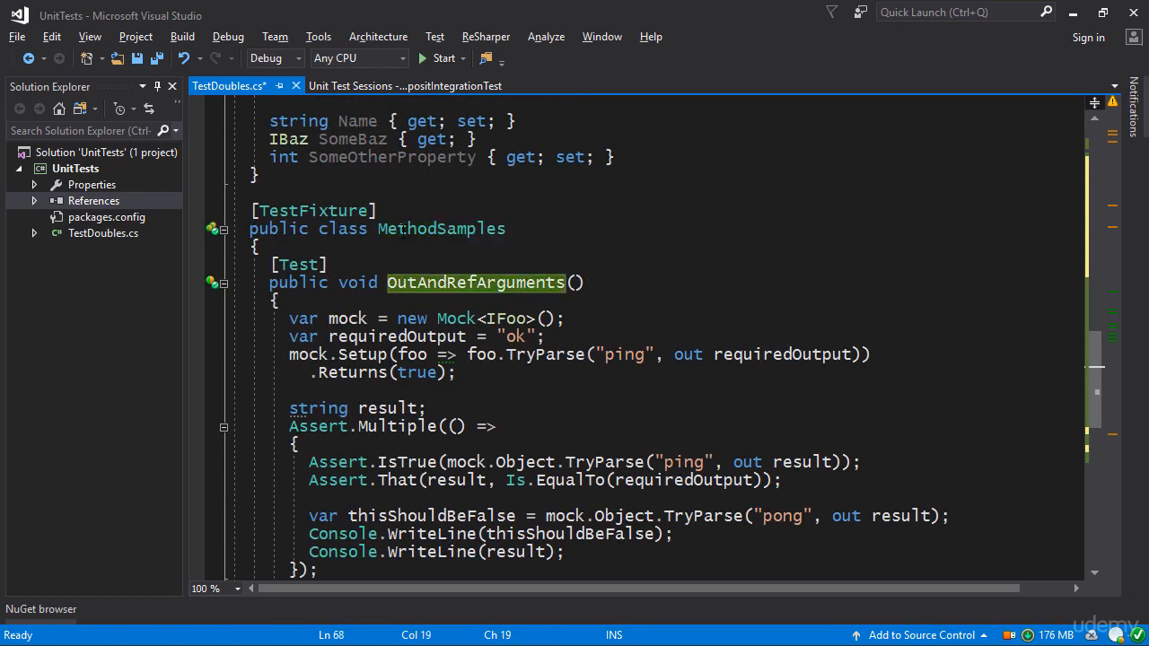
# Save TestDoubles.cs and select IsFalse in the last assertion
pyautogui.click(403, 85)
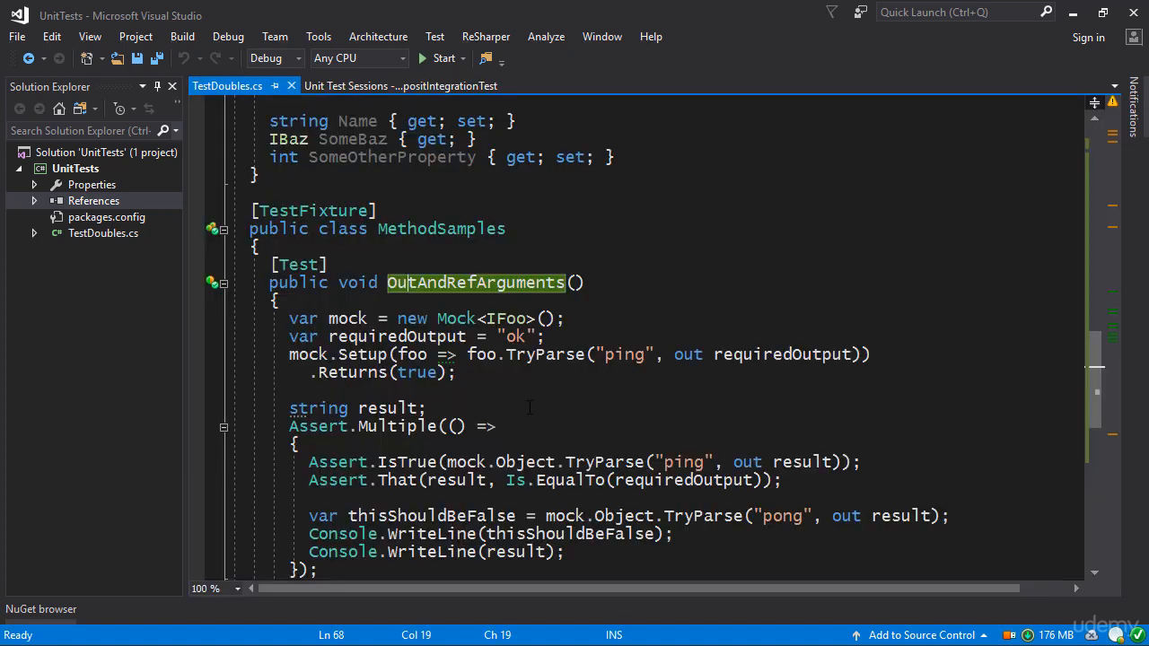
pyautogui.scroll(-3)
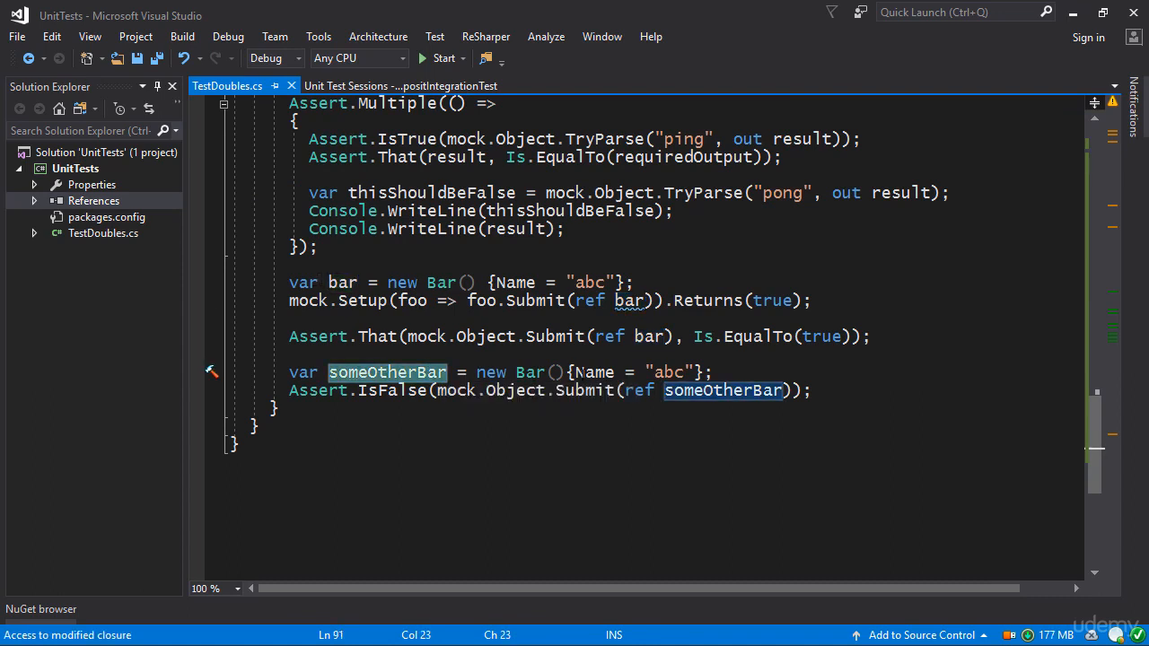
pyautogui.moveTo(722, 389)
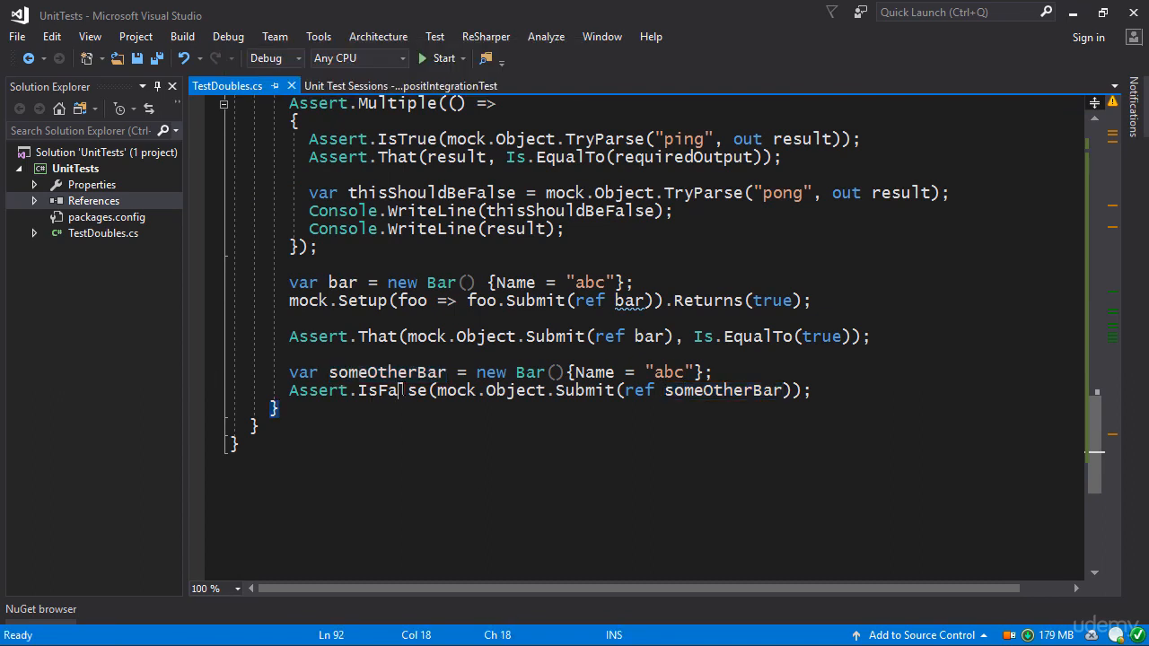
pyautogui.doubleClick(393, 389)
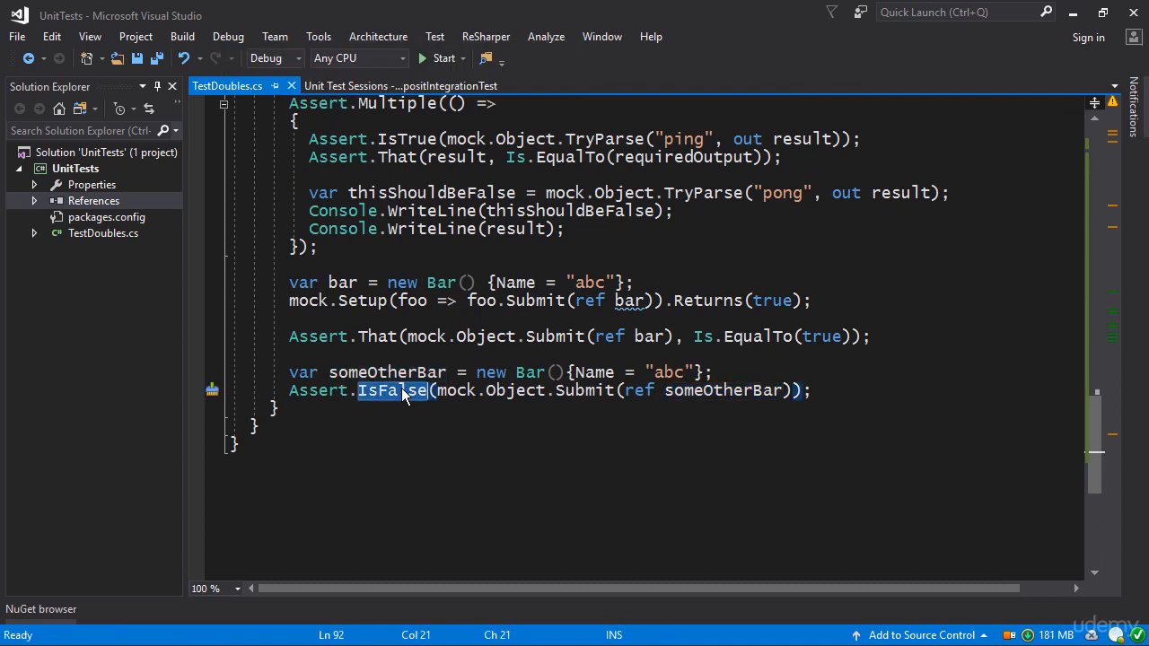